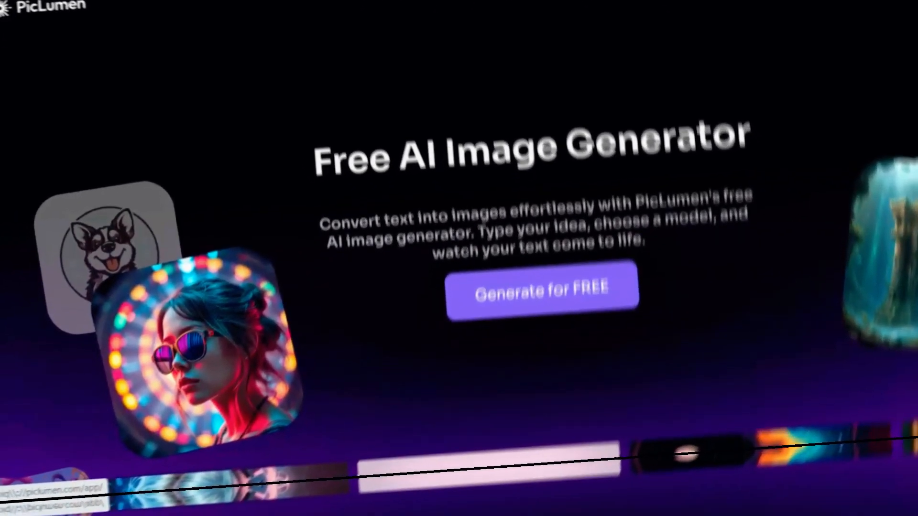
- Launch PicLumen's free image creator to start the cartoon farm-boy prompt
{"action": "left_click", "coordinate": [538, 291]}
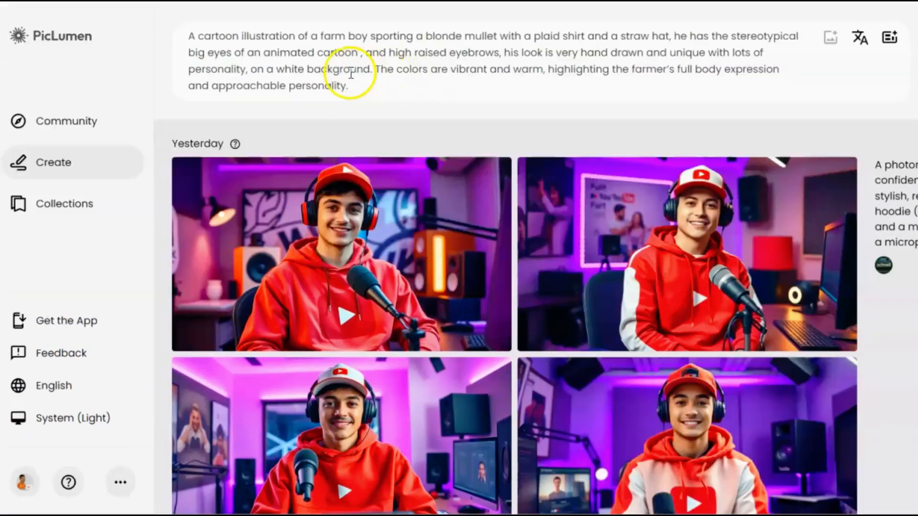
- Configure PicLumen with the FLUX.1-schnell model, 16:9 aspect ratio and 4 images
{"action": "double_click", "coordinate": [323, 69]}
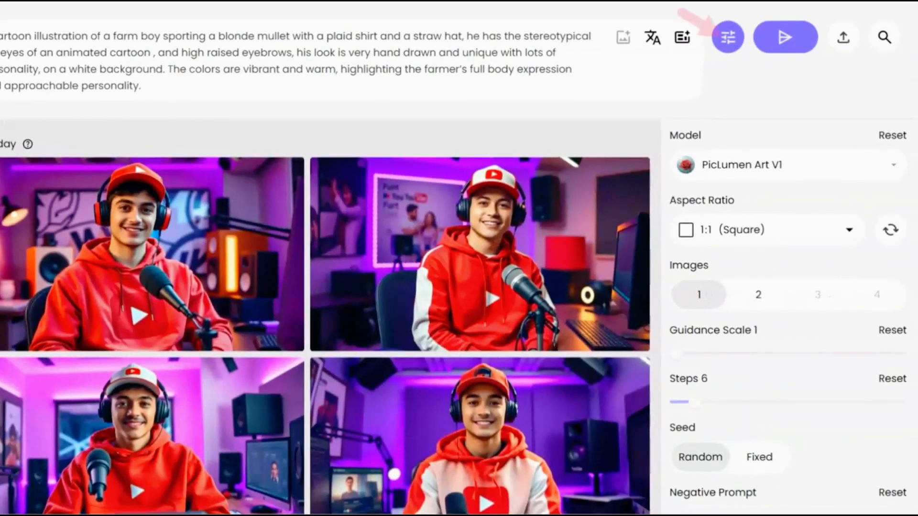
{"action": "mouse_move", "coordinate": [727, 37]}
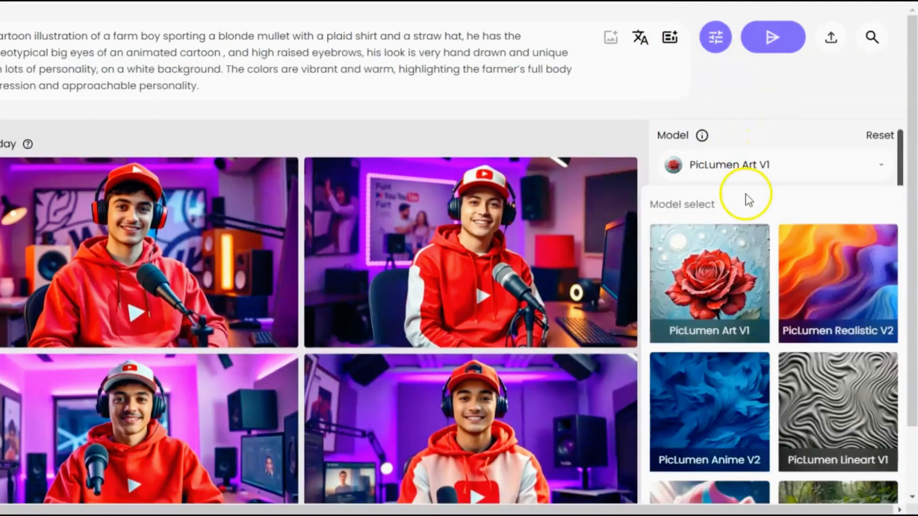
{"action": "scroll", "scroll_direction": "down", "scroll_amount": 3}
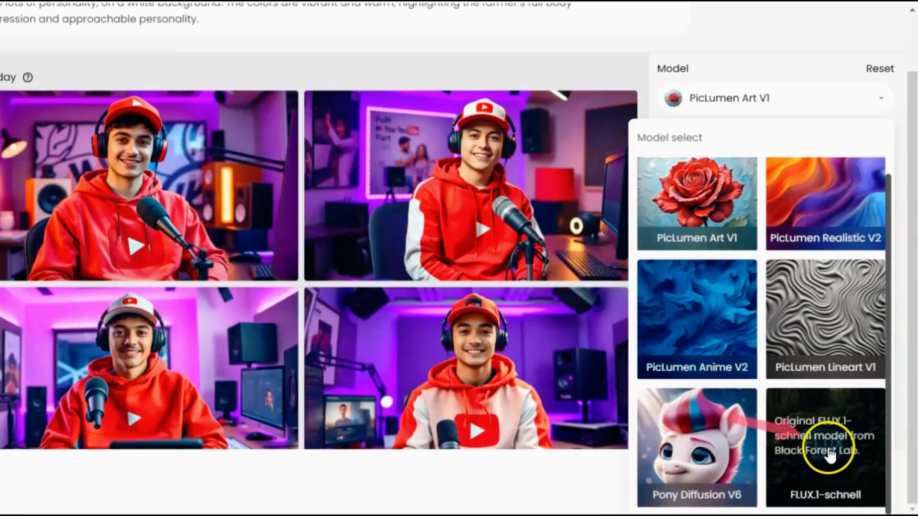
{"action": "left_click", "coordinate": [824, 447]}
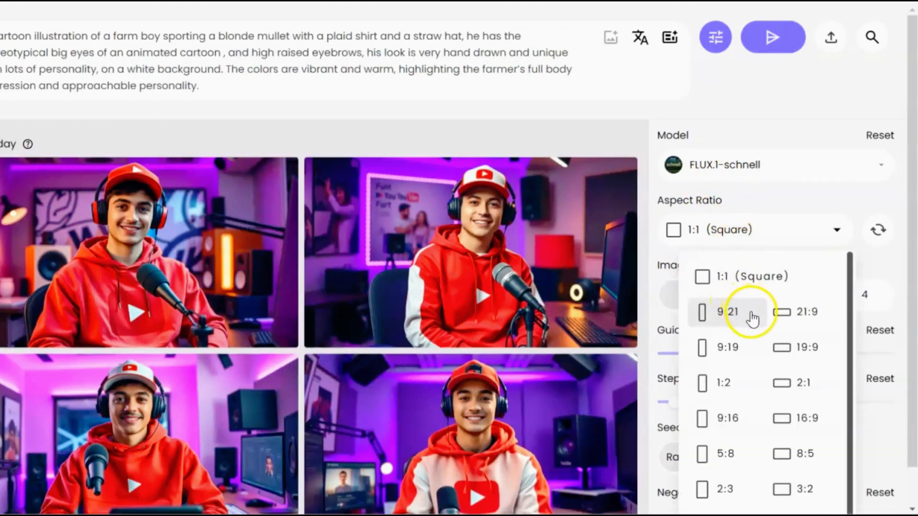
{"action": "mouse_move", "coordinate": [795, 418]}
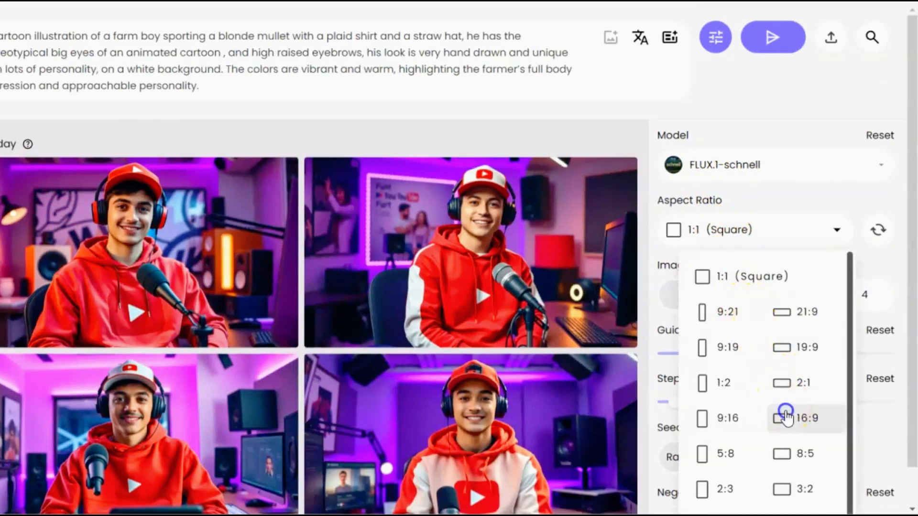
{"action": "left_click", "coordinate": [803, 417]}
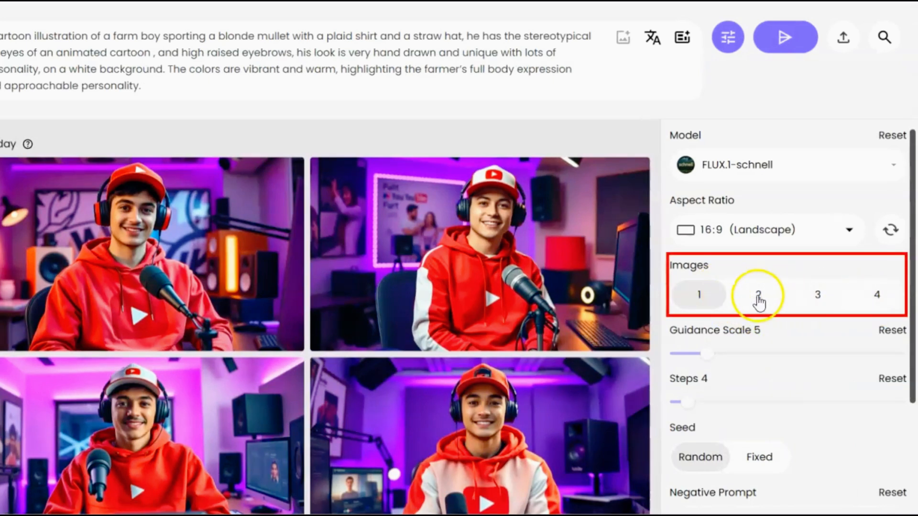
{"action": "left_click", "coordinate": [876, 295]}
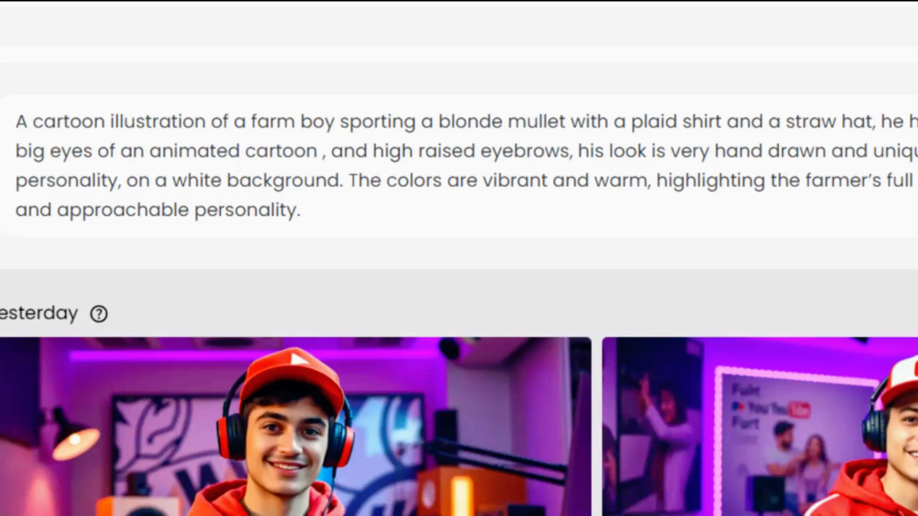
{"action": "left_click", "coordinate": [789, 37]}
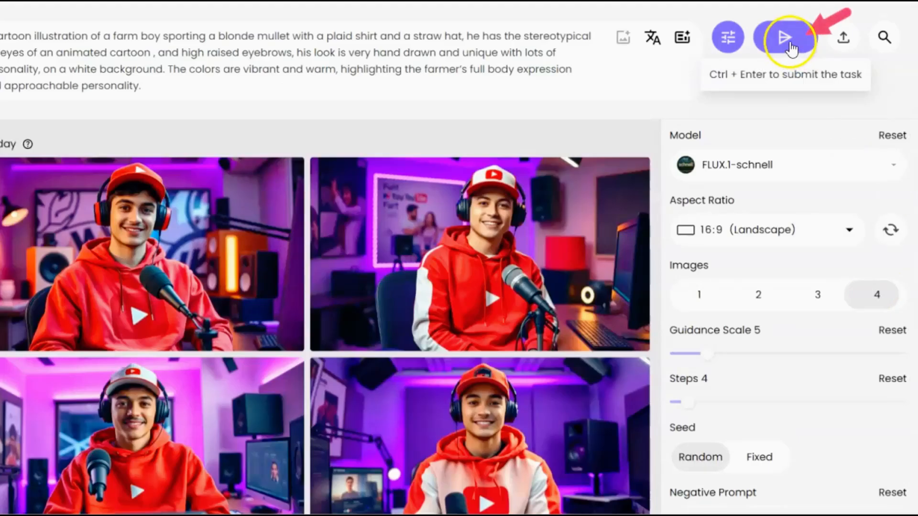
- Generate four farm-boy portraits, view one full size, and remix it
{"action": "left_click", "coordinate": [785, 37]}
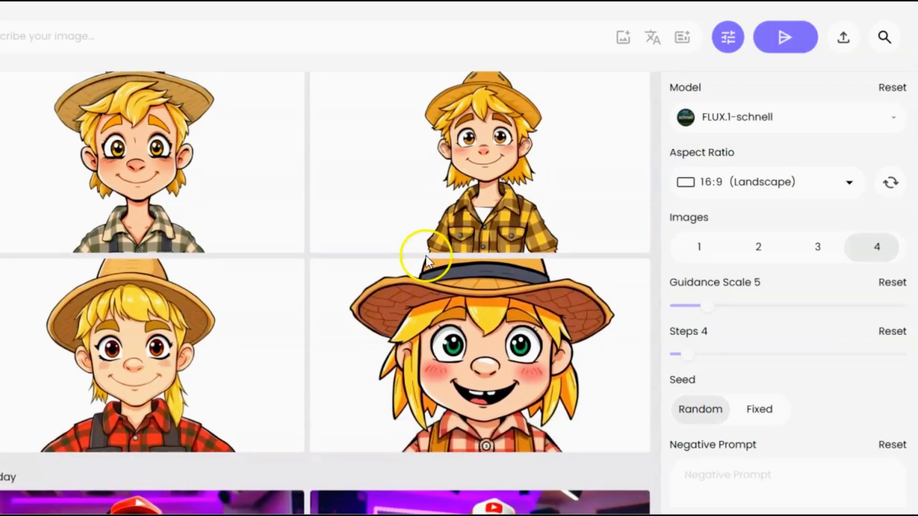
{"action": "left_click", "coordinate": [479, 164]}
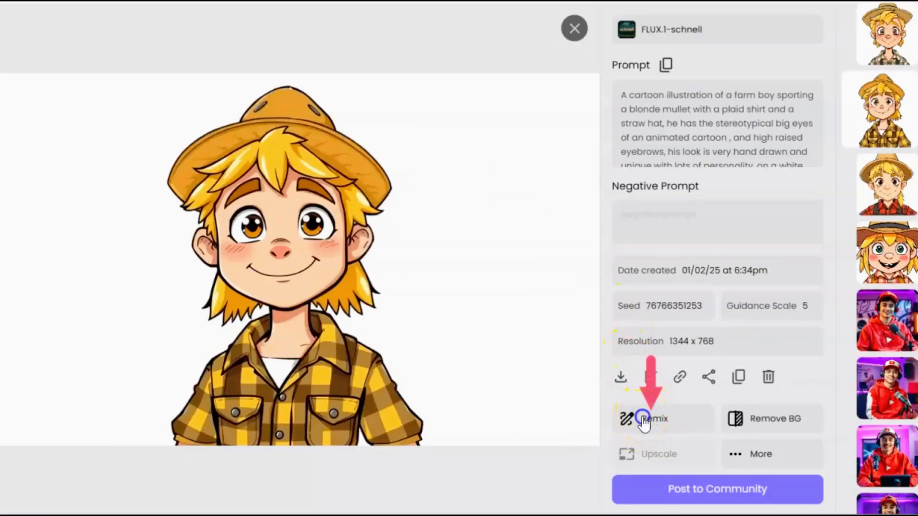
{"action": "left_click", "coordinate": [620, 377]}
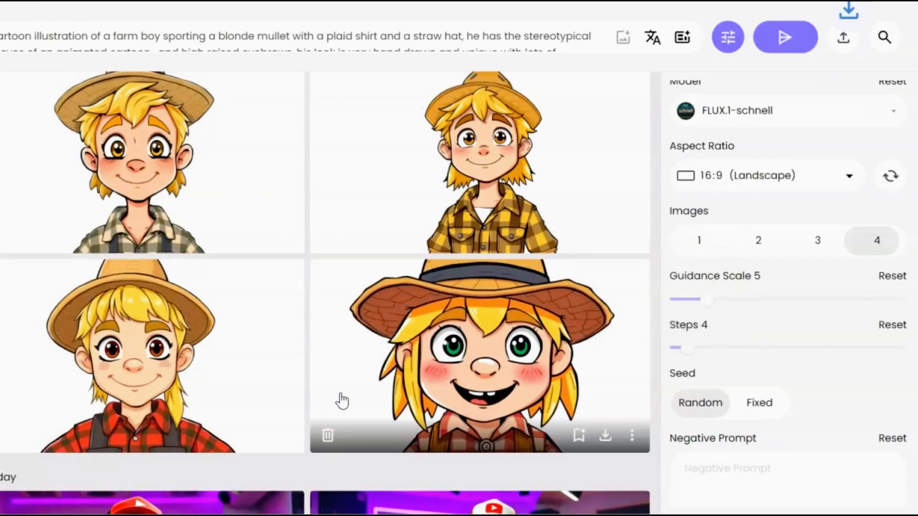
{"action": "left_click", "coordinate": [784, 36]}
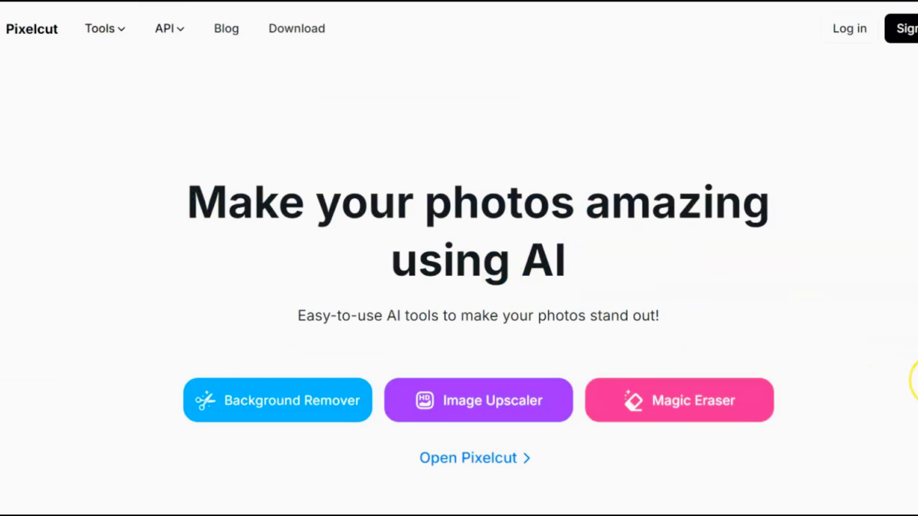
- Run the farm-boy portrait through Pixelcut's Remove BG and download the transparent cutout
{"action": "left_click", "coordinate": [277, 400]}
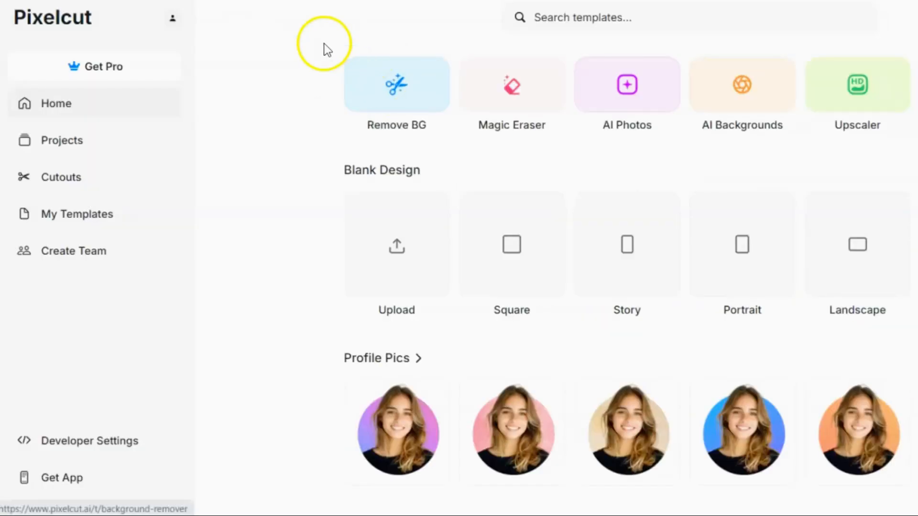
{"action": "left_click", "coordinate": [396, 93]}
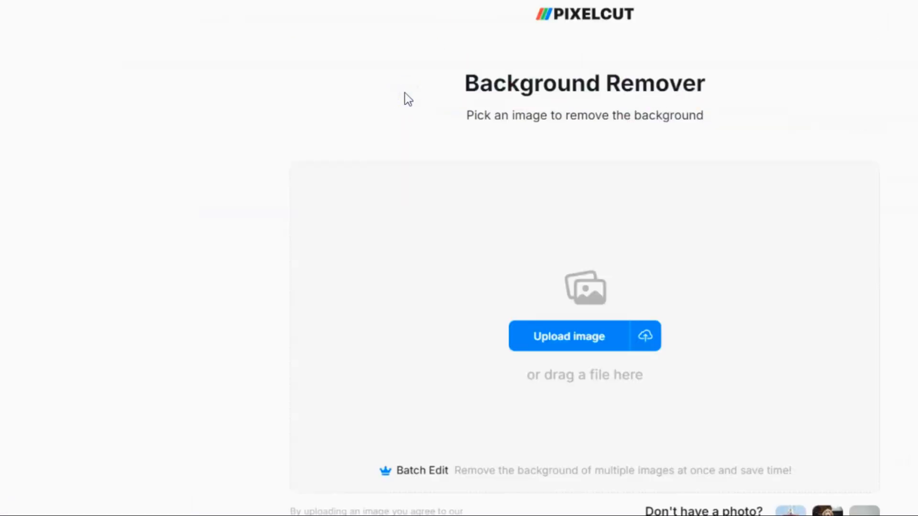
{"action": "left_click", "coordinate": [567, 336]}
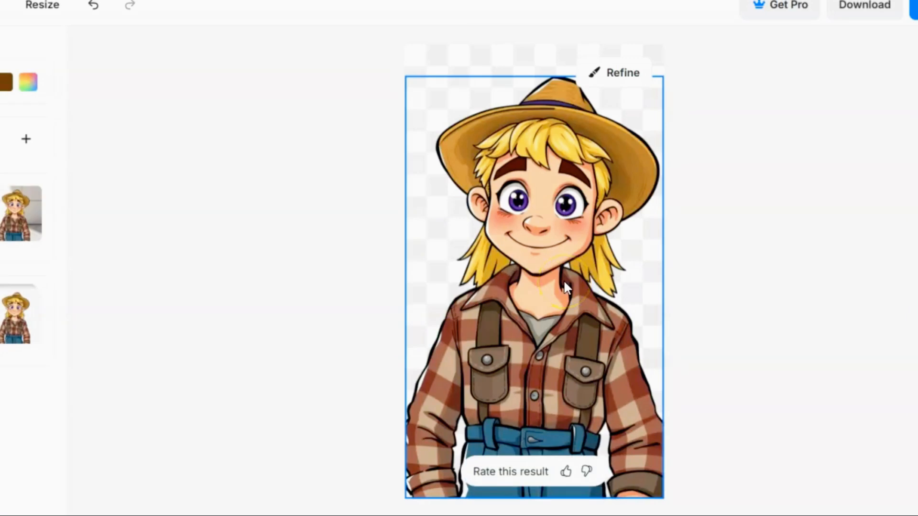
{"action": "mouse_move", "coordinate": [585, 258]}
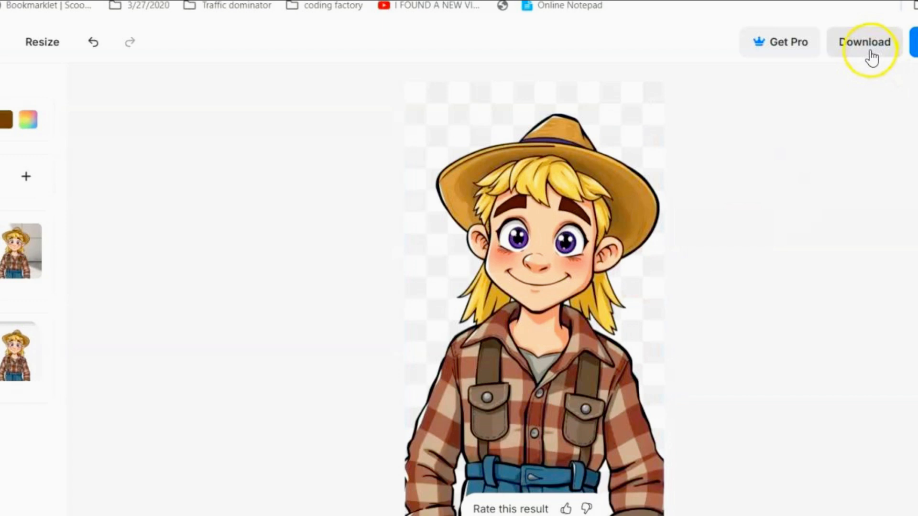
{"action": "left_click", "coordinate": [864, 41]}
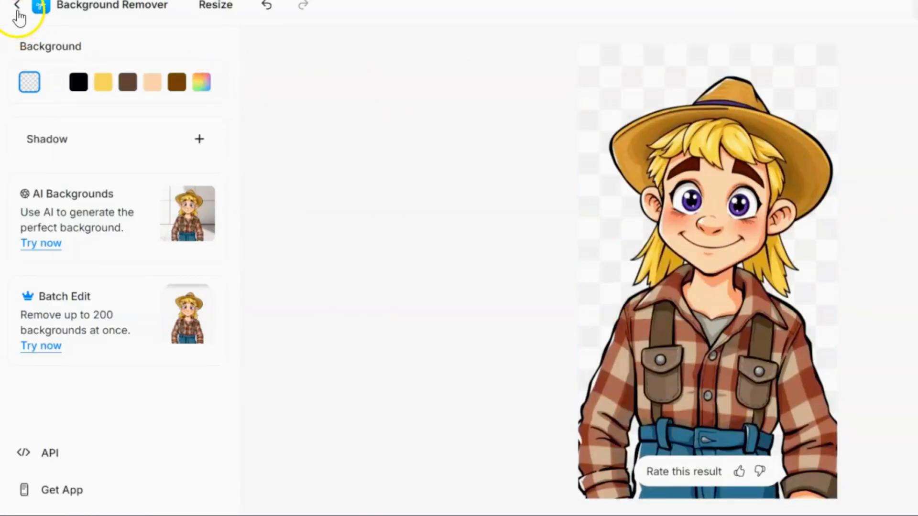
- Load the transparent farm-boy file into Magic Eraser and zoom toward his face
{"action": "left_click", "coordinate": [17, 5]}
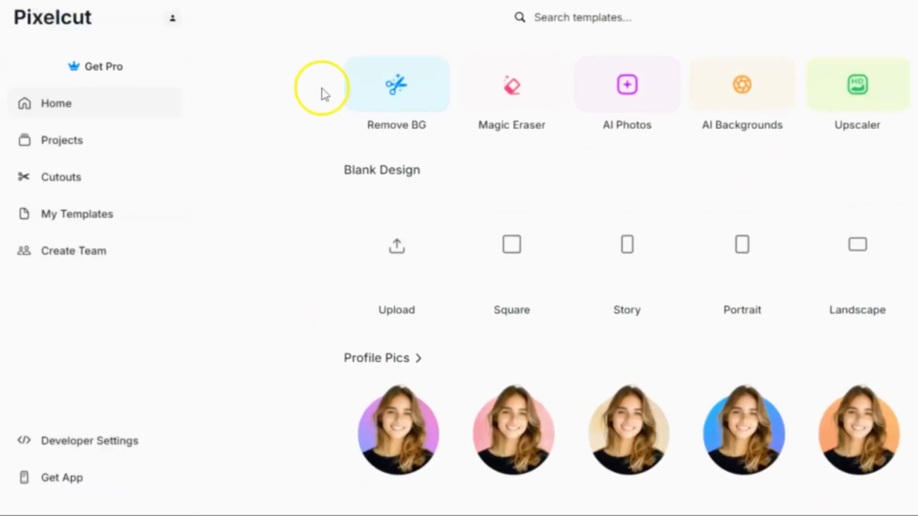
{"action": "mouse_move", "coordinate": [510, 89]}
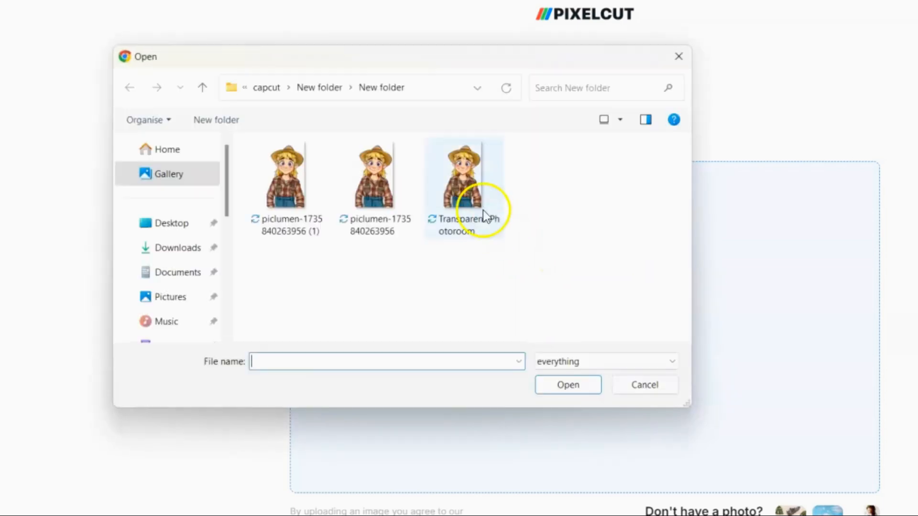
{"action": "double_click", "coordinate": [462, 175]}
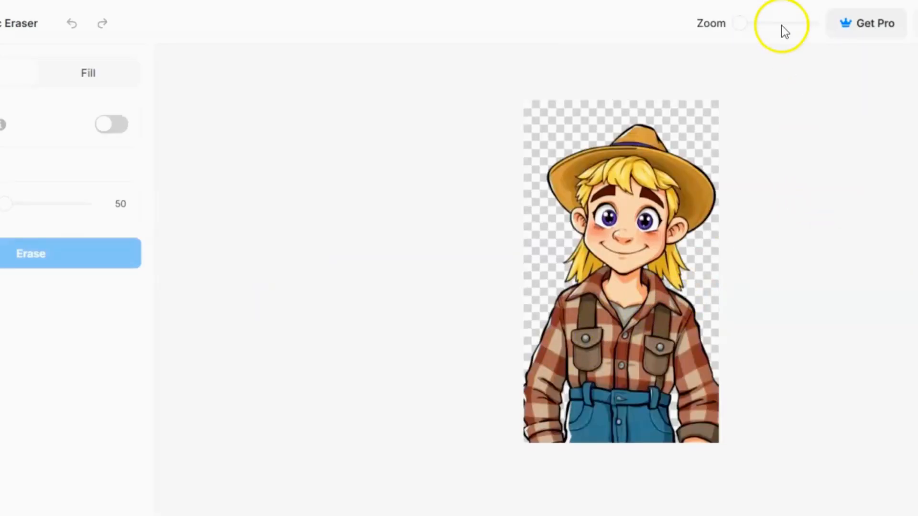
{"action": "left_click_drag", "start_coordinate": [740, 24], "coordinate": [749, 23]}
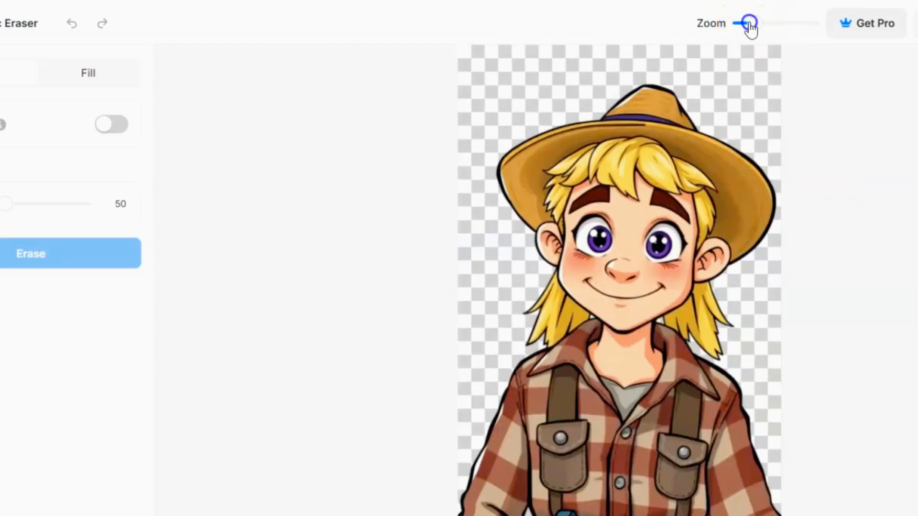
{"action": "left_click_drag", "start_coordinate": [748, 23], "coordinate": [767, 21]}
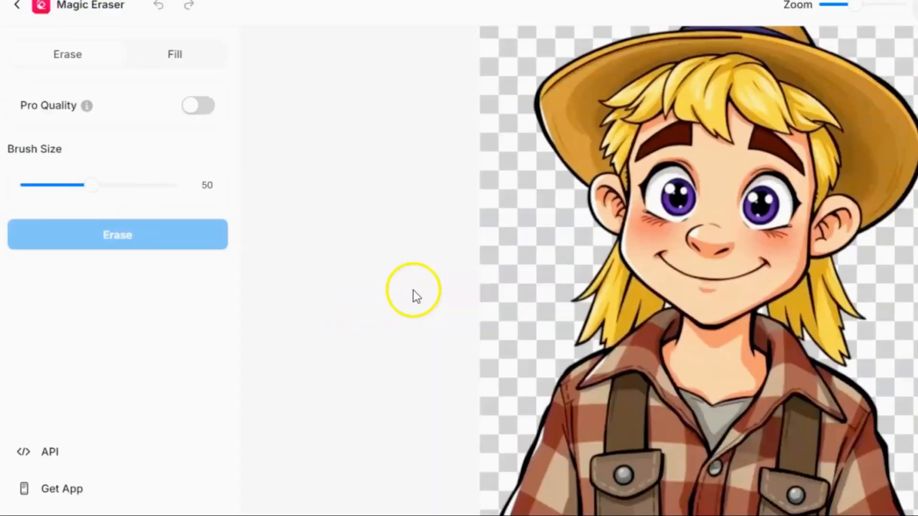
- Shrink the eraser brush, paint over the farm boy's smile, and erase it
{"action": "left_click_drag", "start_coordinate": [91, 185], "coordinate": [41, 185]}
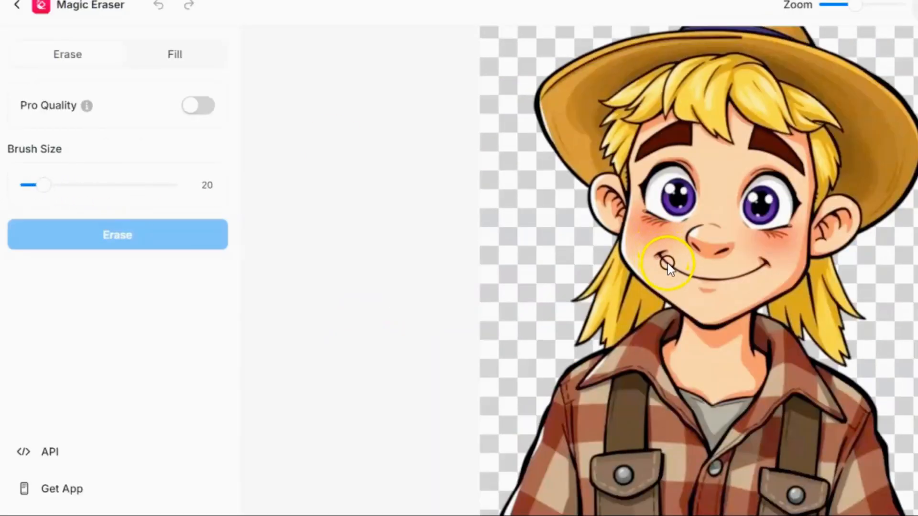
{"action": "left_click_drag", "start_coordinate": [42, 185], "coordinate": [36, 185]}
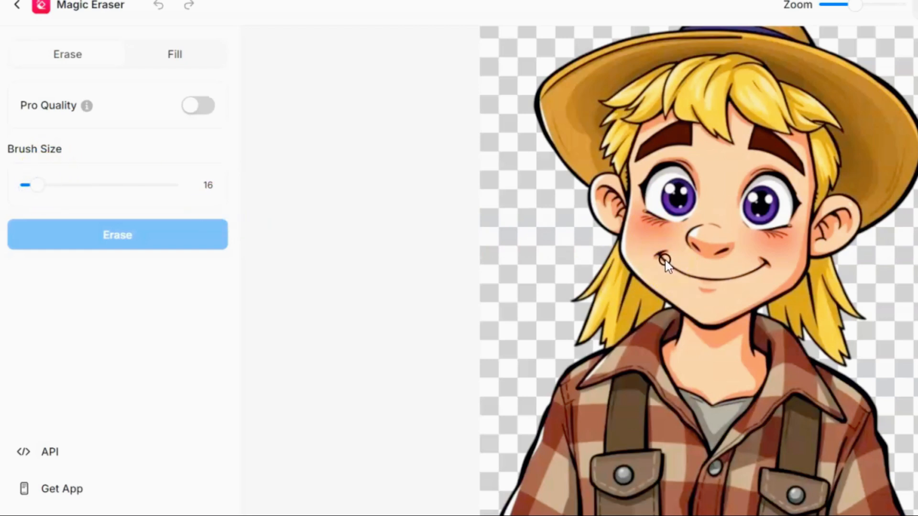
{"action": "left_click_drag", "start_coordinate": [664, 261], "coordinate": [693, 275]}
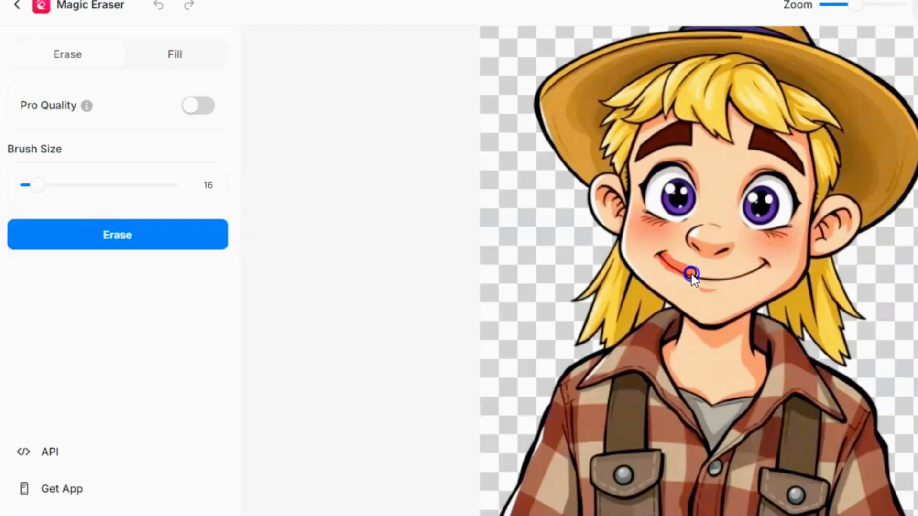
{"action": "left_click_drag", "start_coordinate": [691, 274], "coordinate": [757, 269]}
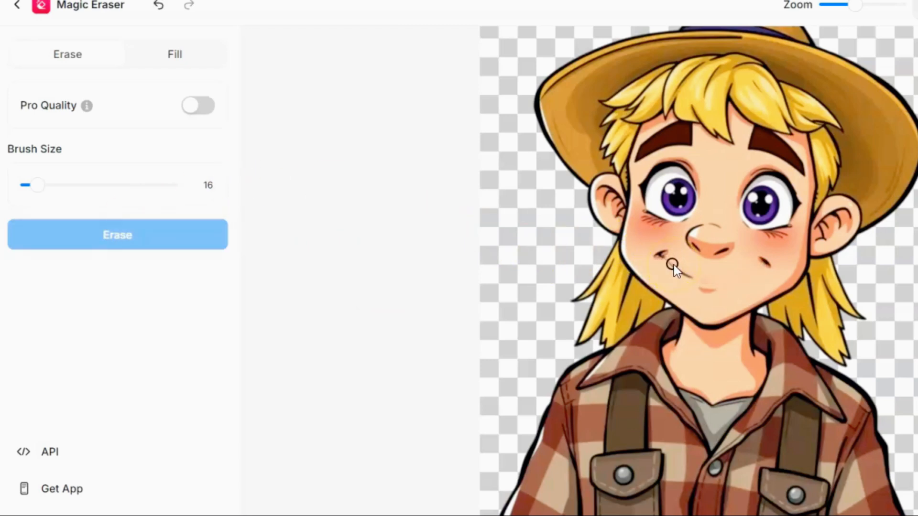
{"action": "left_click_drag", "start_coordinate": [672, 263], "coordinate": [694, 276]}
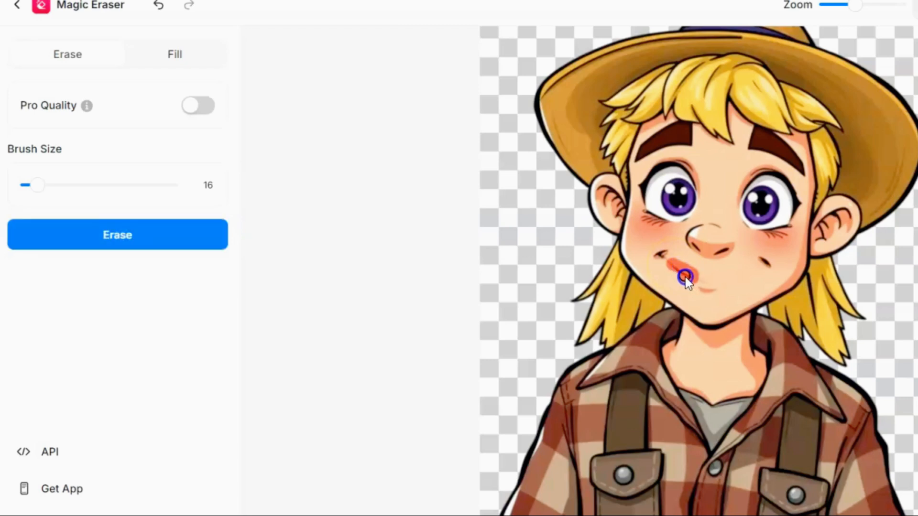
{"action": "left_click_drag", "start_coordinate": [685, 278], "coordinate": [667, 267]}
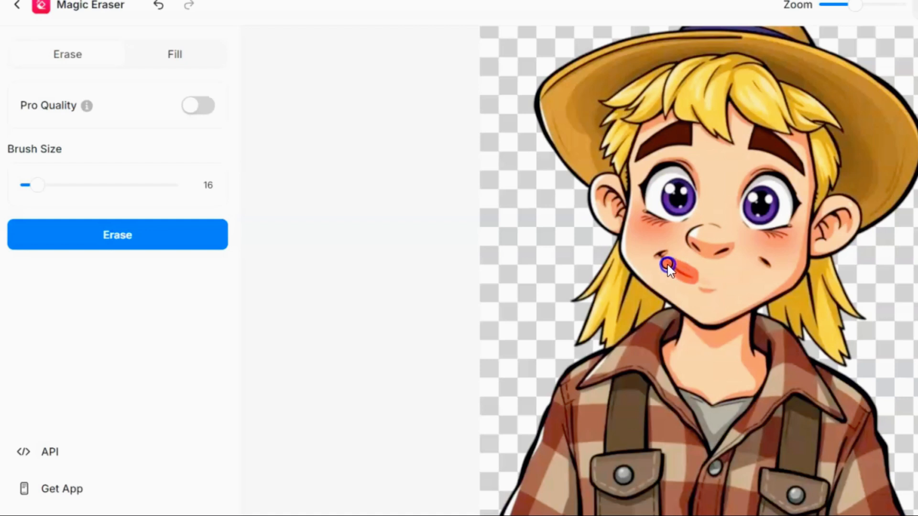
{"action": "mouse_move", "coordinate": [666, 261]}
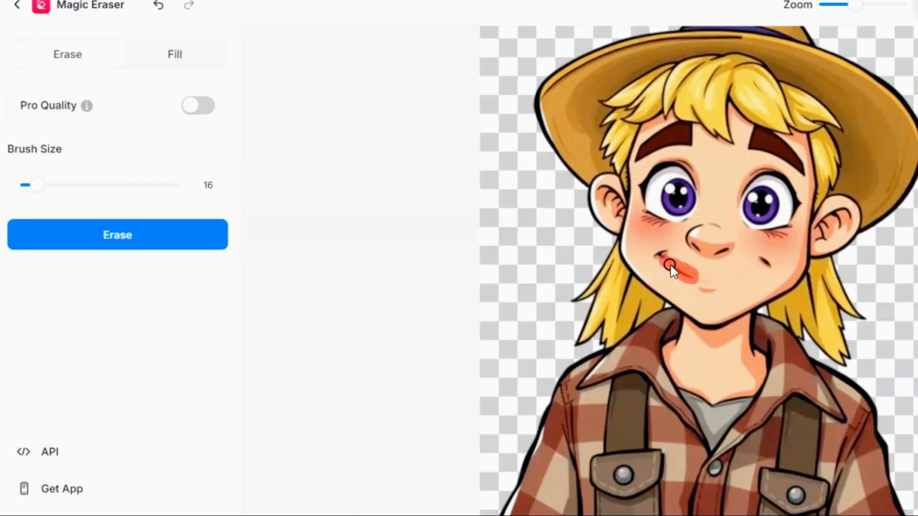
{"action": "left_click", "coordinate": [117, 235]}
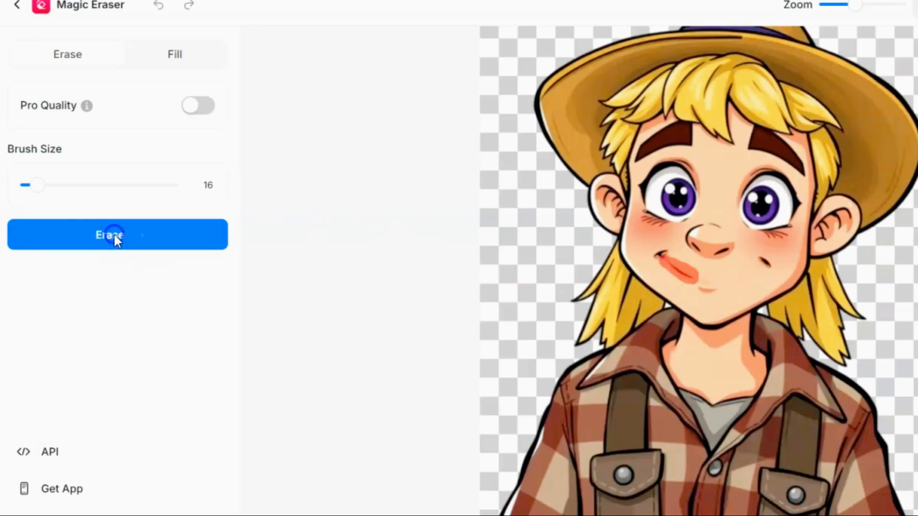
{"action": "left_click", "coordinate": [117, 235]}
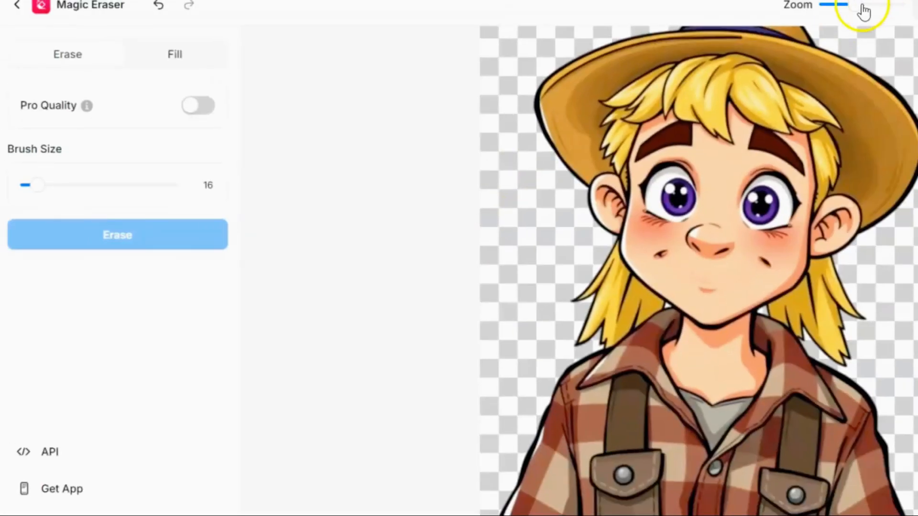
- Download the mouthless farm boy from Pixelcut's editor as a standard 1x PNG
{"action": "left_click_drag", "start_coordinate": [854, 5], "coordinate": [837, 4]}
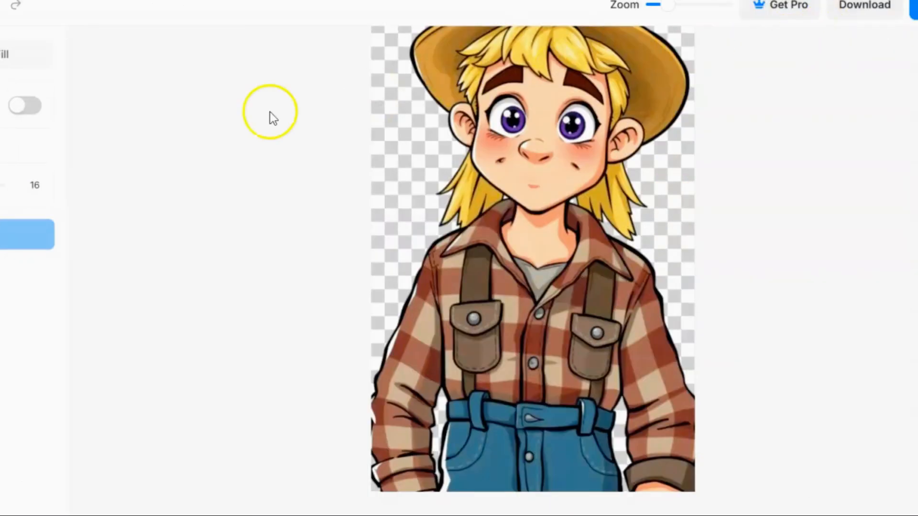
{"action": "mouse_move", "coordinate": [120, 117]}
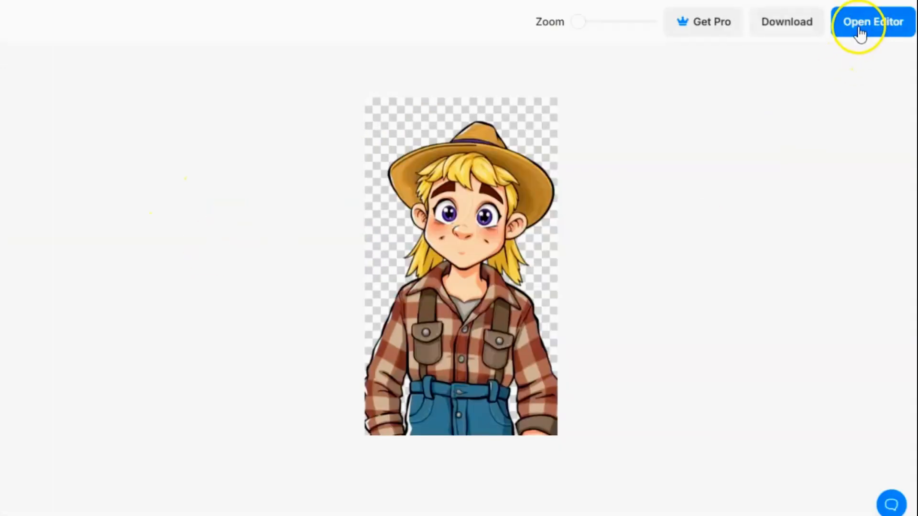
{"action": "left_click", "coordinate": [873, 22]}
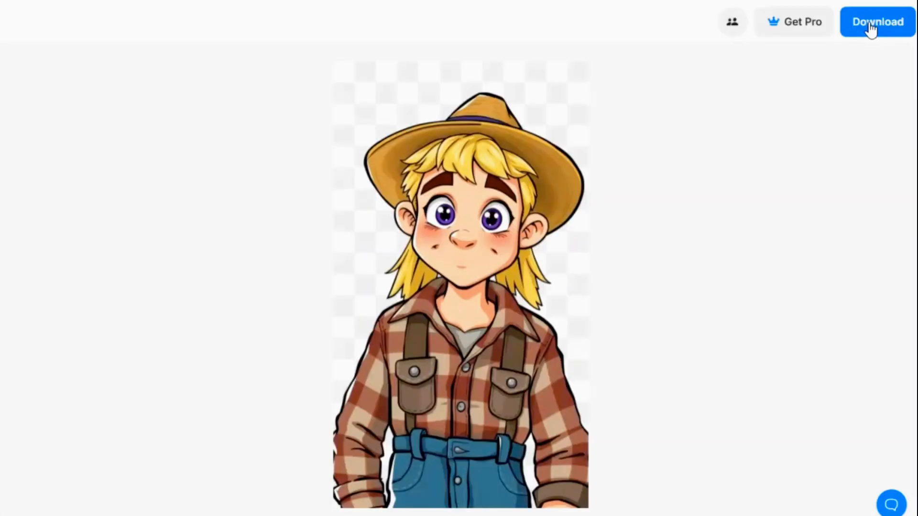
{"action": "left_click", "coordinate": [876, 22]}
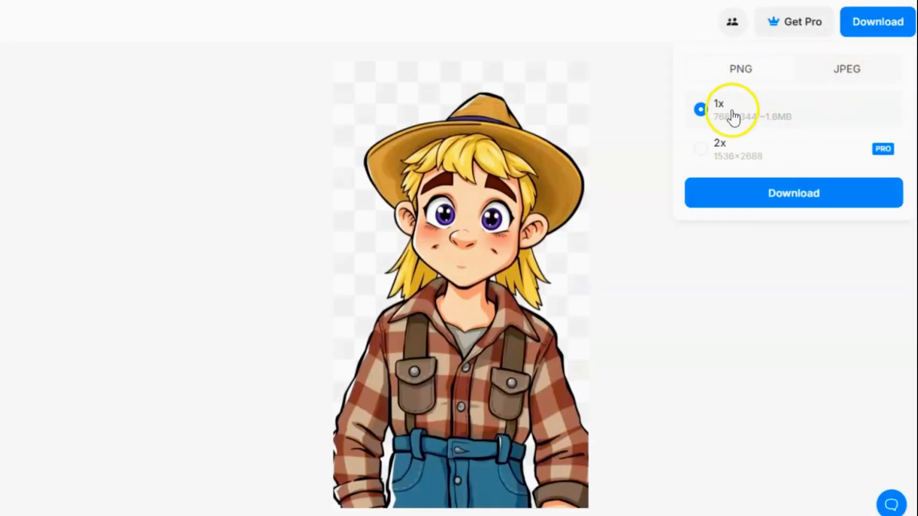
{"action": "left_click", "coordinate": [876, 21]}
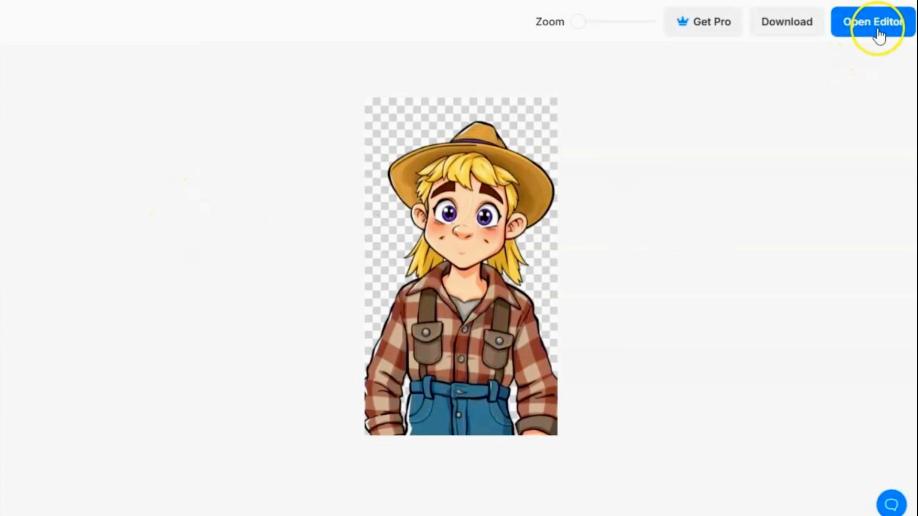
{"action": "left_click", "coordinate": [872, 22]}
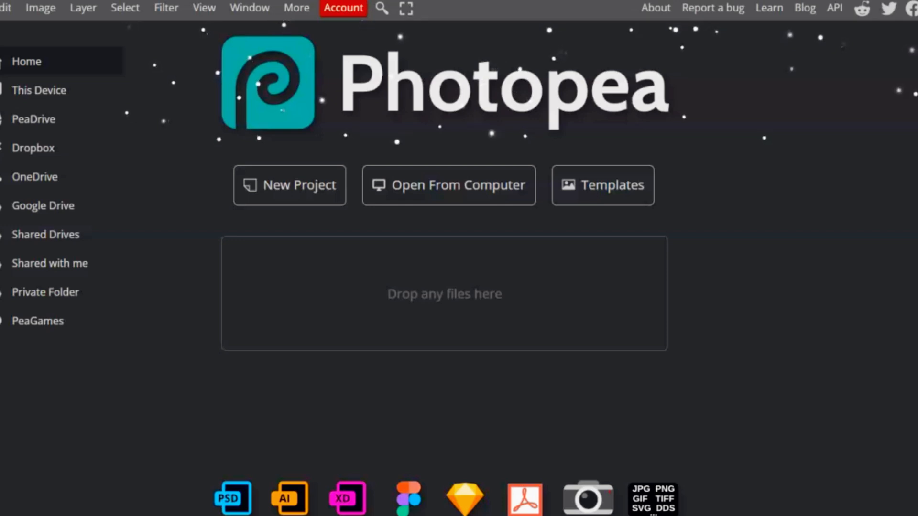
- Open 'Removed Mouth.png' in Photopea and zoom in on the face
{"action": "left_click", "coordinate": [449, 185]}
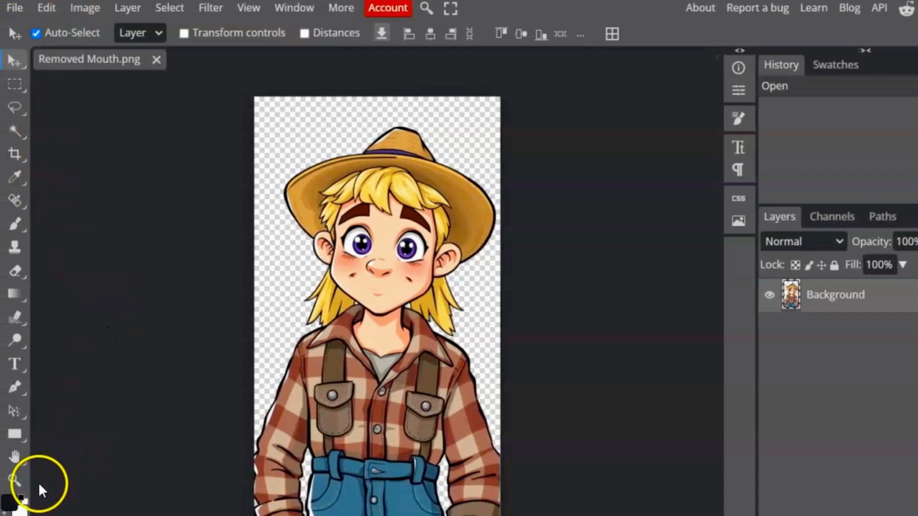
{"action": "left_click", "coordinate": [15, 480]}
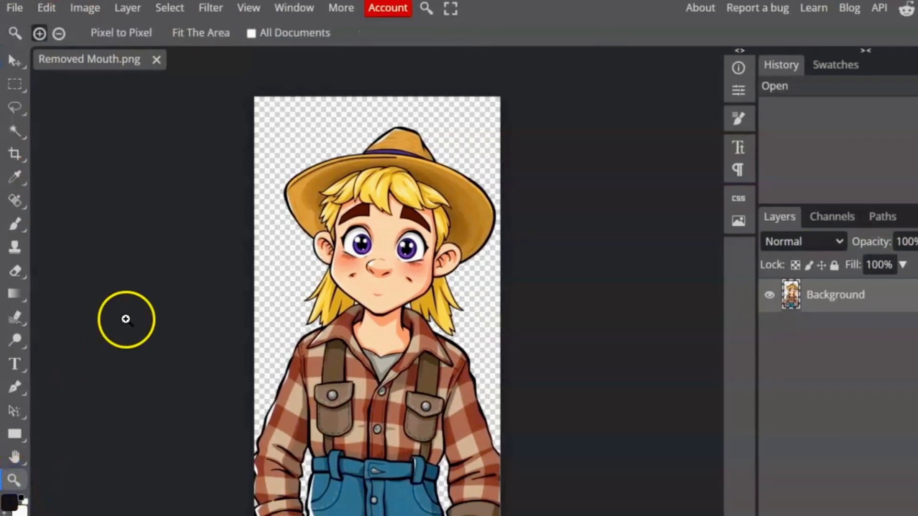
{"action": "mouse_move", "coordinate": [381, 240]}
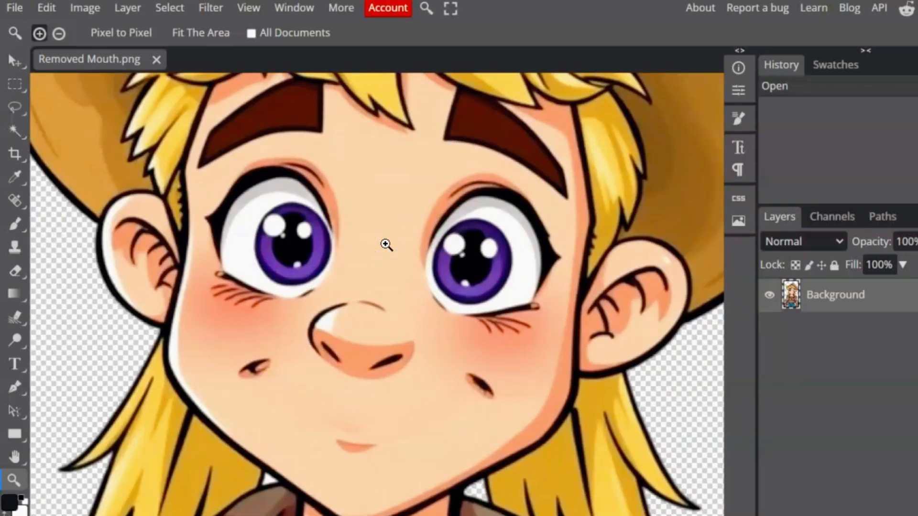
- Paint skin-toned closed eyelids with crease lines and blend the patches under the eyes
{"action": "left_click", "coordinate": [14, 224]}
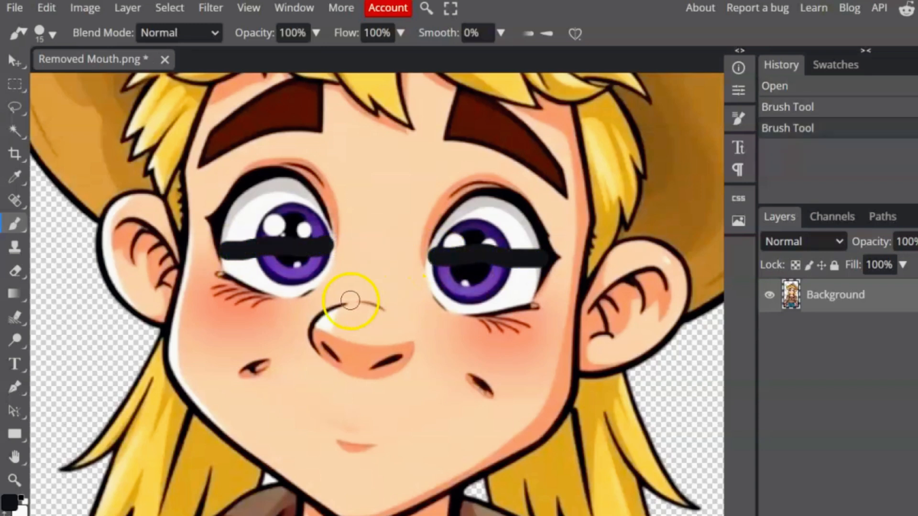
{"action": "left_click", "coordinate": [9, 493]}
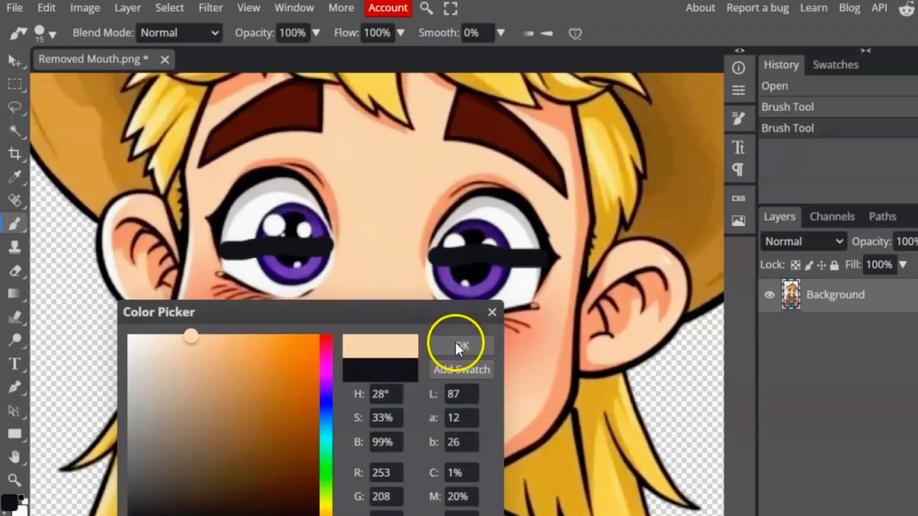
{"action": "left_click", "coordinate": [461, 344]}
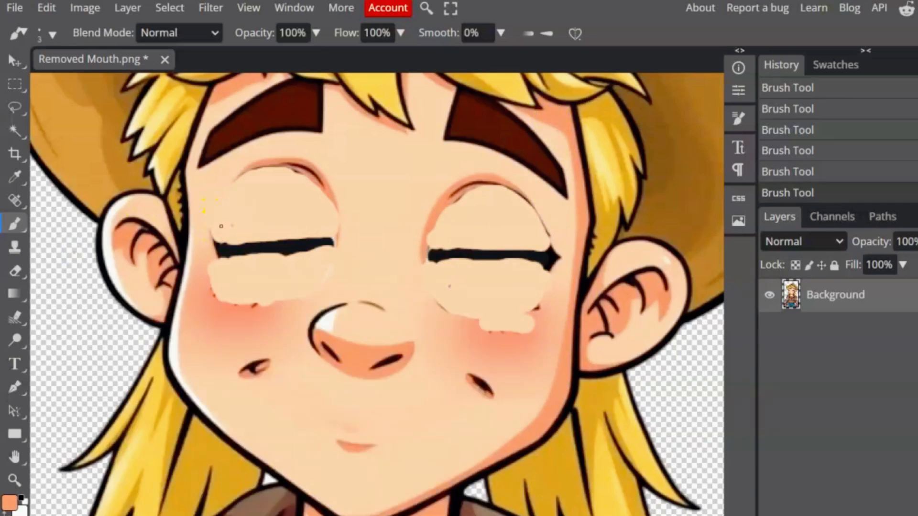
{"action": "left_click_drag", "start_coordinate": [208, 211], "coordinate": [331, 229]}
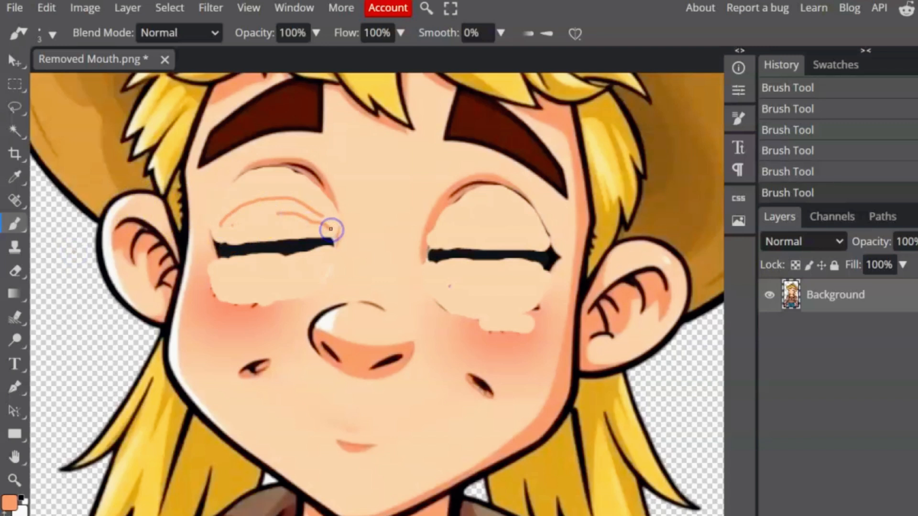
{"action": "left_click_drag", "start_coordinate": [331, 229], "coordinate": [304, 287]}
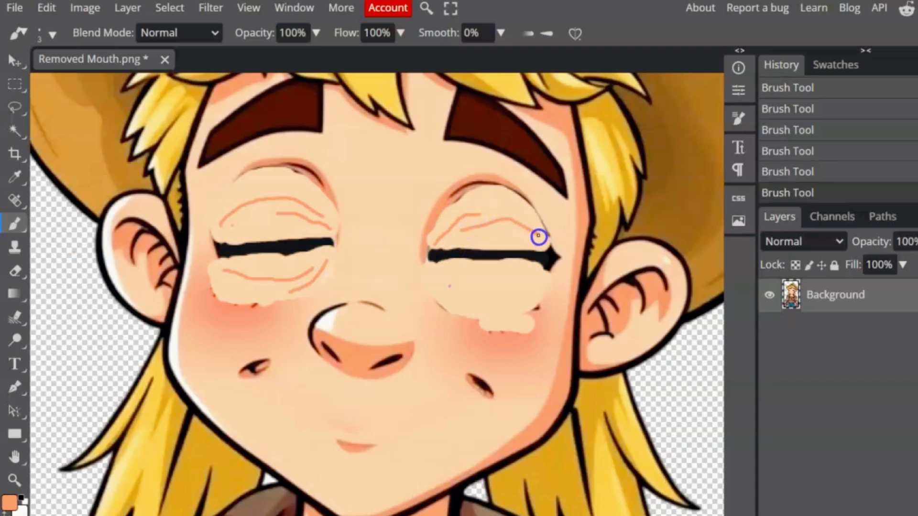
{"action": "left_click_drag", "start_coordinate": [537, 237], "coordinate": [444, 297]}
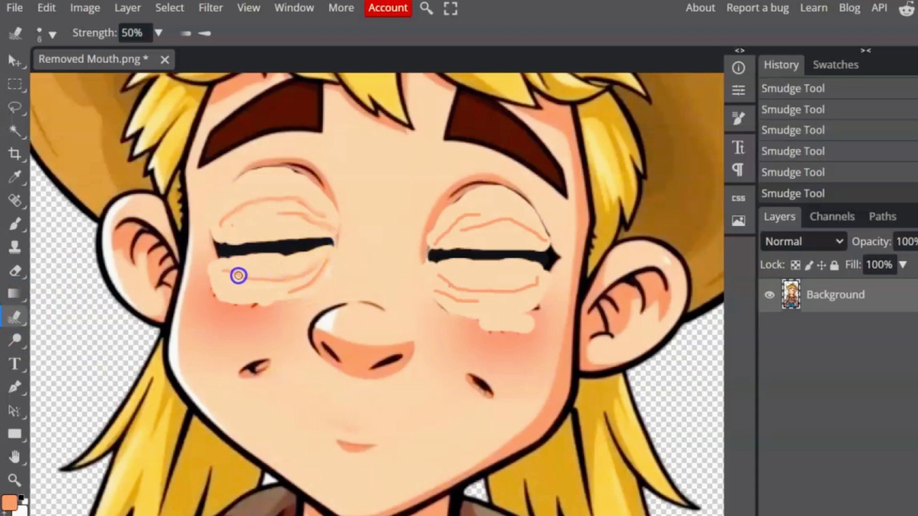
{"action": "left_click_drag", "start_coordinate": [237, 275], "coordinate": [432, 286]}
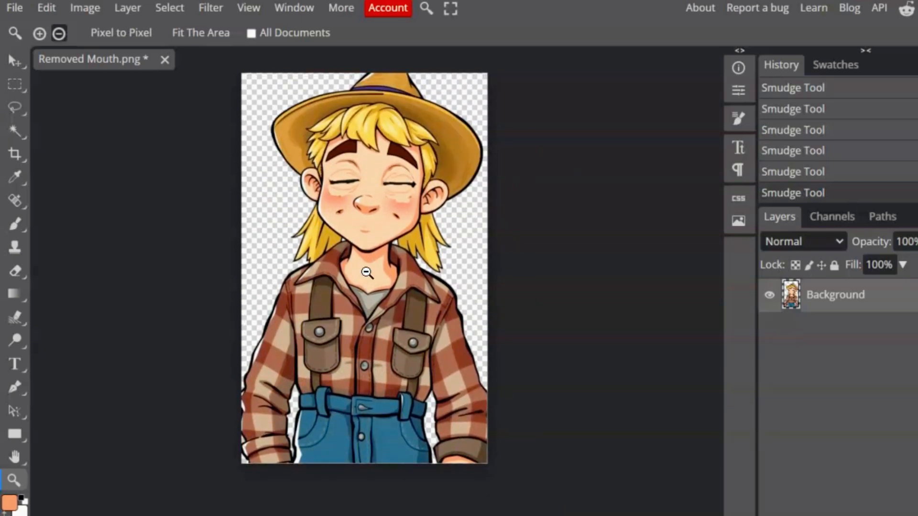
- Save the closed-eye farm boy through File > Export as > PNG under the name 'closed Eye'
{"action": "left_click", "coordinate": [14, 8]}
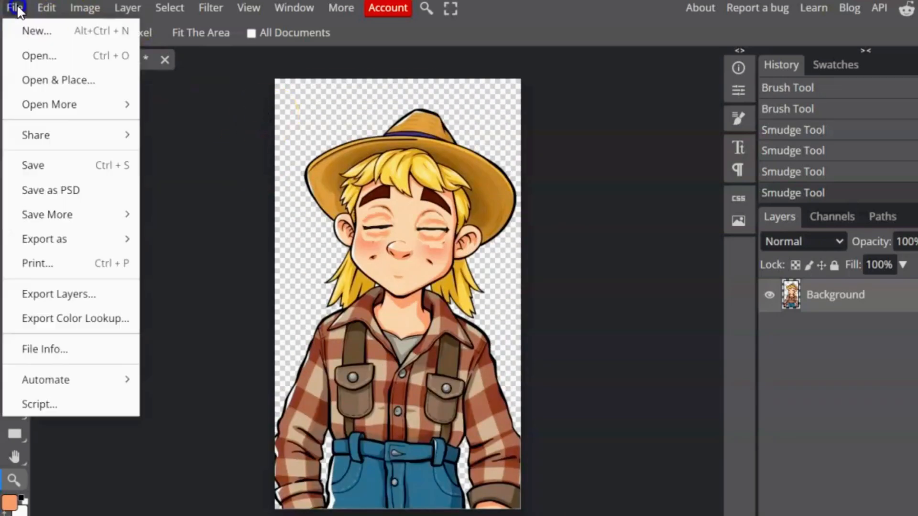
{"action": "left_click", "coordinate": [44, 239]}
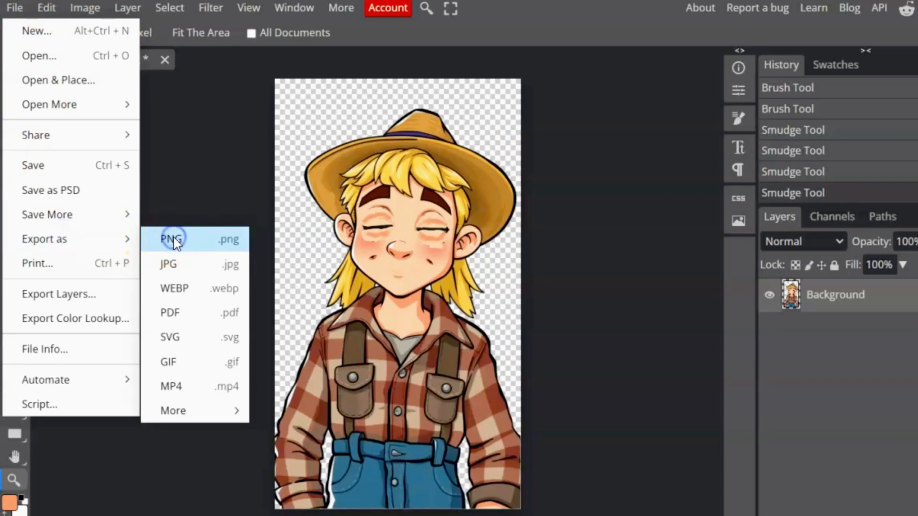
{"action": "left_click", "coordinate": [169, 239]}
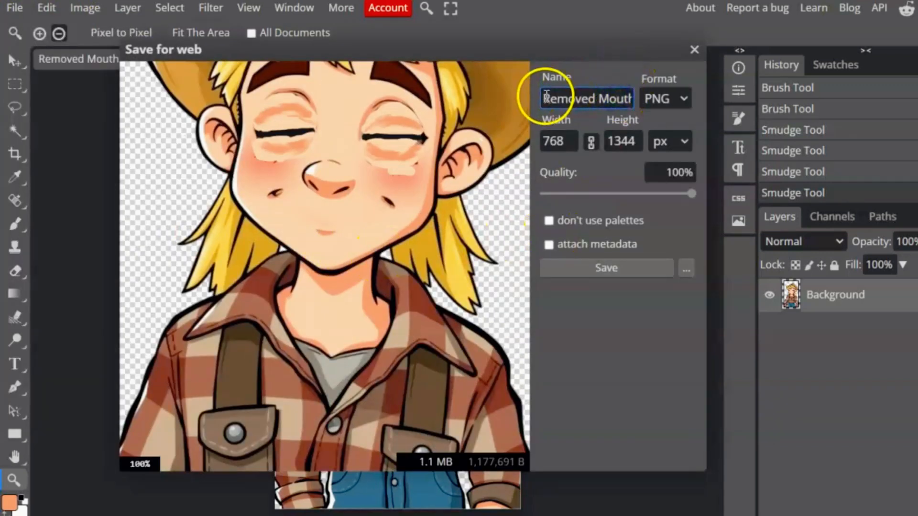
{"action": "type", "text": "Closed Eye"}
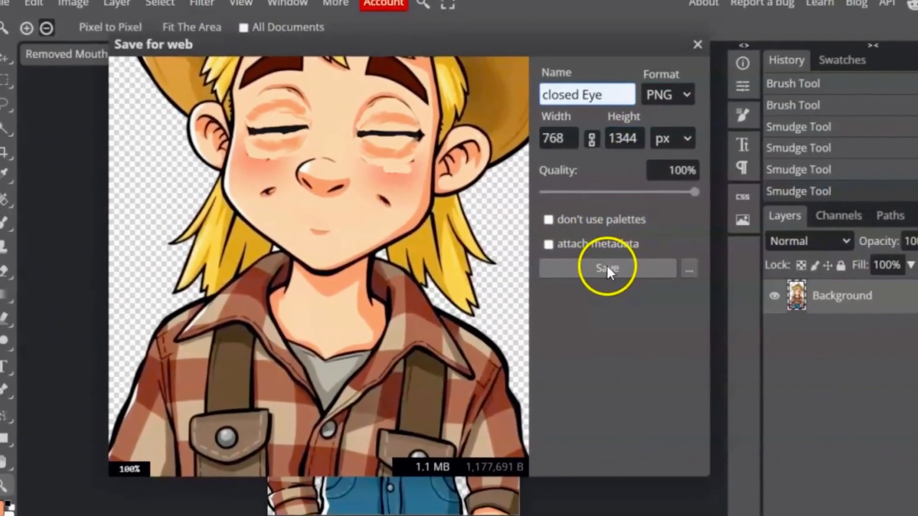
{"action": "left_click", "coordinate": [607, 267]}
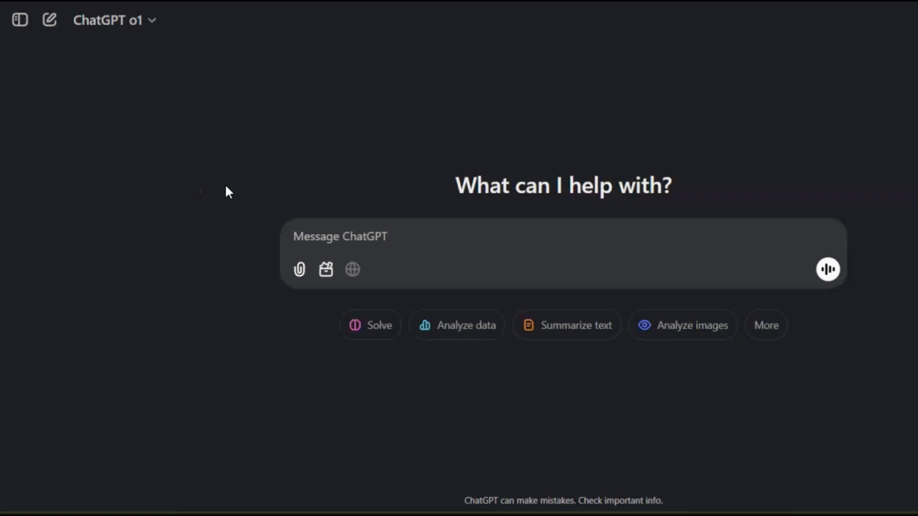
- Ask ChatGPT for a young farmer's agripreneur narration and copy the reply
{"action": "type", "text": "write me a short narration of a young country farmer talking about becoming an agripreneur"}
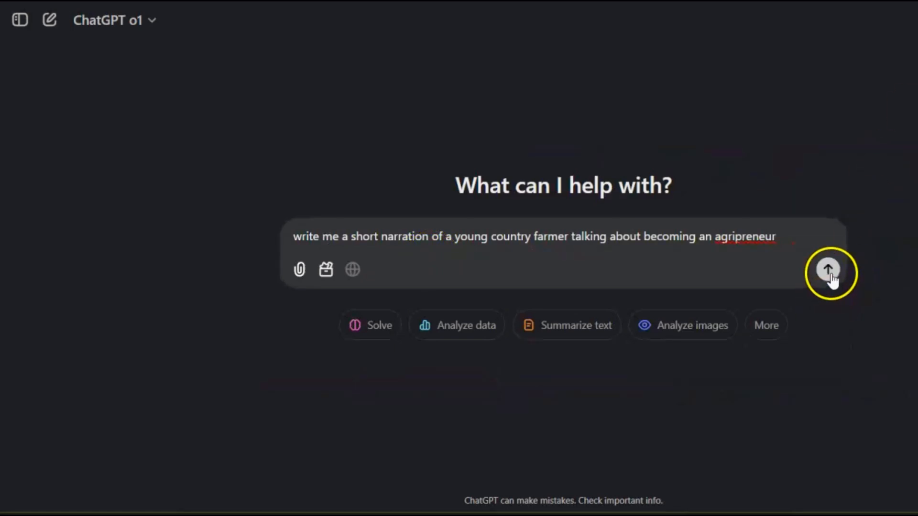
{"action": "left_click", "coordinate": [827, 270]}
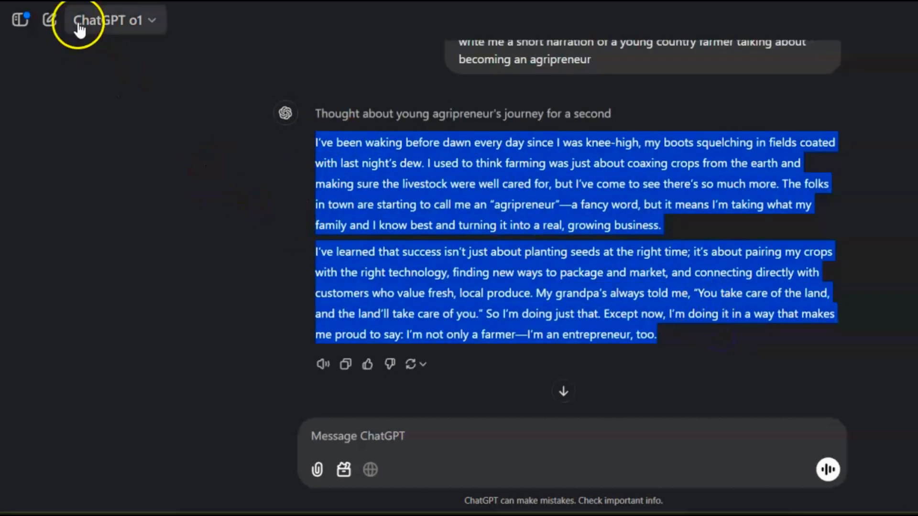
{"action": "left_click", "coordinate": [619, 88]}
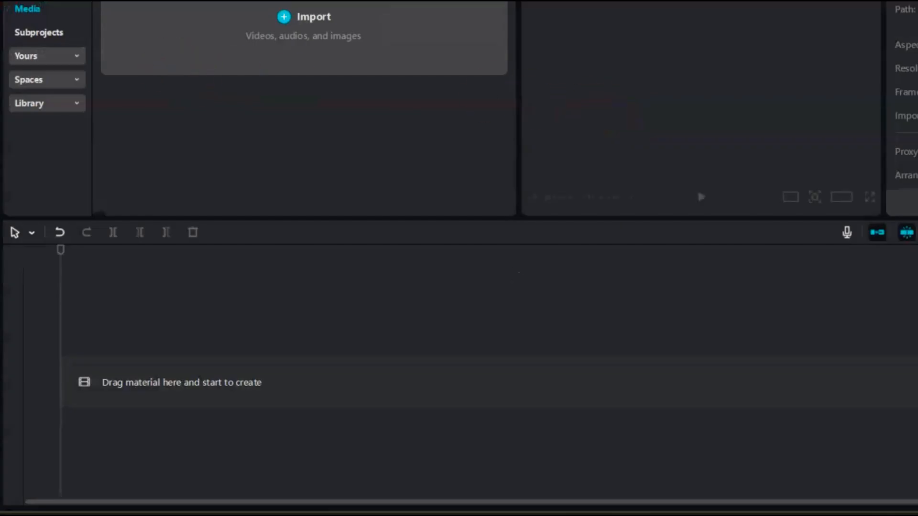
- Add a CapCut text clip containing the pasted farmer narration
{"action": "left_click", "coordinate": [93, 38]}
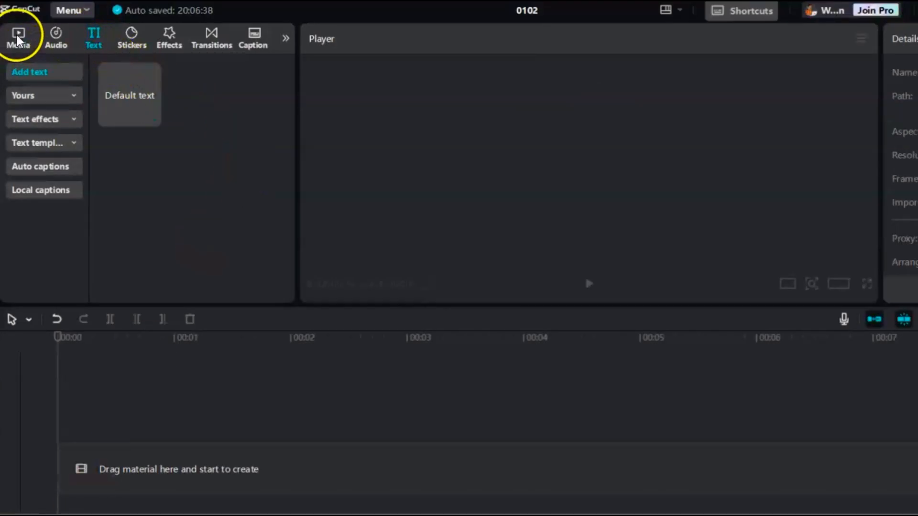
{"action": "left_click", "coordinate": [17, 38]}
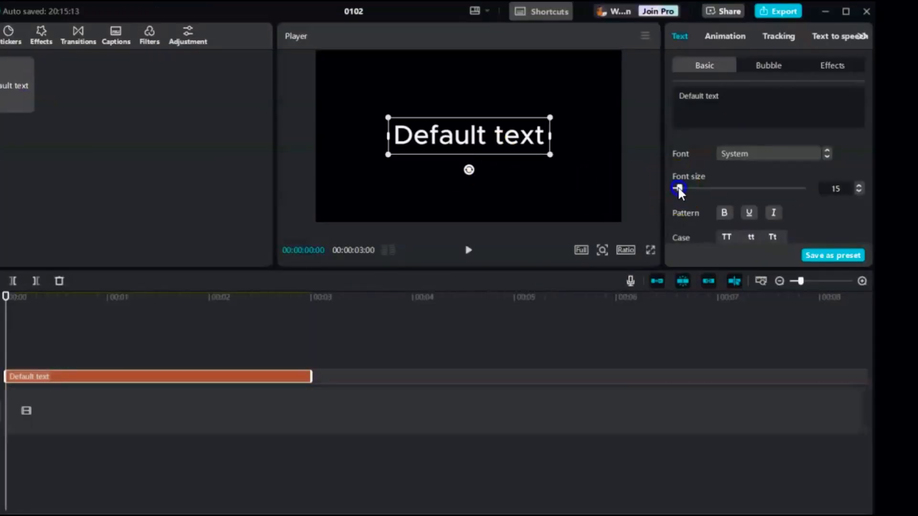
{"action": "type", "text": "I've been waking before dawn every day since I was knee-high, my boots squelching in fields coated with last night's dew. I used to think farming was just about coaxing crops from the earth and making sure the livestock were well cared for, but I've come to see there's so much more."}
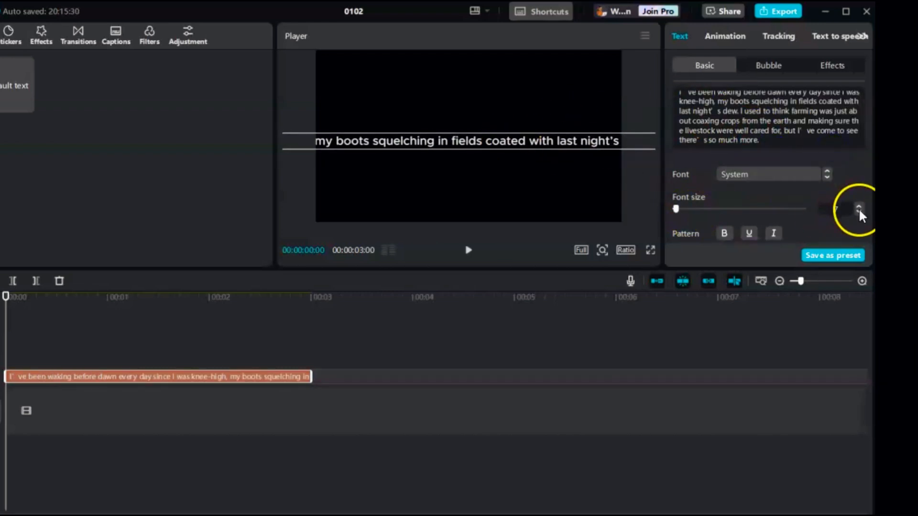
- Set the caption to font size 5, narrow it to wrap, and centre it
{"action": "left_click", "coordinate": [858, 206]}
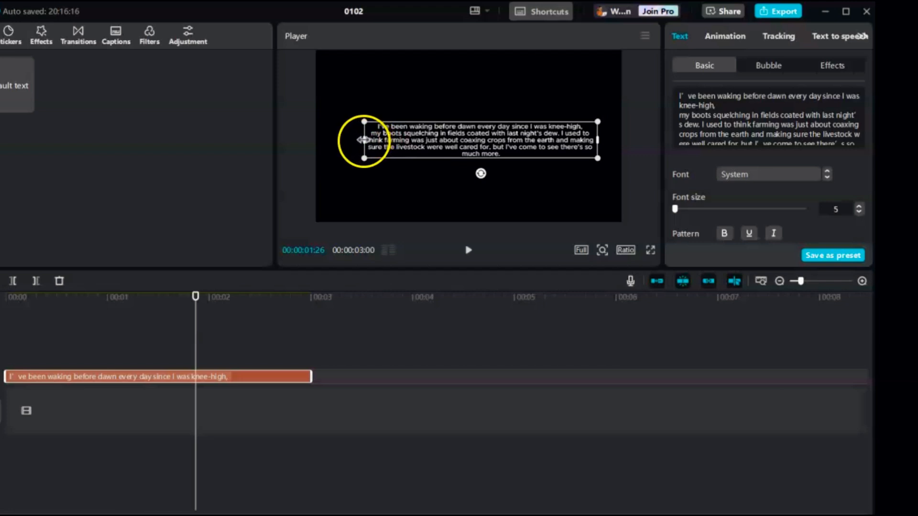
{"action": "left_click_drag", "start_coordinate": [363, 139], "coordinate": [525, 136]}
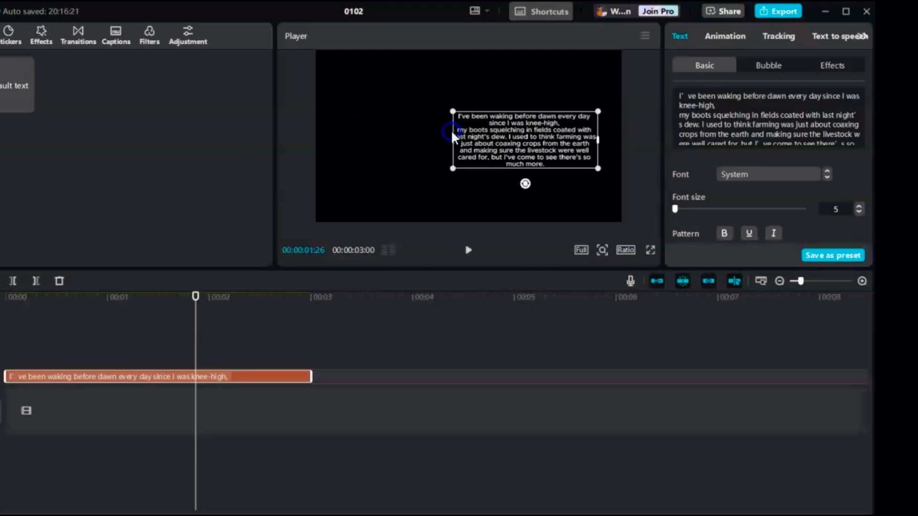
{"action": "left_click_drag", "start_coordinate": [525, 139], "coordinate": [478, 132]}
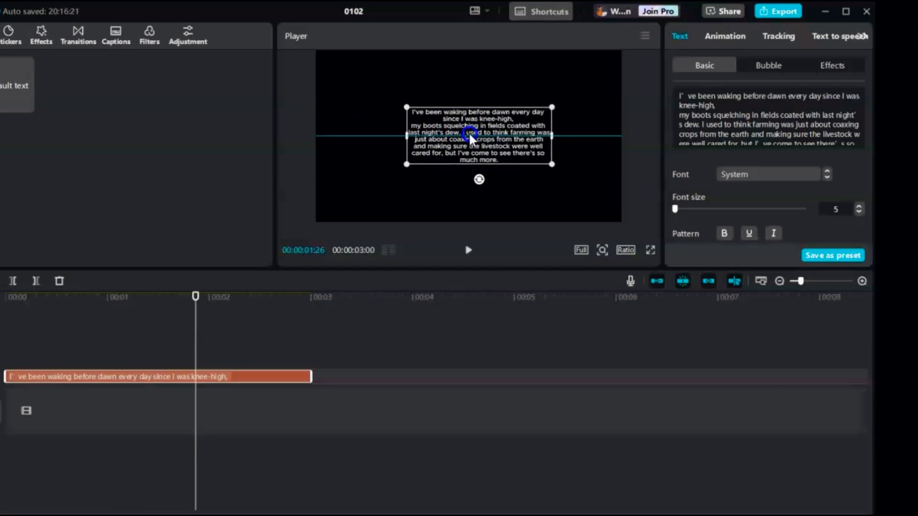
{"action": "left_click", "coordinate": [839, 36]}
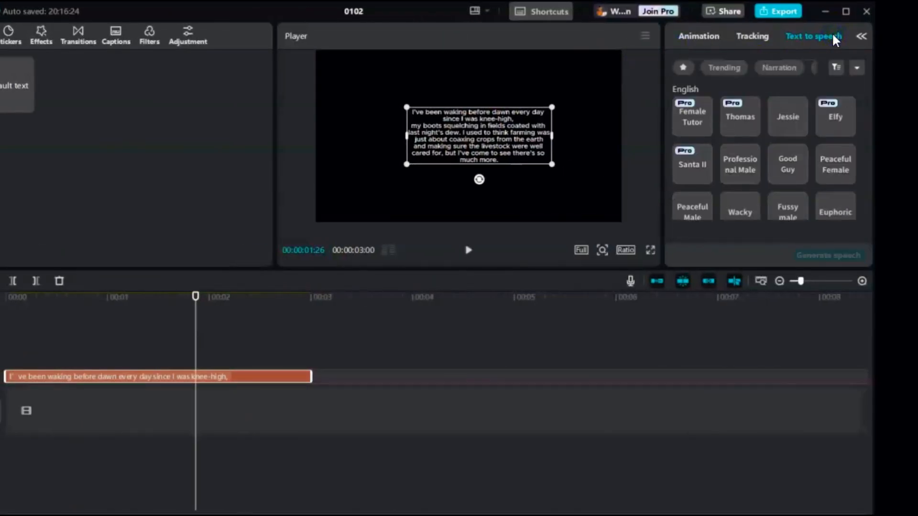
{"action": "mouse_move", "coordinate": [740, 164]}
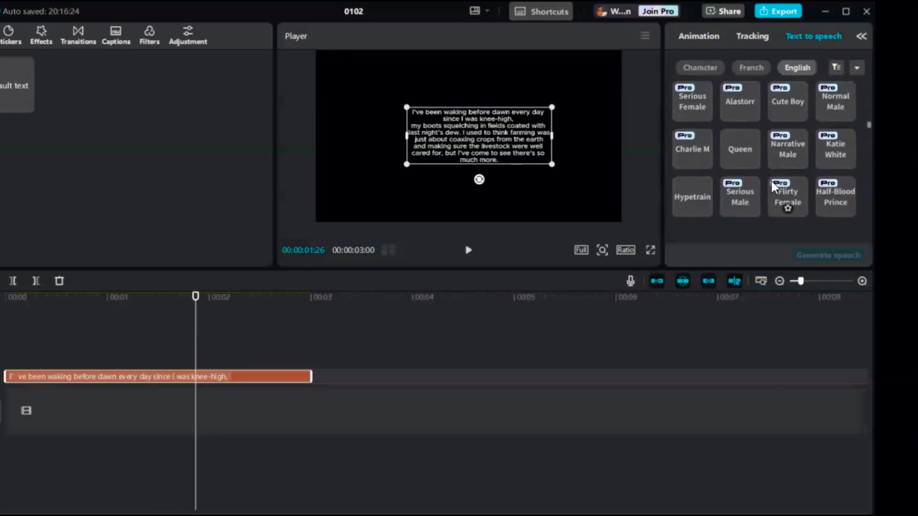
- Choose a male English voice and generate a 15-second voiceover of the narration
{"action": "scroll", "scroll_direction": "down", "scroll_amount": 3}
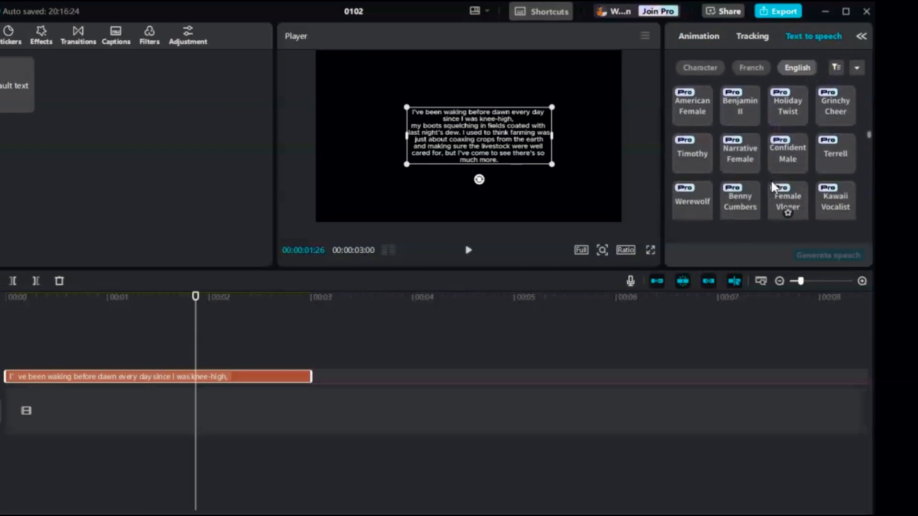
{"action": "scroll", "scroll_direction": "down", "scroll_amount": 3}
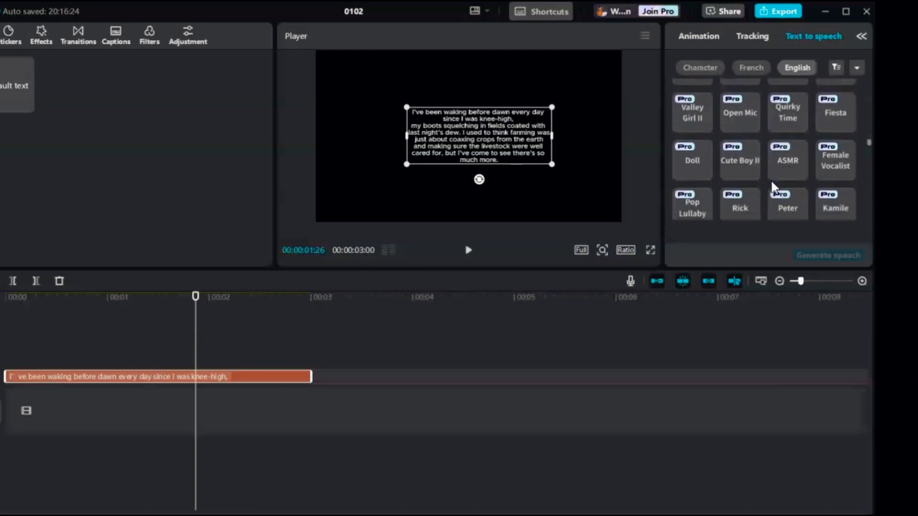
{"action": "scroll", "scroll_direction": "down", "scroll_amount": 3}
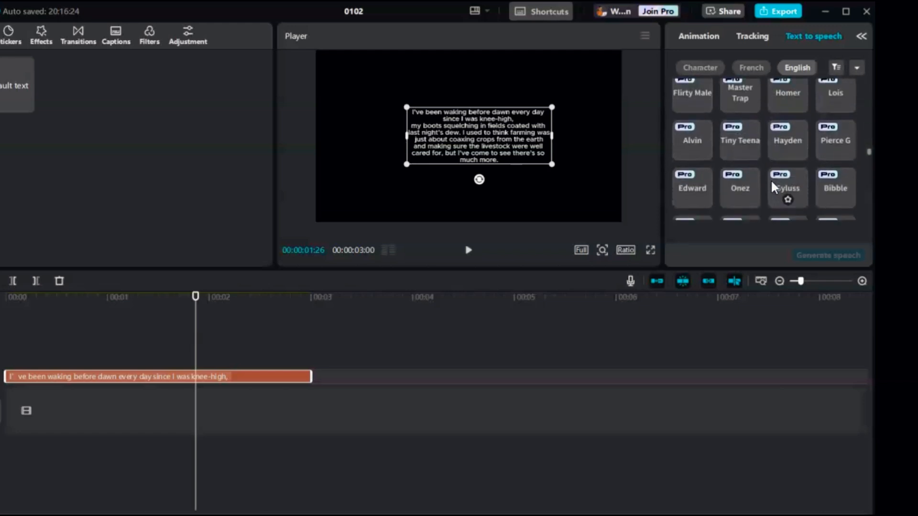
{"action": "scroll", "scroll_direction": "down", "scroll_amount": 3}
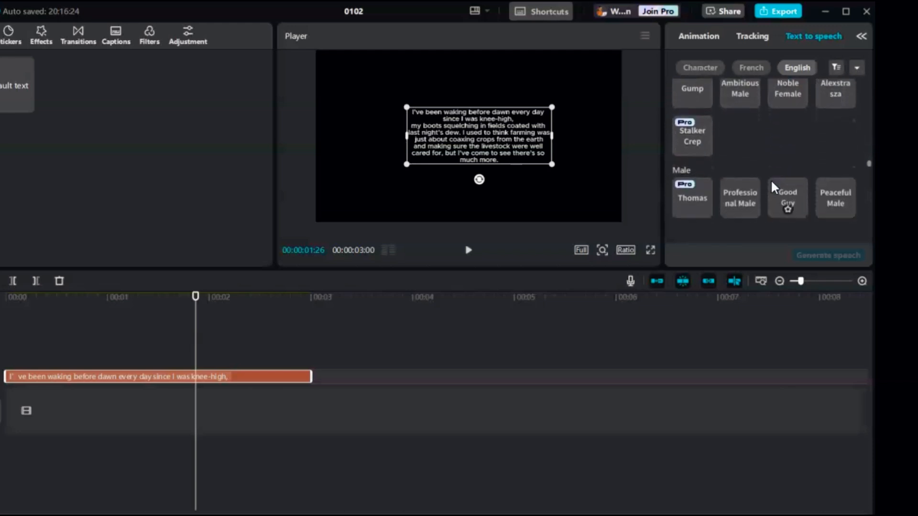
{"action": "scroll", "scroll_direction": "down", "scroll_amount": 3}
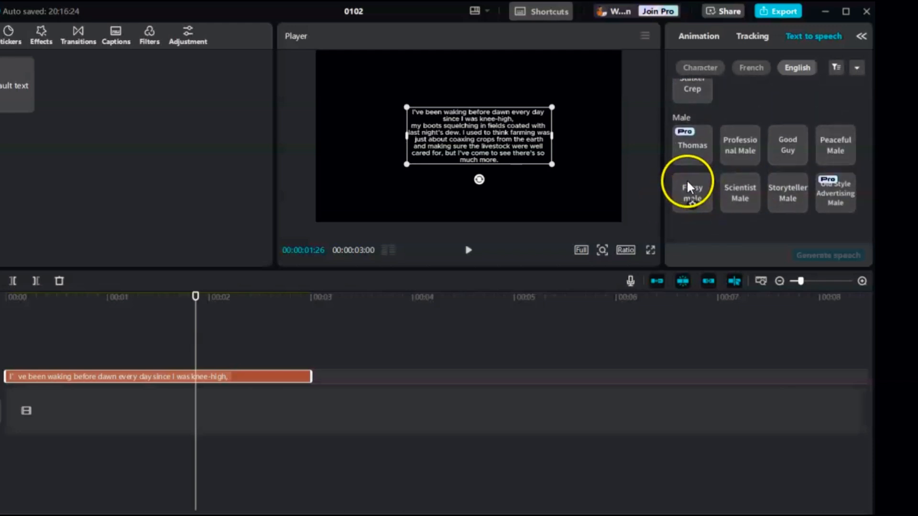
{"action": "left_click", "coordinate": [691, 192]}
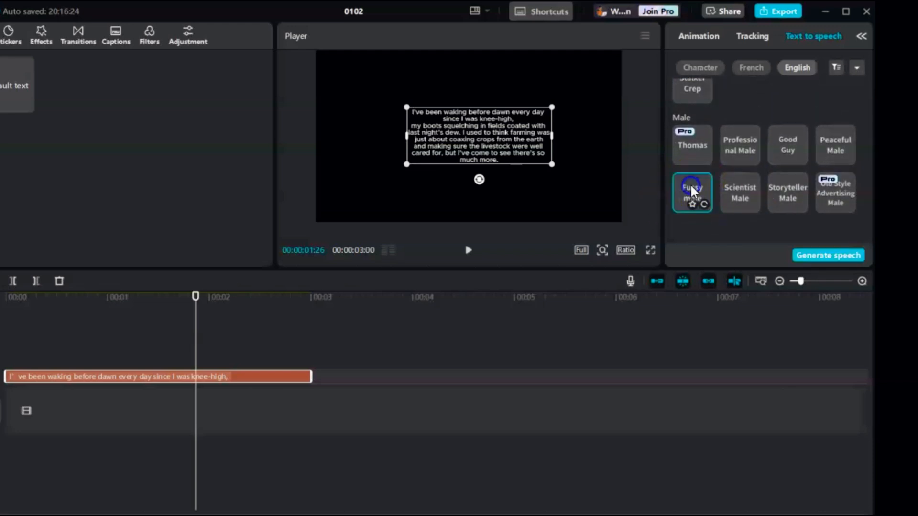
{"action": "left_click", "coordinate": [692, 193]}
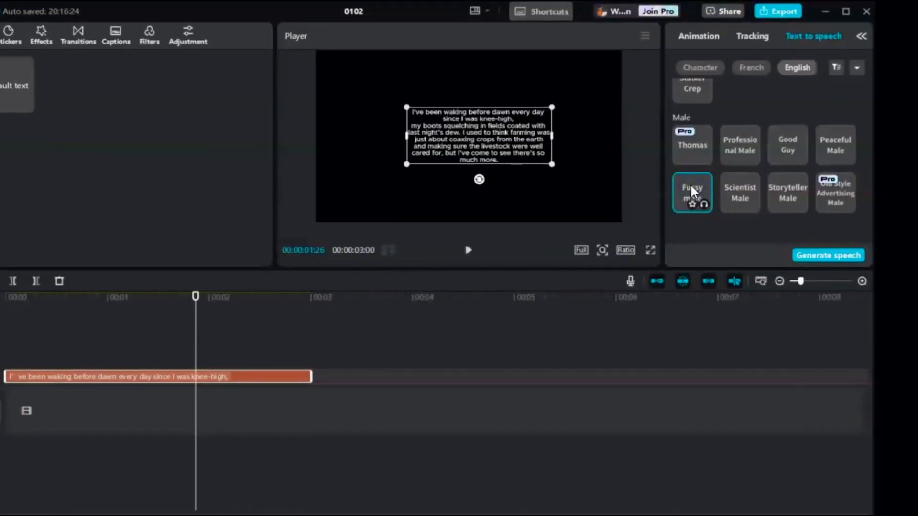
{"action": "left_click", "coordinate": [827, 254]}
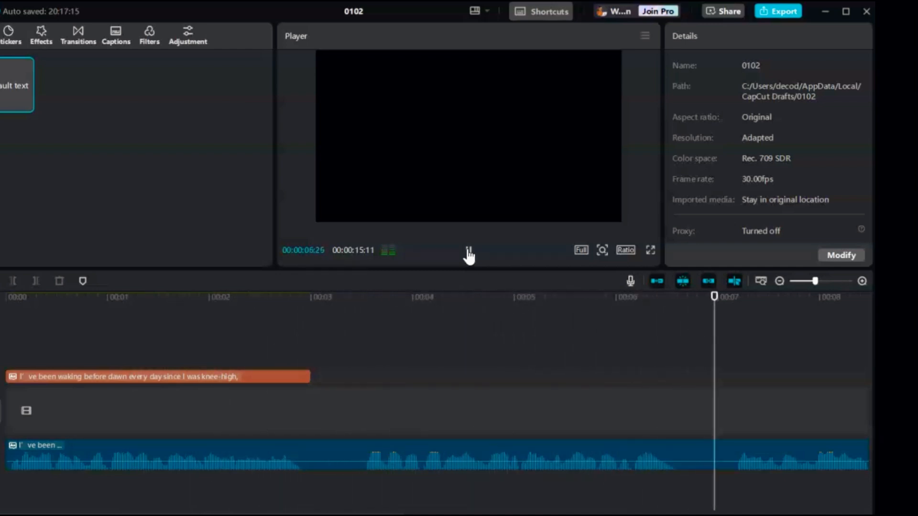
{"action": "left_click", "coordinate": [827, 255]}
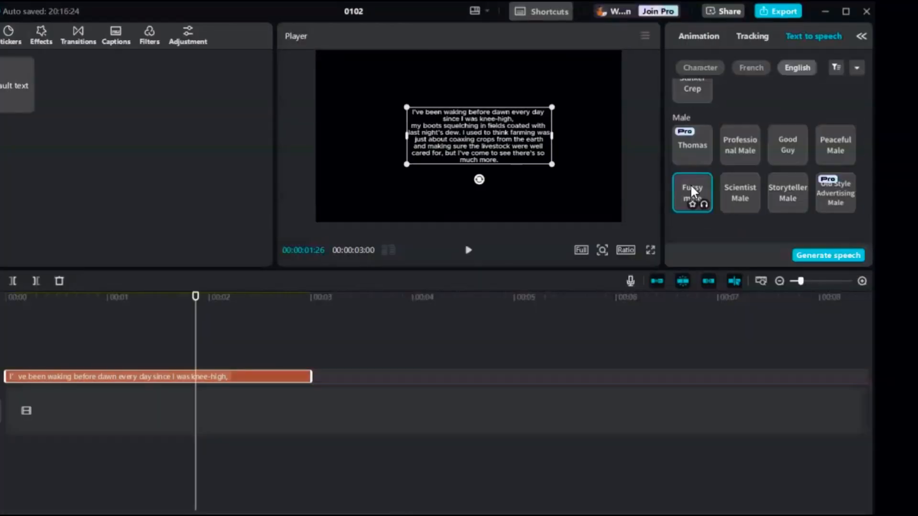
{"action": "left_click", "coordinate": [827, 256]}
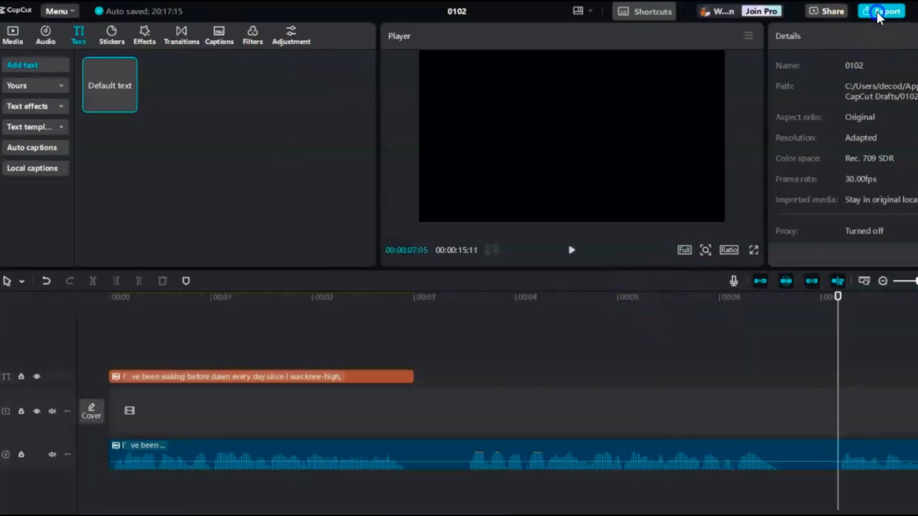
- Export the voiceover audio-only as an MP3 named 'Famer Audio 1'
{"action": "left_click", "coordinate": [881, 11]}
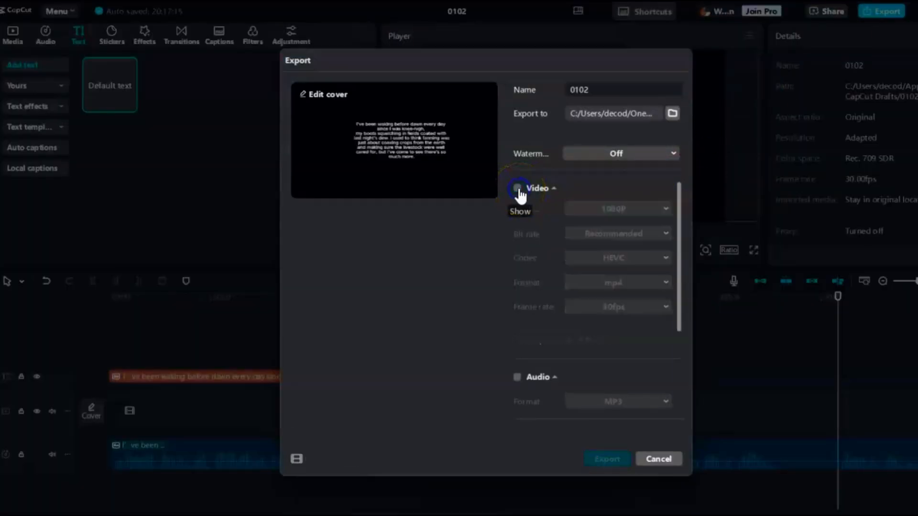
{"action": "left_click", "coordinate": [517, 188]}
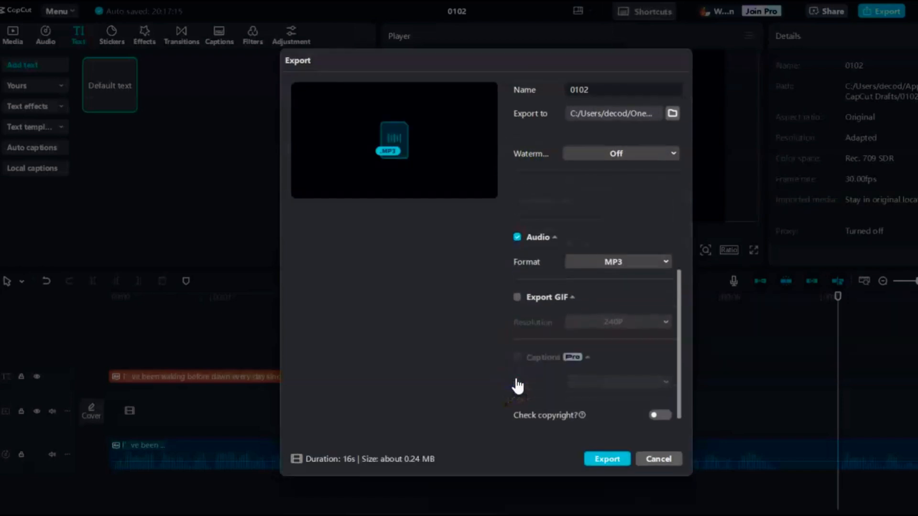
{"action": "left_click", "coordinate": [613, 262]}
{"action": "type", "text": "Famer Audio 1"}
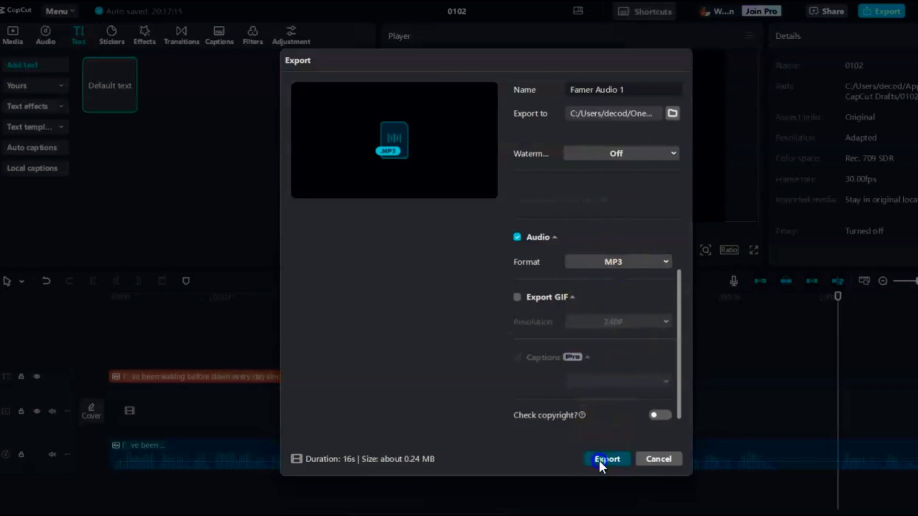
{"action": "left_click", "coordinate": [605, 459]}
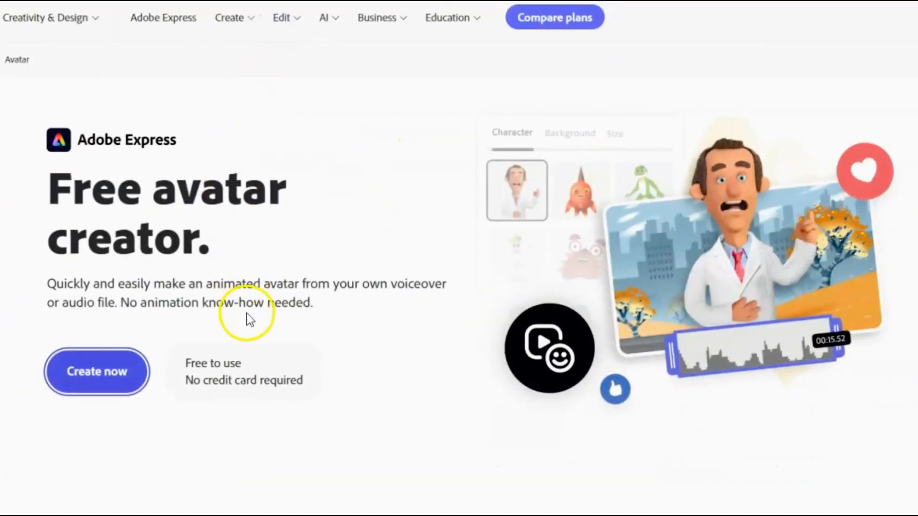
{"action": "mouse_move", "coordinate": [117, 386]}
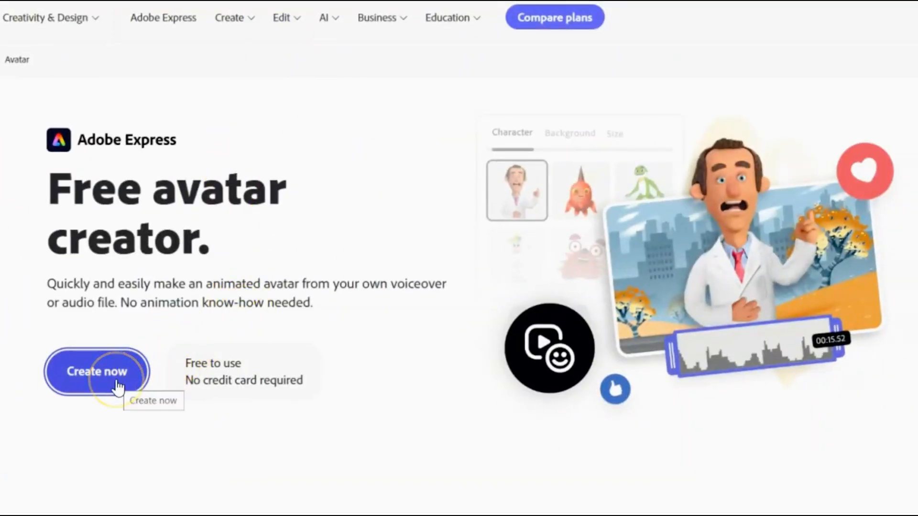
- Start Adobe Express's avatar creator and set a custom bright green background
{"action": "left_click", "coordinate": [96, 371]}
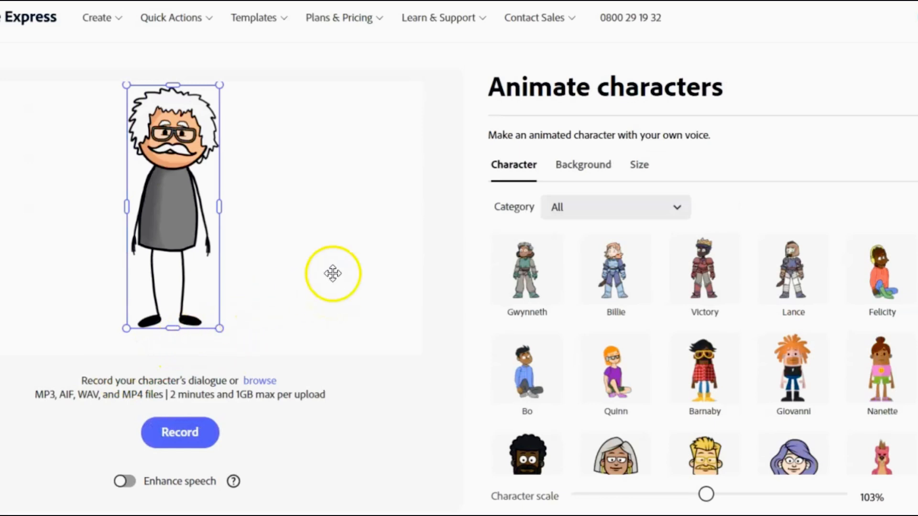
{"action": "mouse_move", "coordinate": [329, 225]}
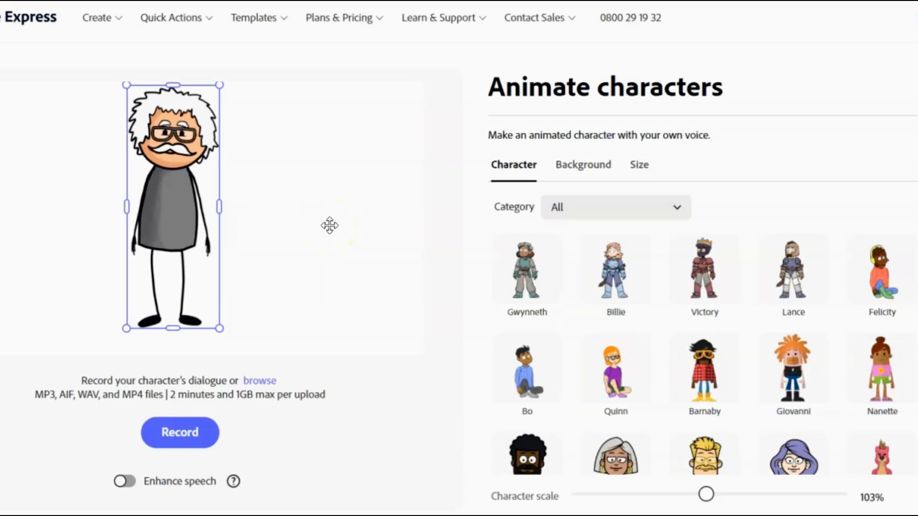
{"action": "left_click", "coordinate": [581, 165]}
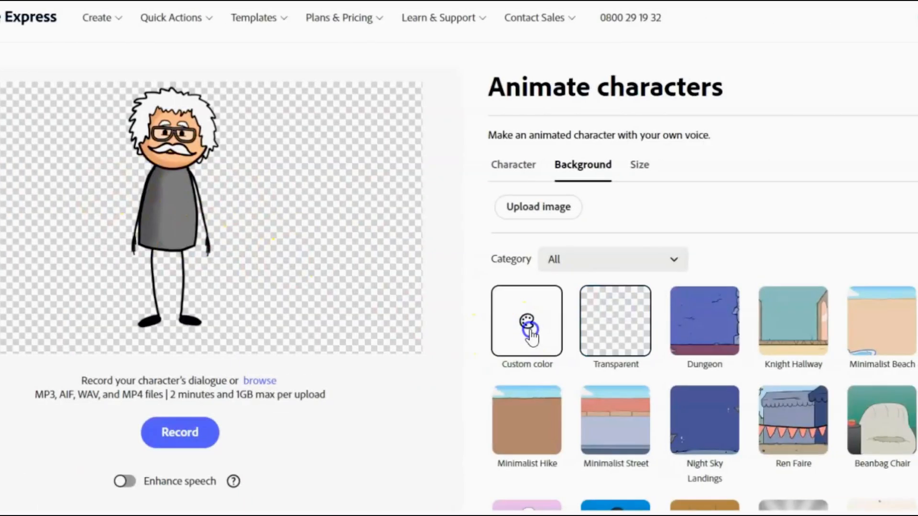
{"action": "left_click", "coordinate": [615, 320]}
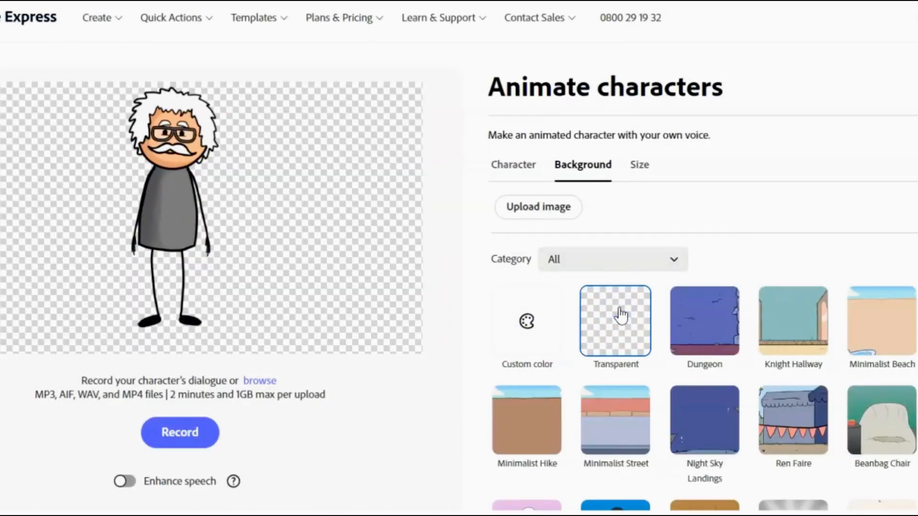
{"action": "left_click", "coordinate": [526, 320]}
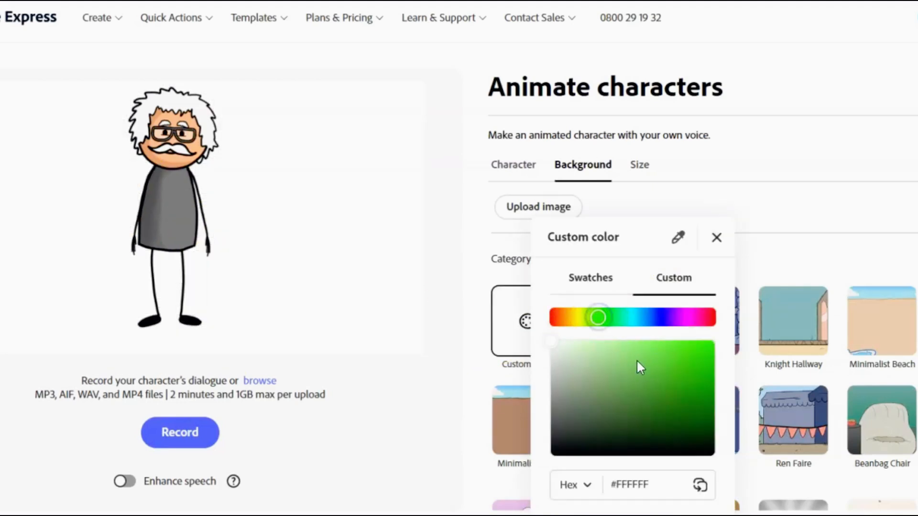
{"action": "left_click", "coordinate": [675, 388]}
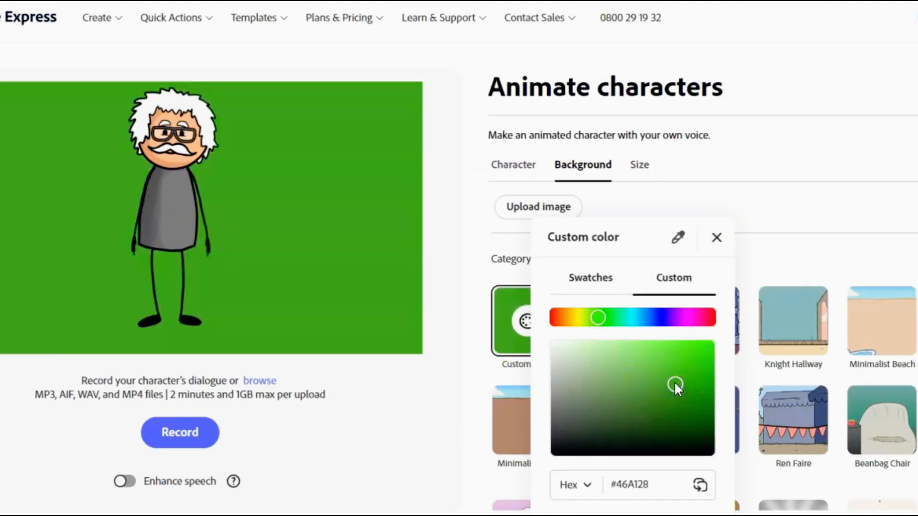
{"action": "left_click", "coordinate": [716, 237]}
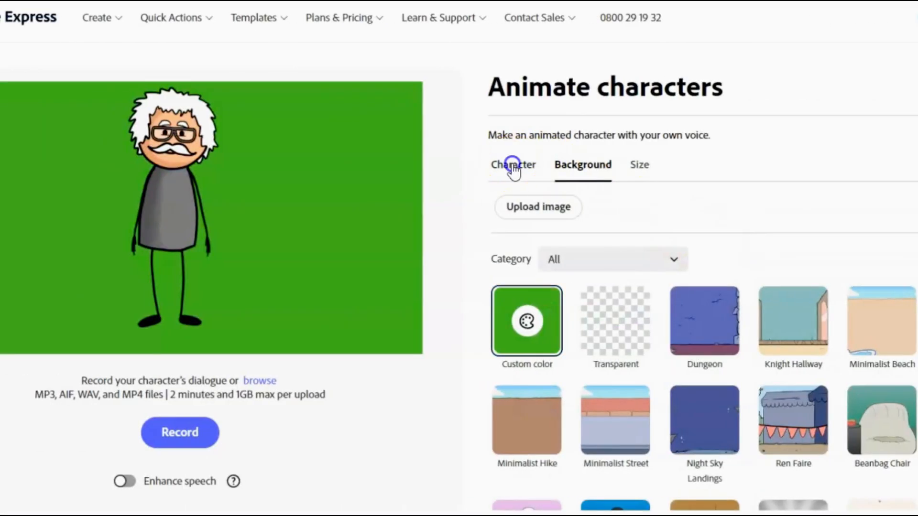
- Replace the white-haired figure with the Mouth Only 'Happy' character
{"action": "left_click", "coordinate": [513, 165]}
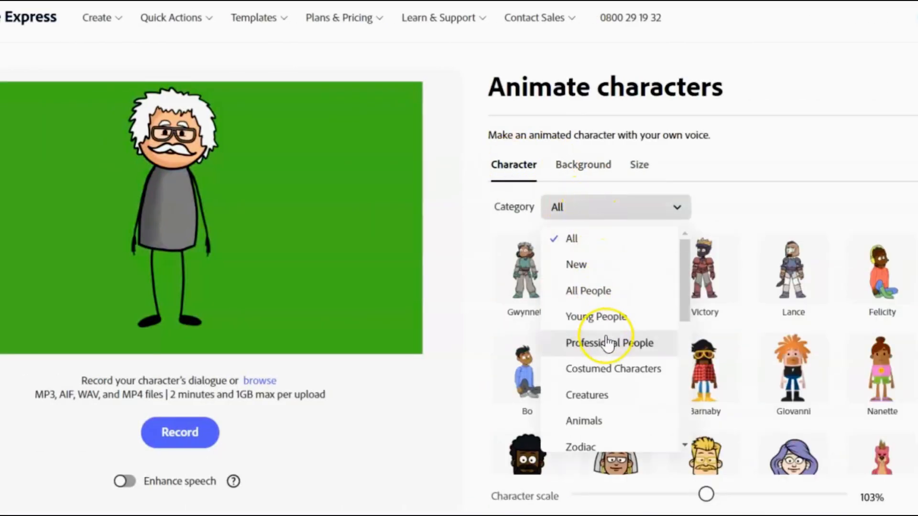
{"action": "scroll", "scroll_direction": "down", "scroll_amount": 3}
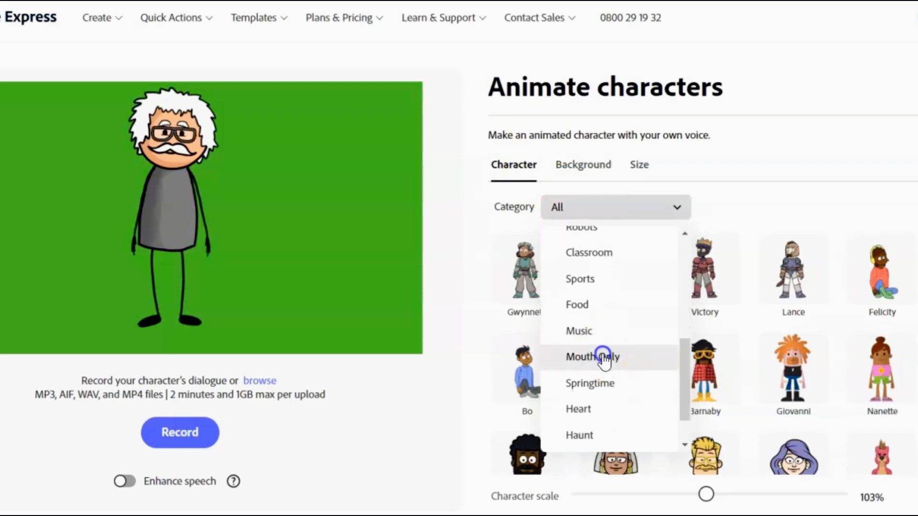
{"action": "left_click", "coordinate": [592, 357]}
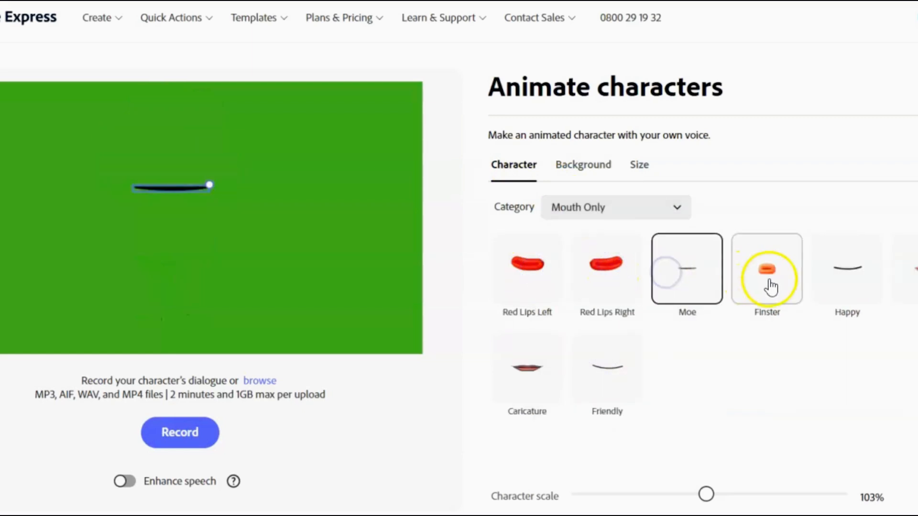
{"action": "left_click", "coordinate": [847, 269]}
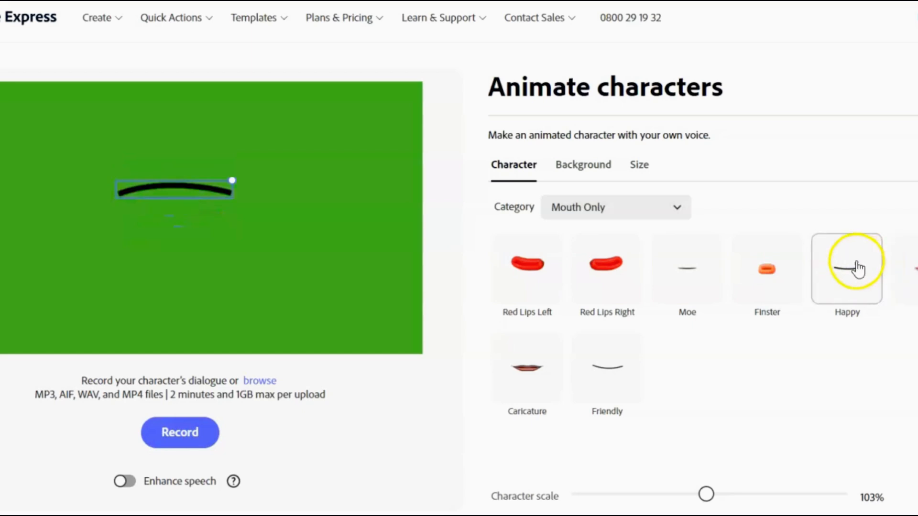
{"action": "left_click", "coordinate": [845, 269]}
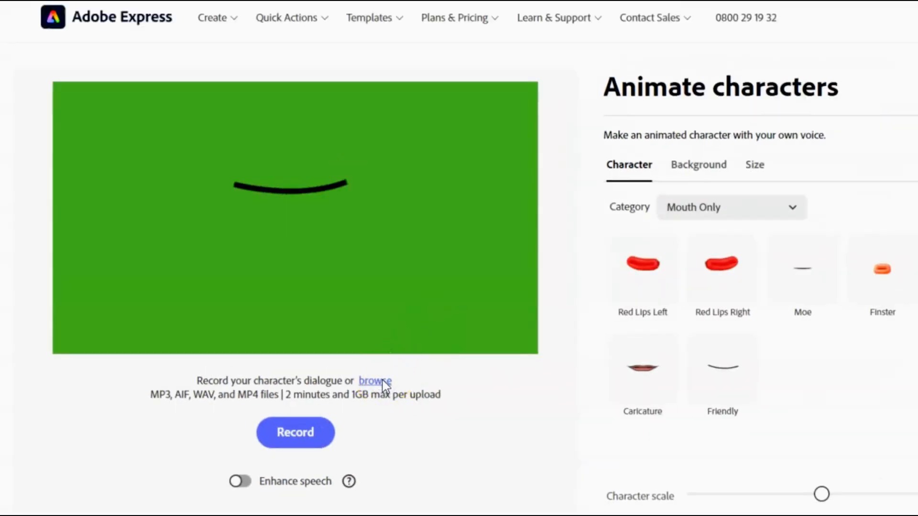
- Lip-sync the Happy mouth to the Famer audio and save it as MP4 'Famer-Audio-2'
{"action": "left_click", "coordinate": [374, 380]}
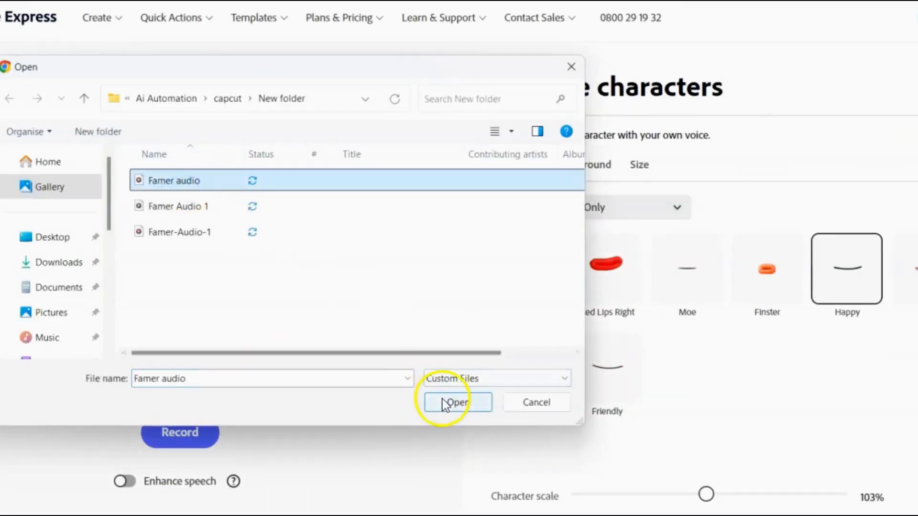
{"action": "left_click", "coordinate": [457, 402]}
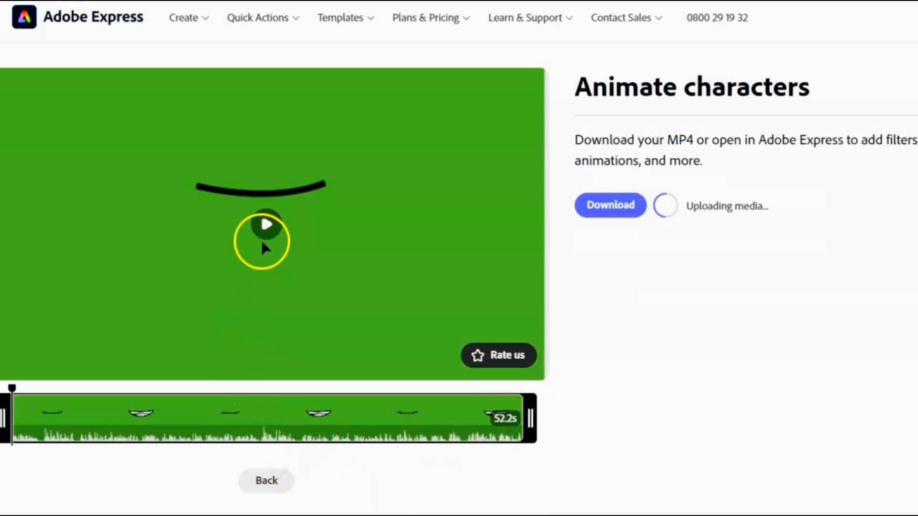
{"action": "left_click", "coordinate": [266, 224]}
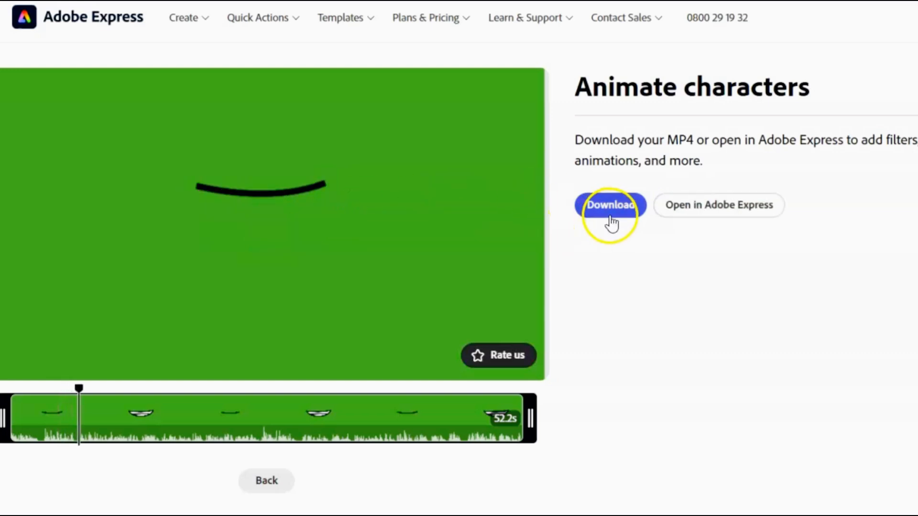
{"action": "left_click", "coordinate": [610, 205]}
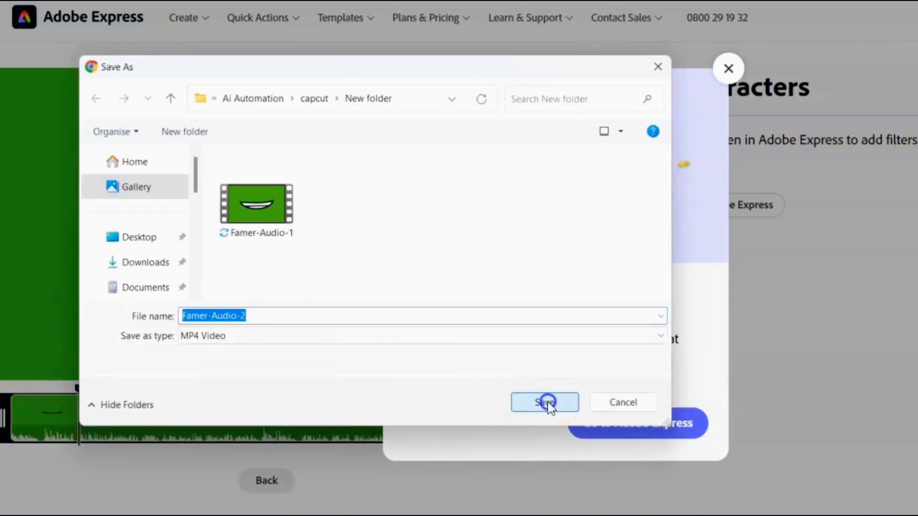
{"action": "left_click", "coordinate": [544, 402]}
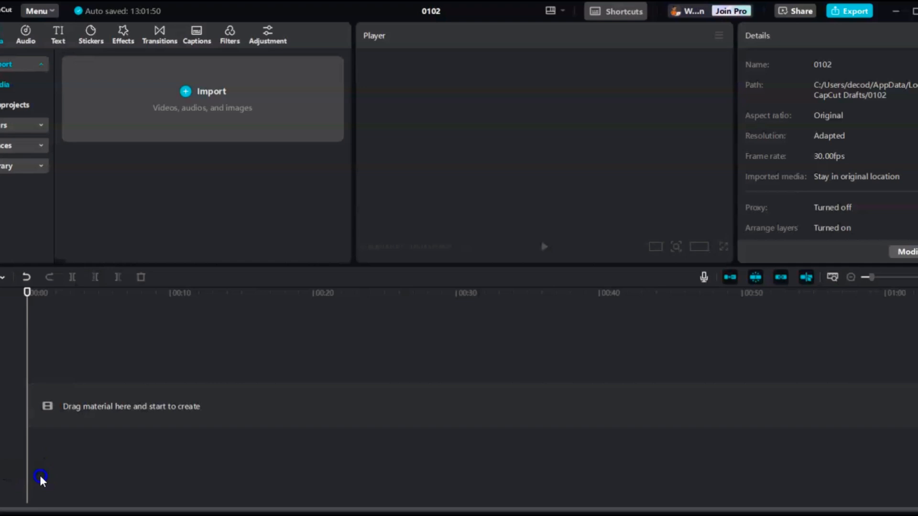
- Import the Removed Mouth and closed Eye farmer PNGs and place them consecutively
{"action": "left_click", "coordinate": [201, 91]}
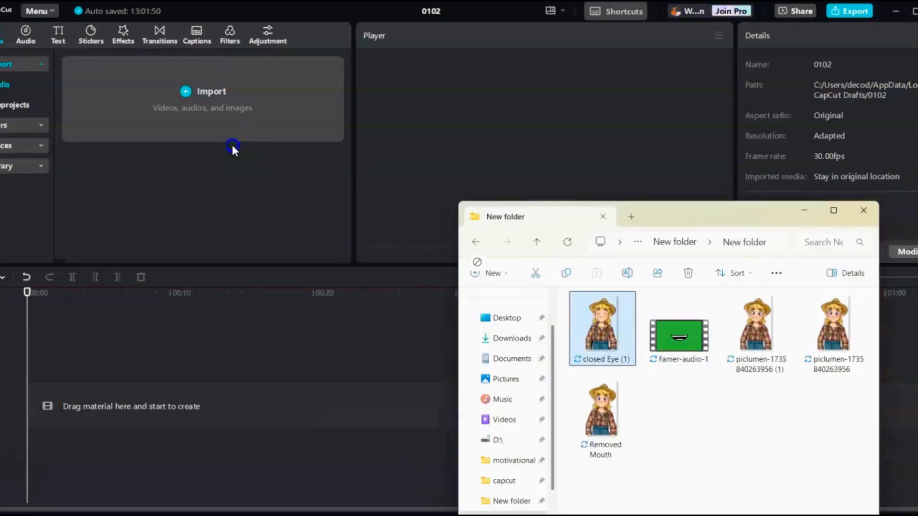
{"action": "double_click", "coordinate": [602, 325]}
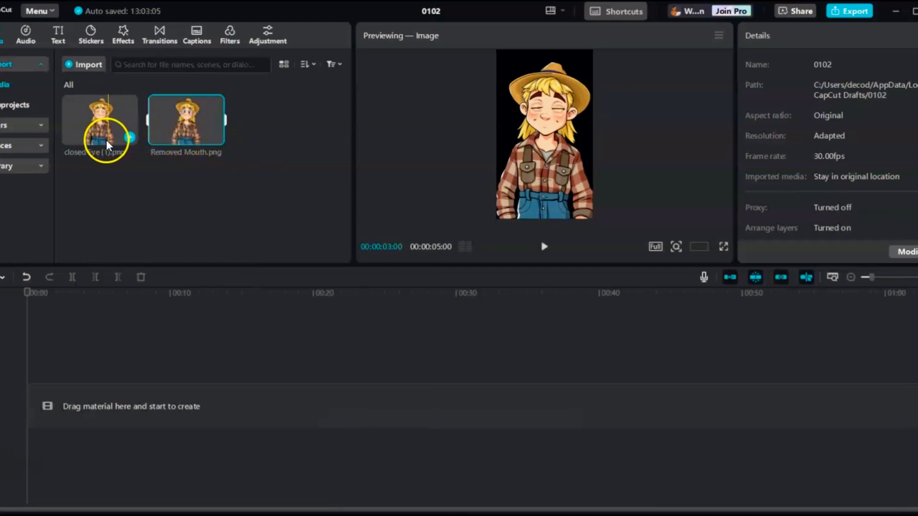
{"action": "left_click", "coordinate": [186, 119]}
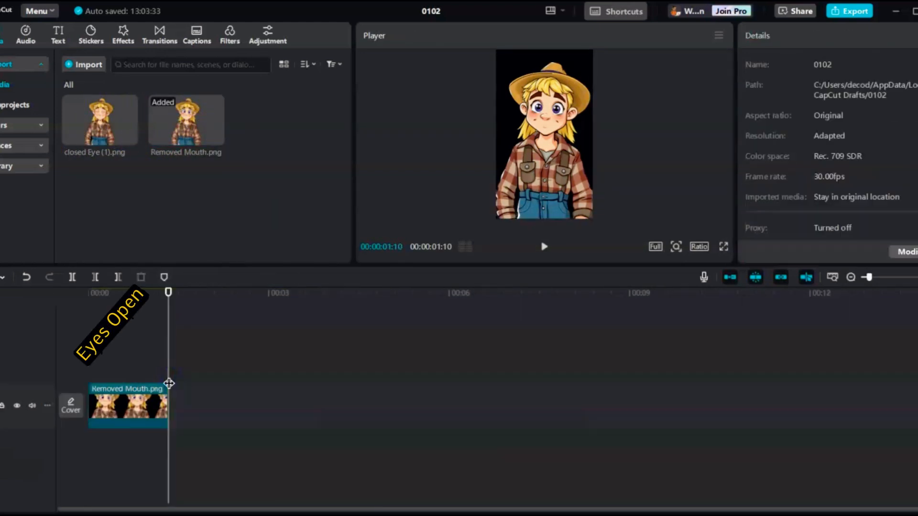
{"action": "left_click", "coordinate": [129, 139]}
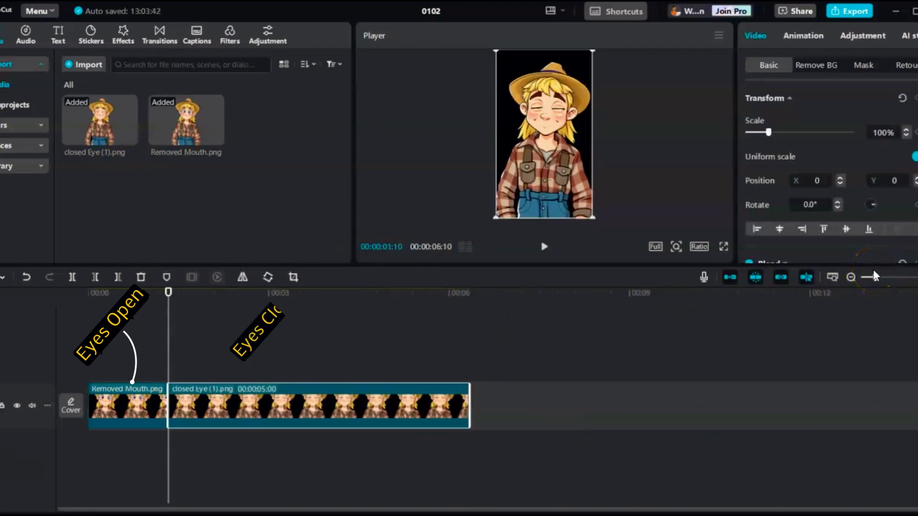
- Shorten the eyes-closed clip and alternate open/closed clips into a five-second blink sequence
{"action": "left_click_drag", "start_coordinate": [869, 276], "coordinate": [883, 276]}
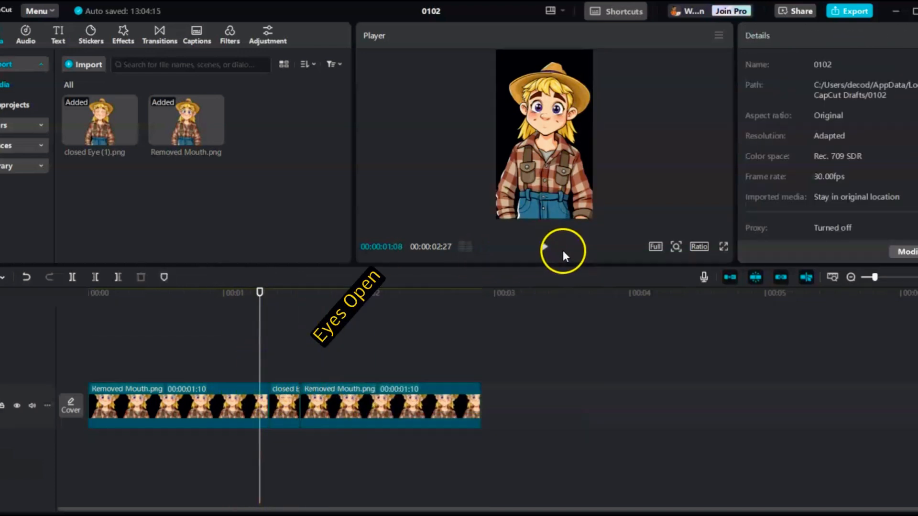
{"action": "left_click", "coordinate": [542, 247]}
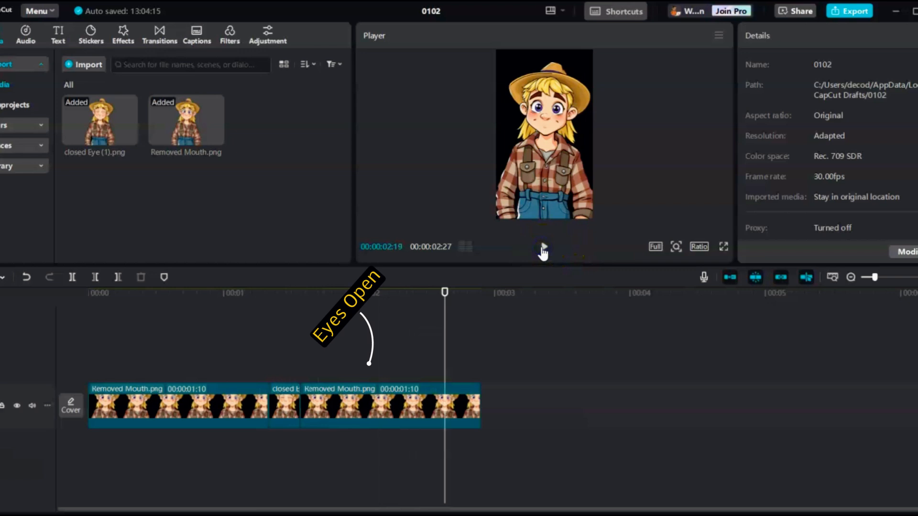
{"action": "left_click", "coordinate": [284, 407]}
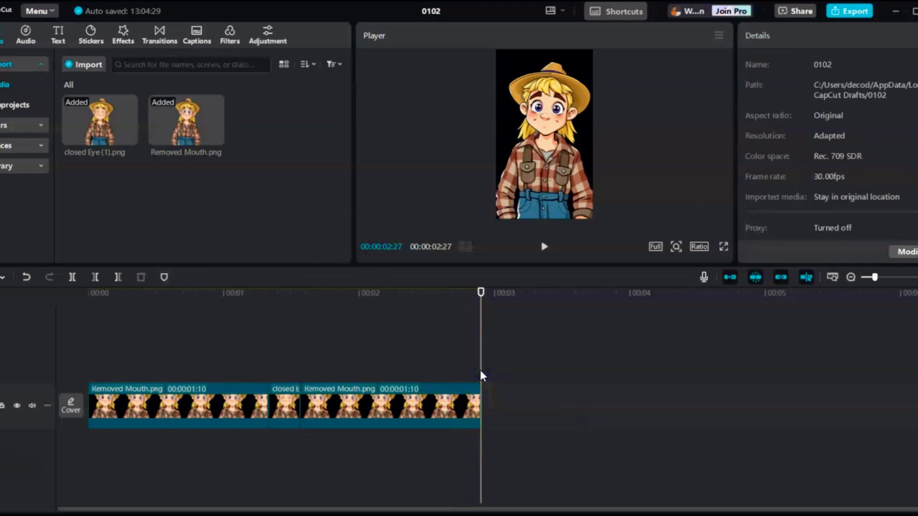
{"action": "left_click", "coordinate": [498, 360]}
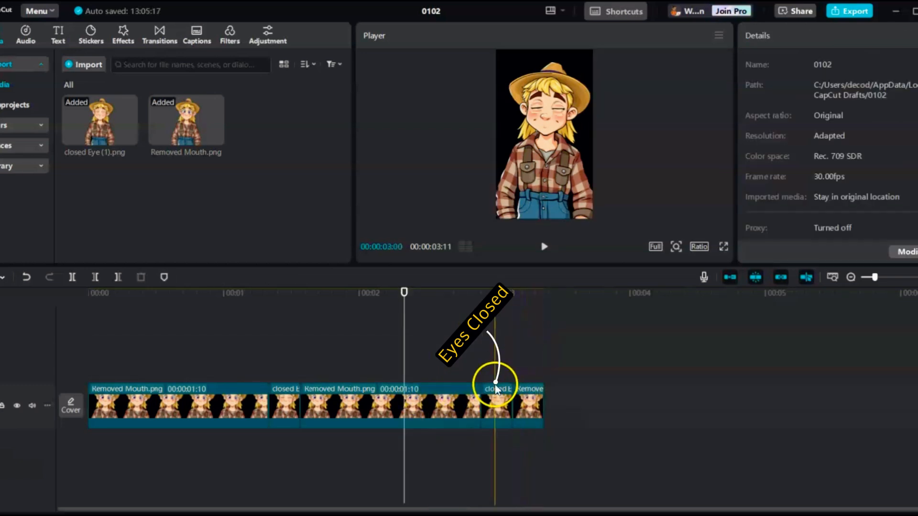
{"action": "left_click", "coordinate": [495, 404]}
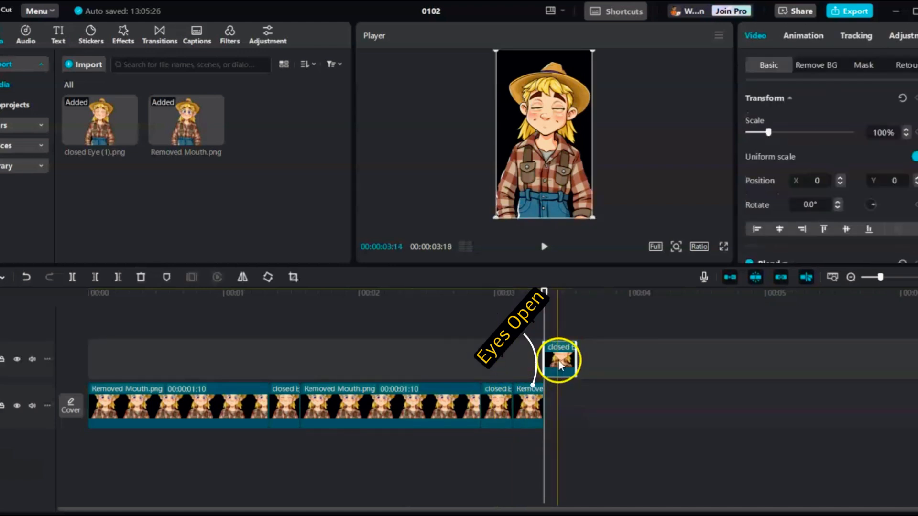
{"action": "left_click_drag", "start_coordinate": [559, 358], "coordinate": [559, 403]}
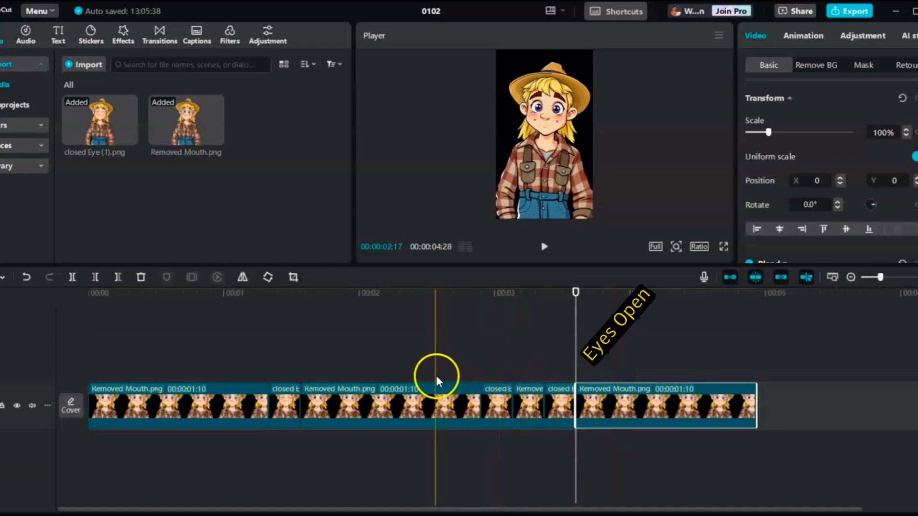
{"action": "left_click_drag", "start_coordinate": [435, 375], "coordinate": [541, 375]}
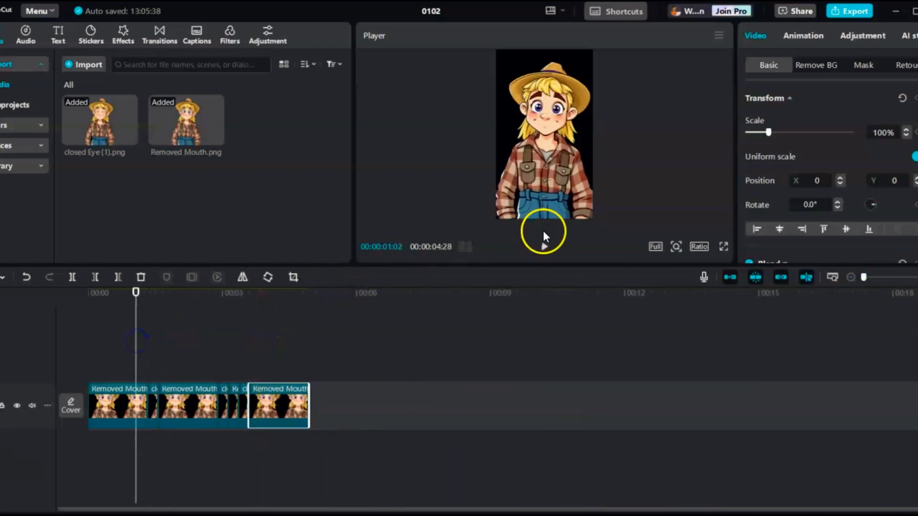
- Play back the blink sequence and select its clips for combining
{"action": "left_click", "coordinate": [543, 246]}
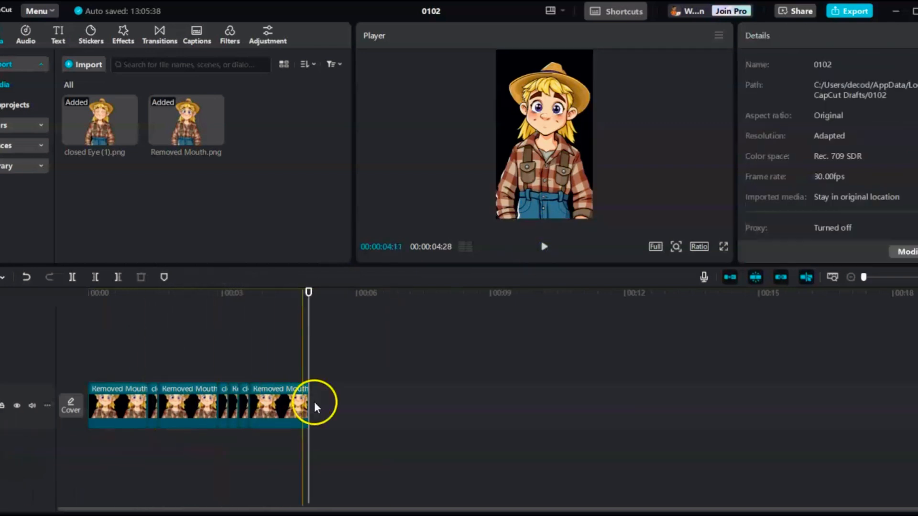
{"action": "left_click", "coordinate": [117, 405]}
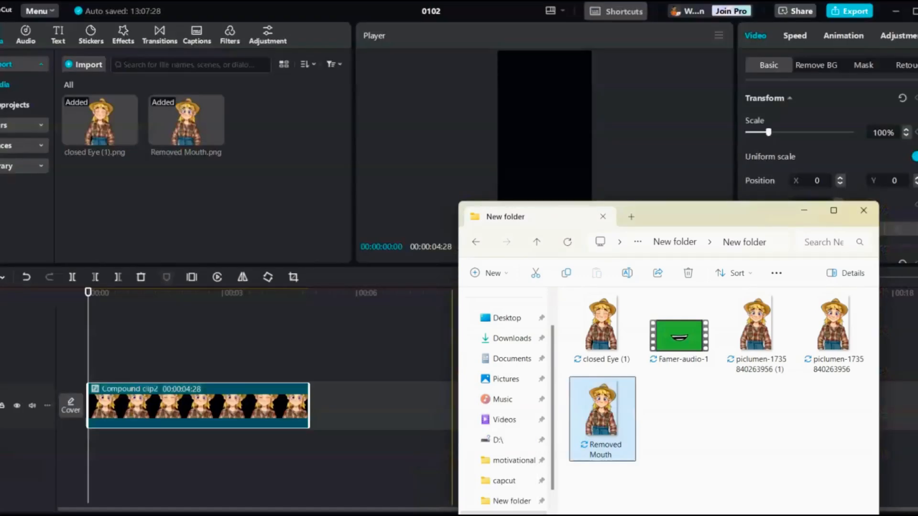
- Place Famer-audio-1.mp4 on the track above the farmer and chroma-key out its green
{"action": "left_click_drag", "start_coordinate": [677, 327], "coordinate": [193, 342]}
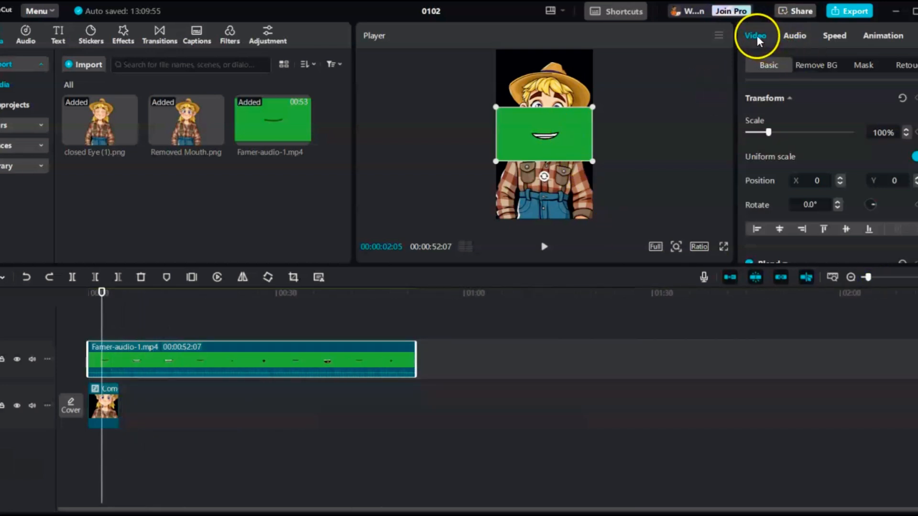
{"action": "left_click", "coordinate": [815, 65]}
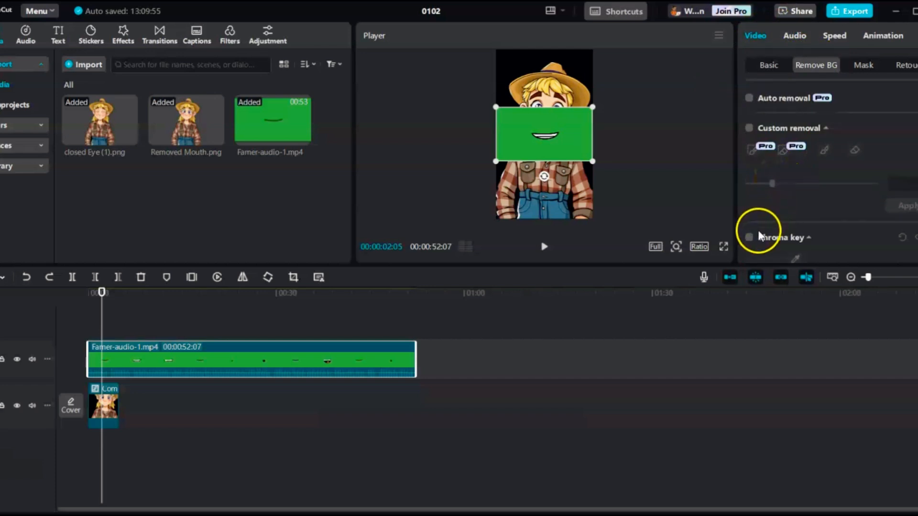
{"action": "left_click", "coordinate": [749, 237]}
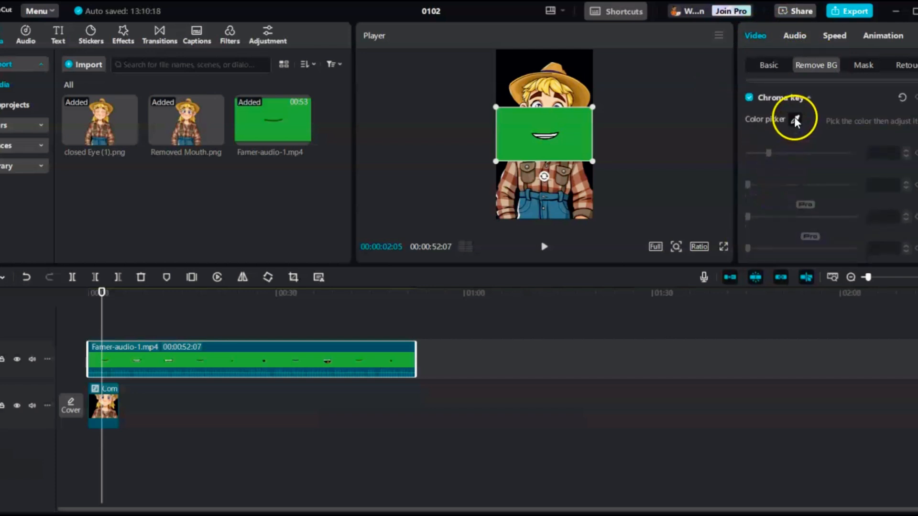
{"action": "left_click", "coordinate": [794, 119]}
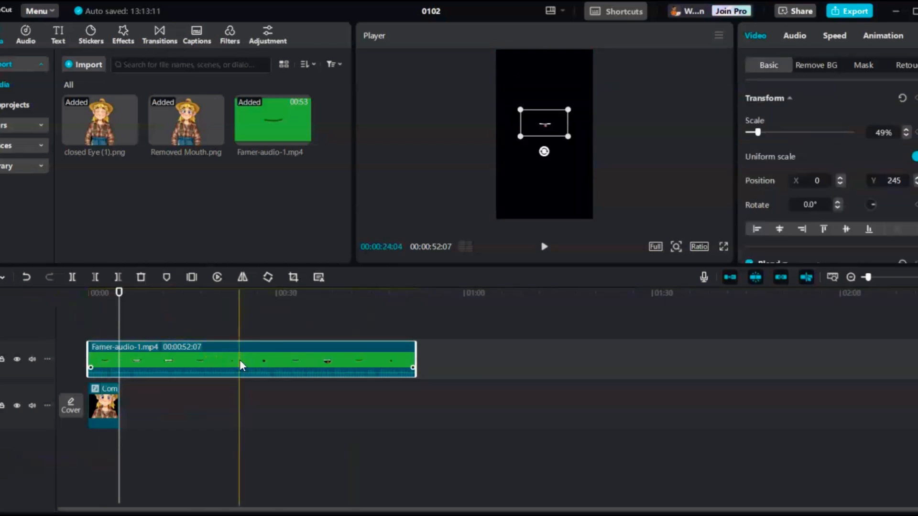
- Extract the audio from the Famer-audio-1.mp4 mouth clip
{"action": "right_click", "coordinate": [242, 366]}
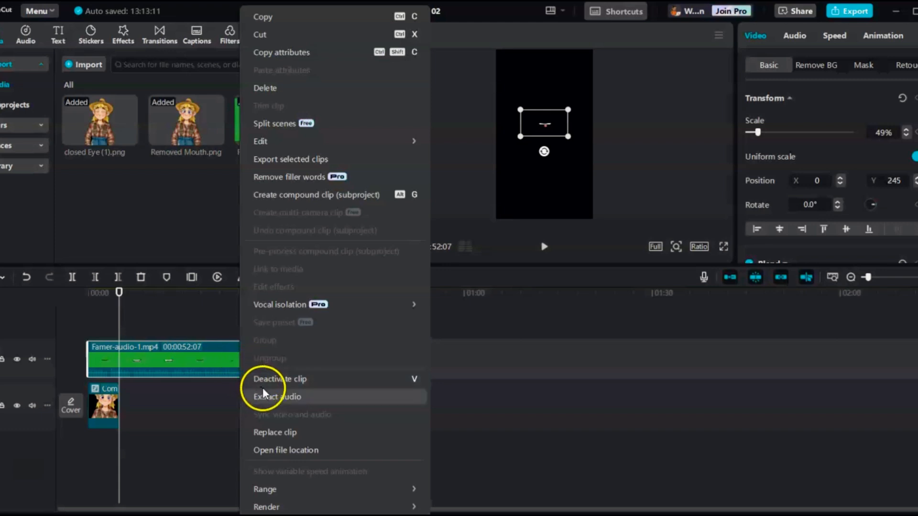
{"action": "left_click", "coordinate": [276, 396]}
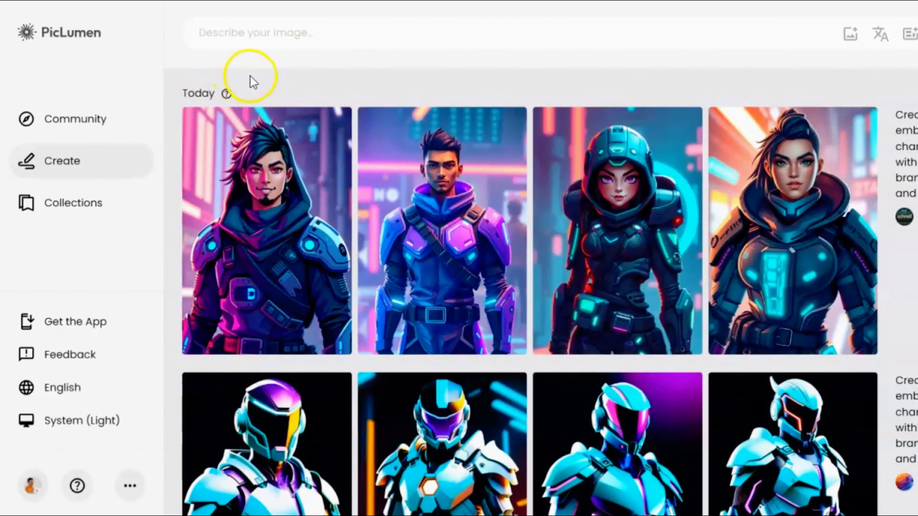
- Generate images from the cartoon farm prompt with hay bales, tractor and tree; download the second
{"action": "left_click", "coordinate": [256, 33]}
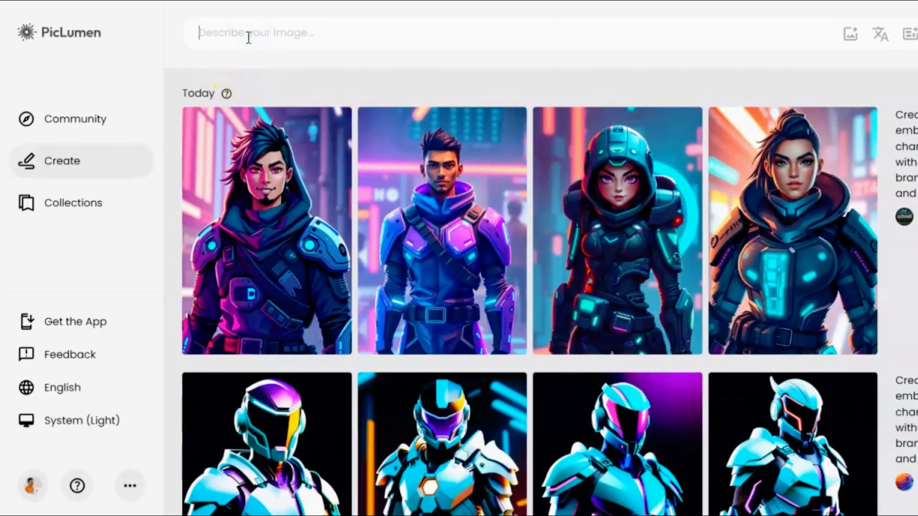
{"action": "type", "text": "A cartoon illustration of a farm with hay bales, a tractor, and a tree—vibrant 2D flat, hand-drawn, digital illustration cartoon background."}
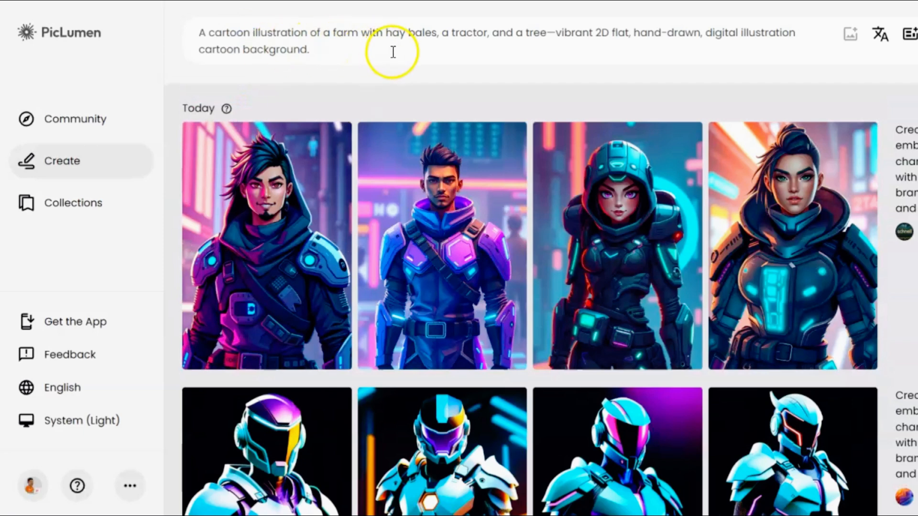
{"action": "mouse_move", "coordinate": [576, 8]}
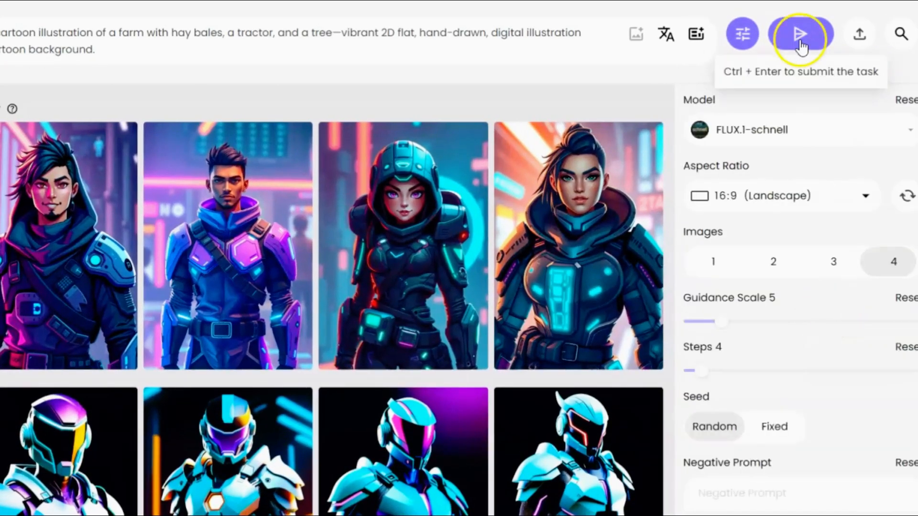
{"action": "left_click", "coordinate": [800, 34]}
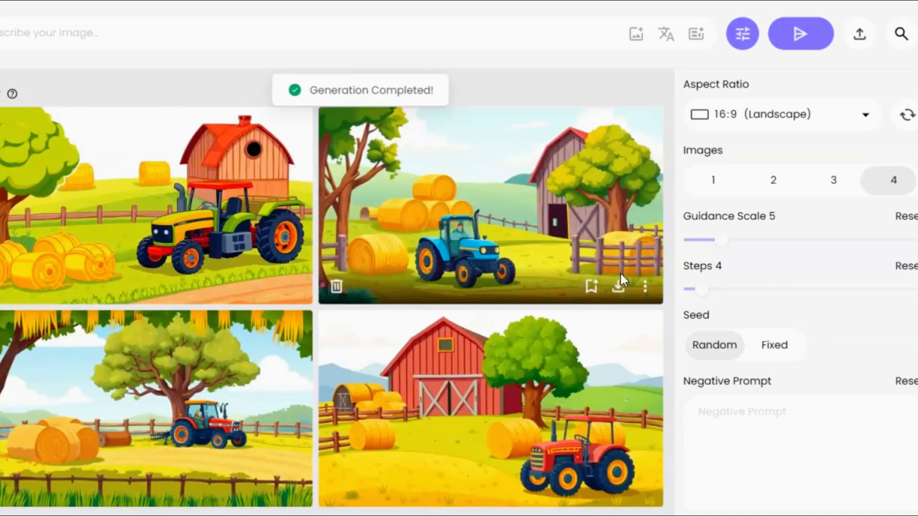
{"action": "left_click", "coordinate": [617, 287]}
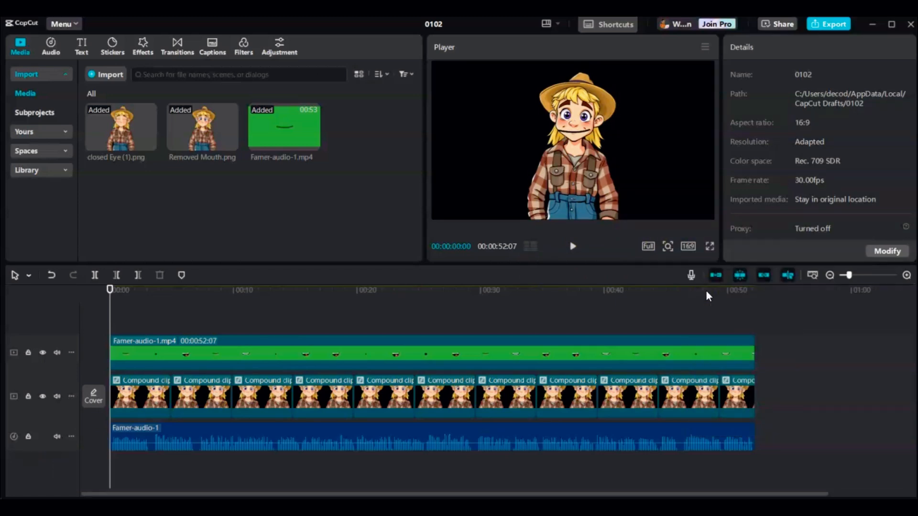
- Place the farm image on a track beneath the character compound clip
{"action": "left_click", "coordinate": [106, 75]}
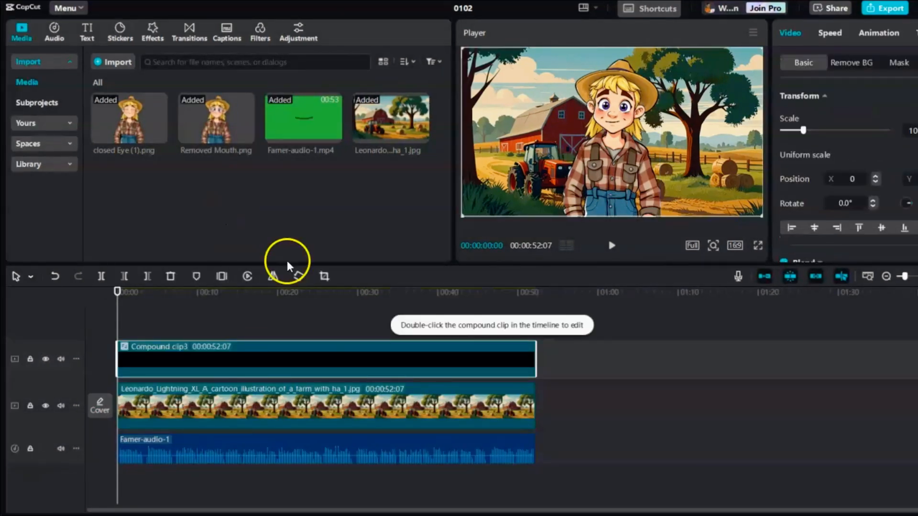
{"action": "left_click", "coordinate": [240, 359]}
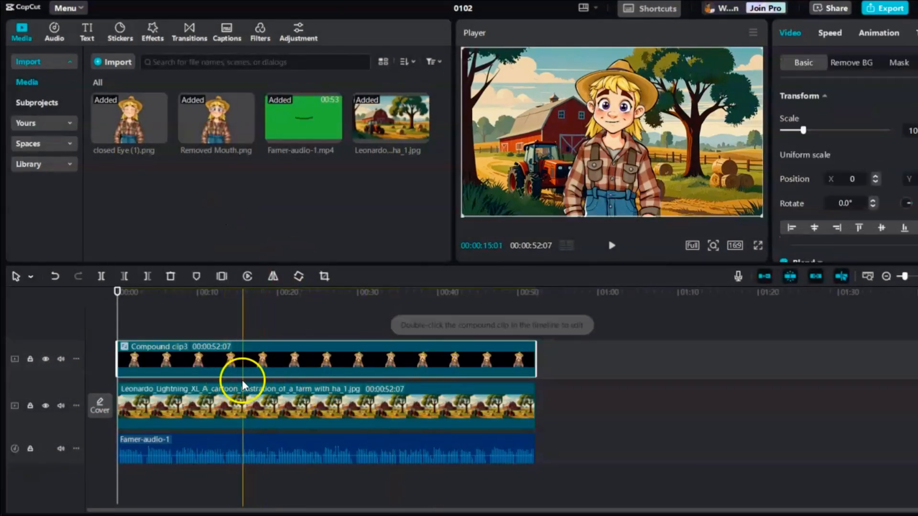
{"action": "left_click", "coordinate": [438, 398]}
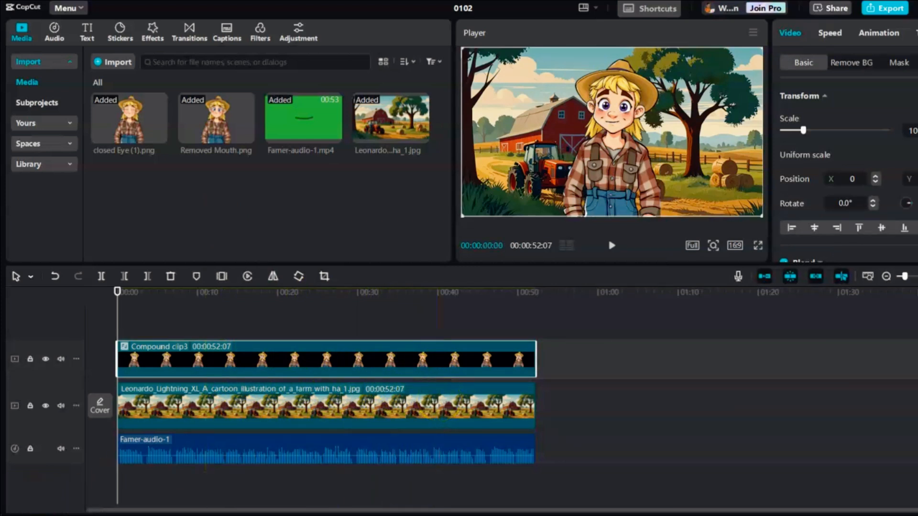
{"action": "left_click", "coordinate": [152, 28]}
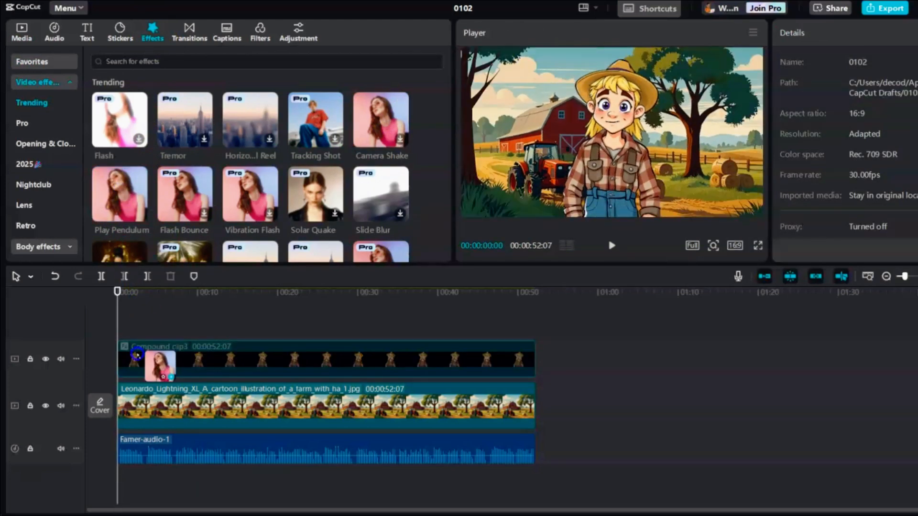
- Apply Play Pendulum to the compound clip and lower its strength almost to zero
{"action": "double_click", "coordinate": [119, 194]}
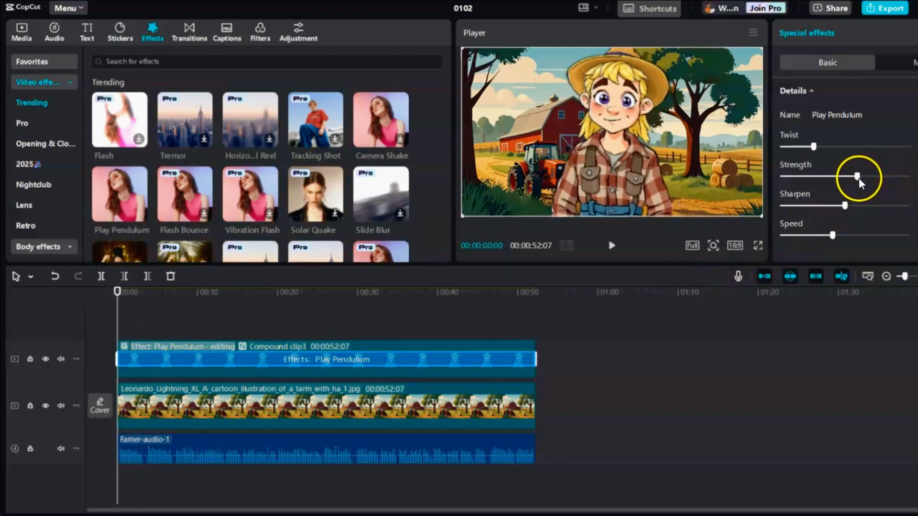
{"action": "left_click_drag", "start_coordinate": [857, 177], "coordinate": [788, 179]}
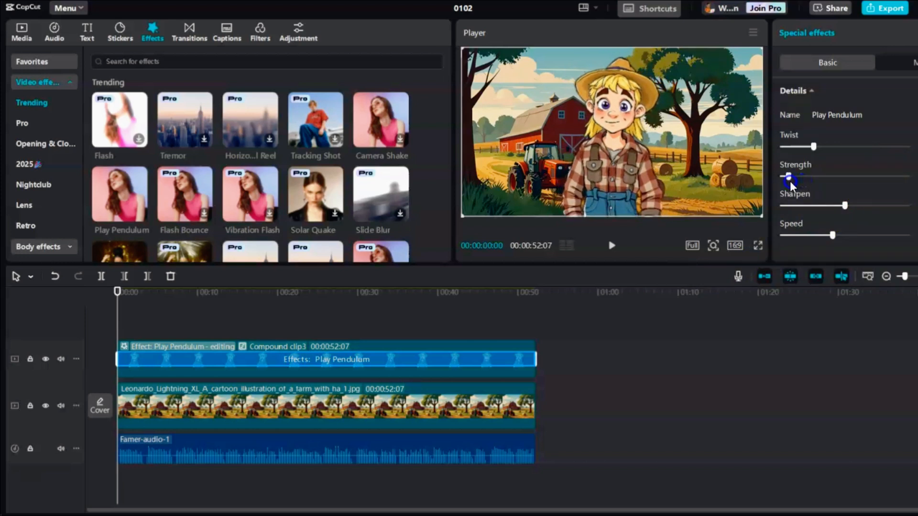
{"action": "left_click", "coordinate": [421, 375]}
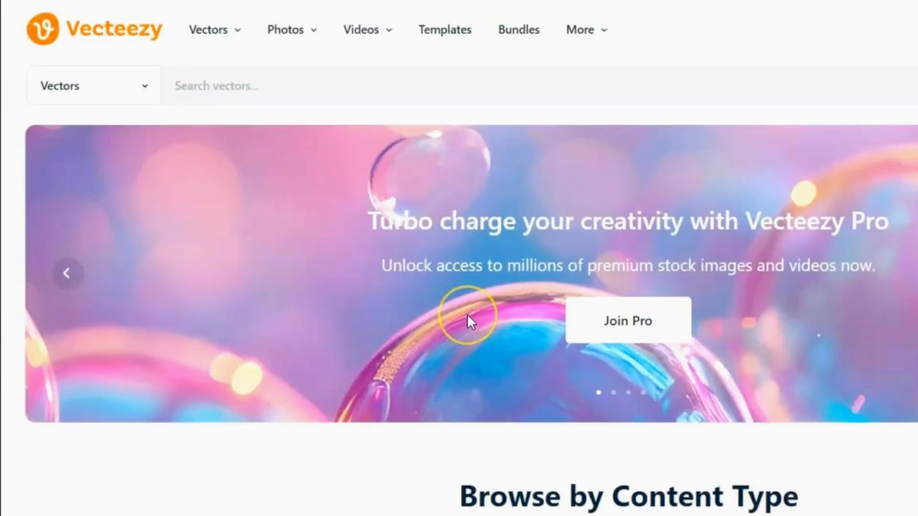
- Search Vecteezy videos for 'cartoon cow' and open the free green-screen cow animation
{"action": "type", "text": "cartoon cow"}
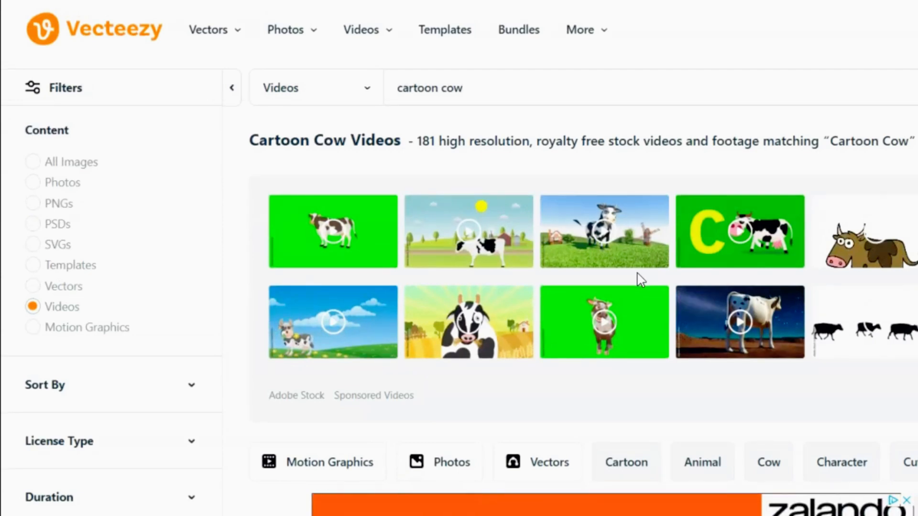
{"action": "left_click", "coordinate": [362, 29]}
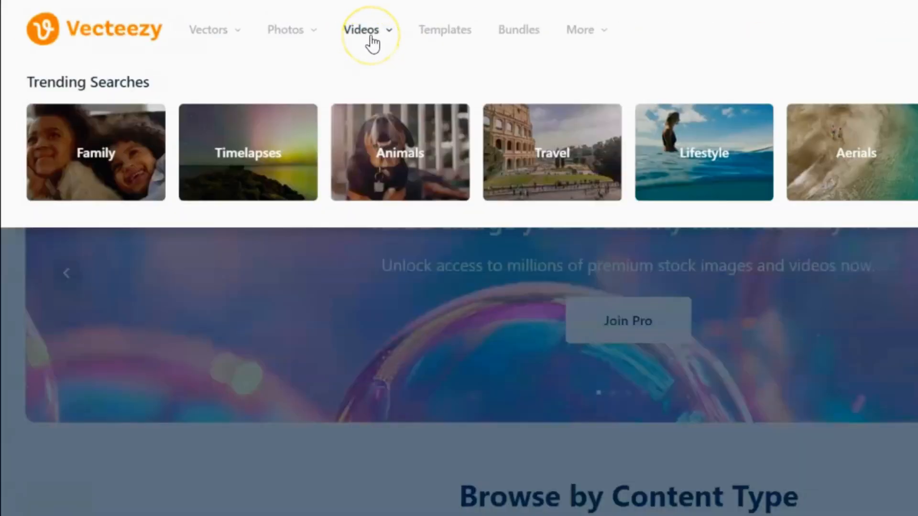
{"action": "left_click", "coordinate": [362, 29]}
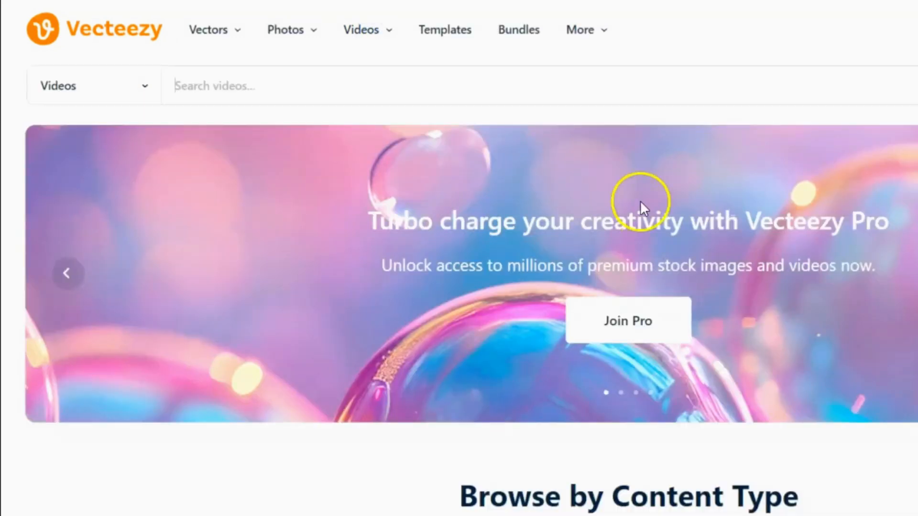
{"action": "type", "text": "cartoon cow"}
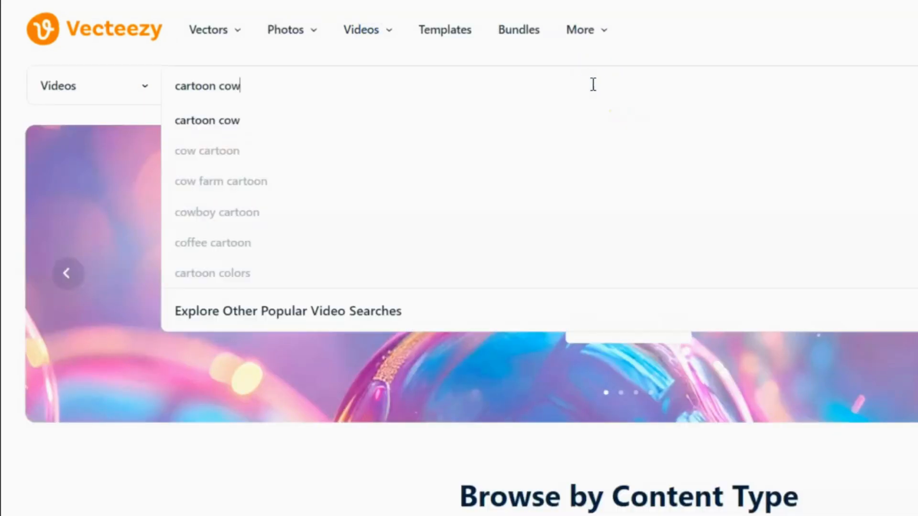
{"action": "key", "text": "Enter"}
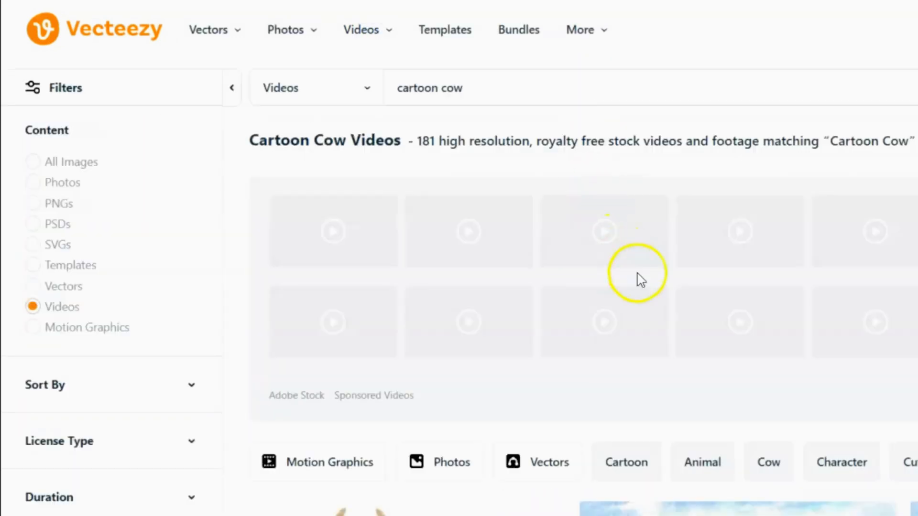
{"action": "scroll", "scroll_direction": "down", "scroll_amount": 3}
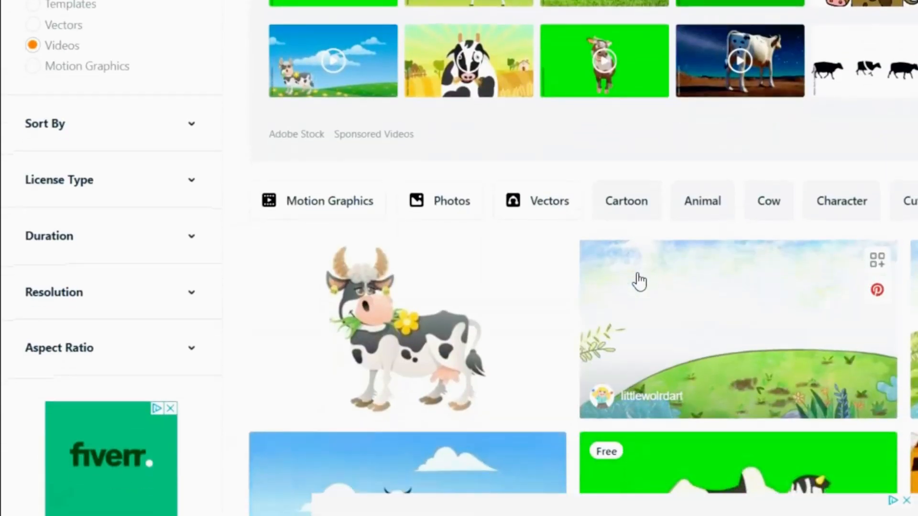
{"action": "scroll", "scroll_direction": "down", "scroll_amount": 3}
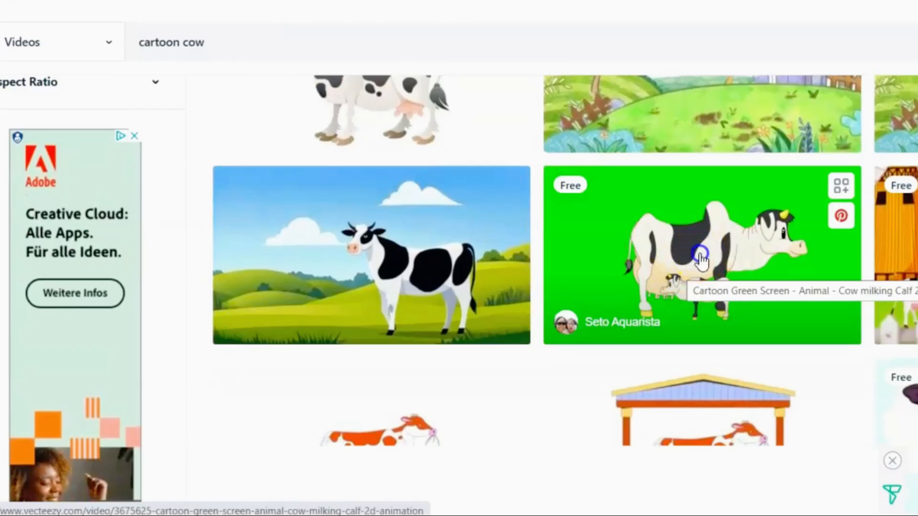
{"action": "left_click", "coordinate": [701, 255]}
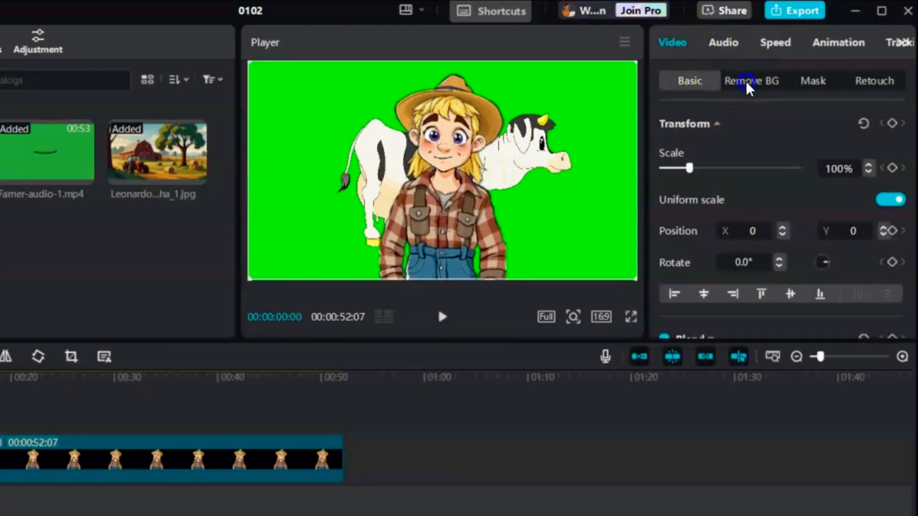
- Key out the chicken clip's green background with chroma key and shrink it to 34%
{"action": "left_click", "coordinate": [751, 80]}
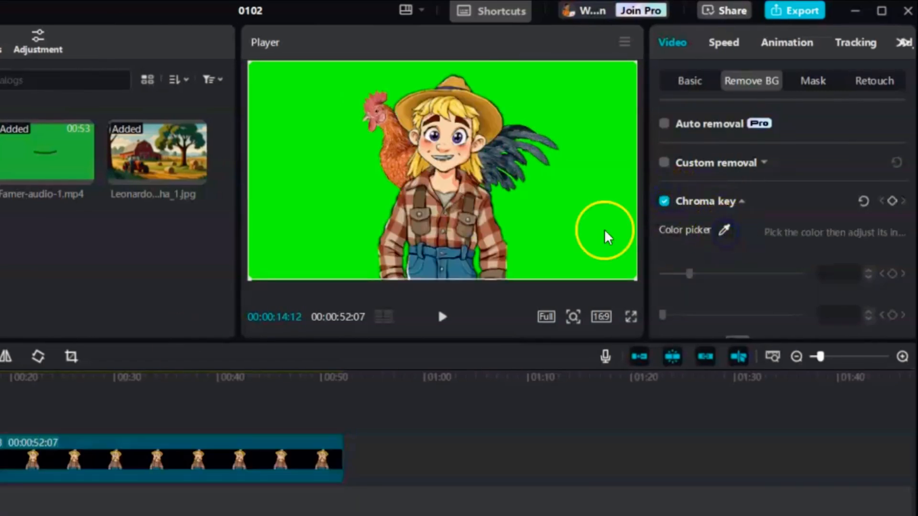
{"action": "left_click", "coordinate": [608, 235]}
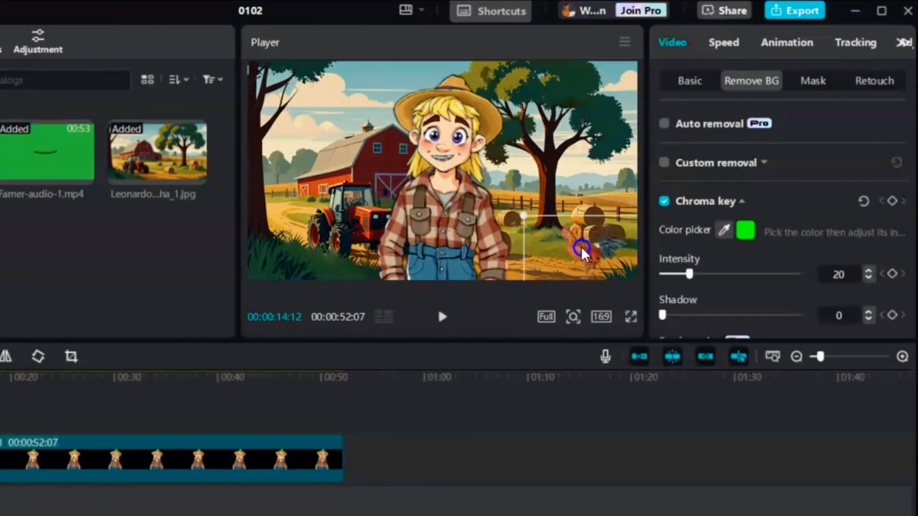
{"action": "left_click", "coordinate": [689, 81]}
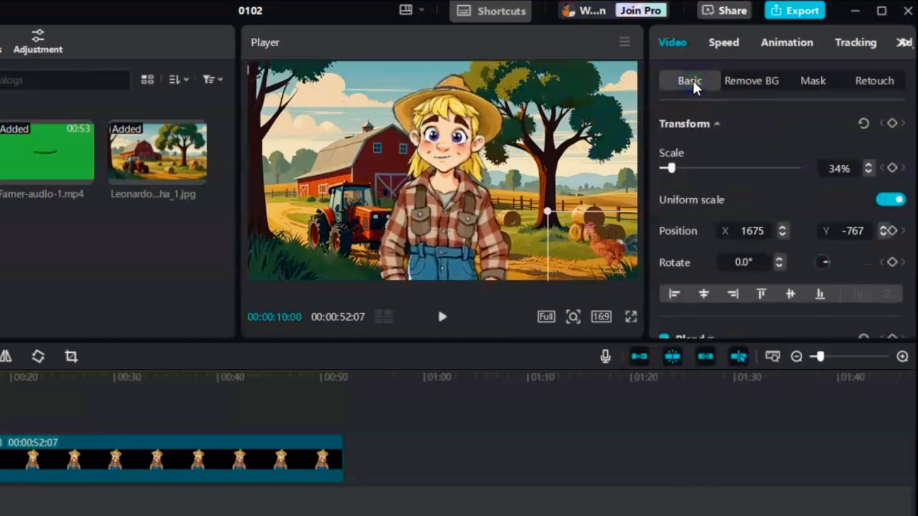
{"action": "mouse_move", "coordinate": [843, 111]}
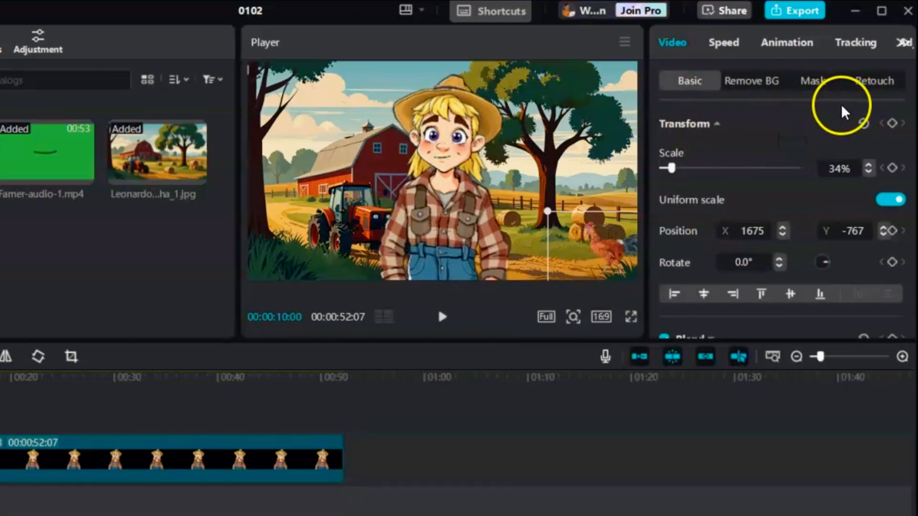
{"action": "mouse_move", "coordinate": [892, 123]}
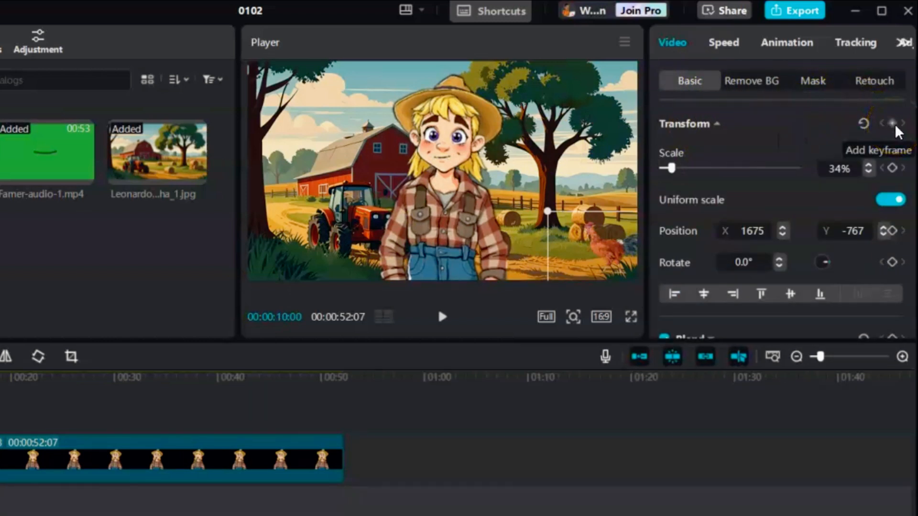
- Add a starting transform keyframe for the chicken and preview its movement
{"action": "left_click", "coordinate": [893, 122]}
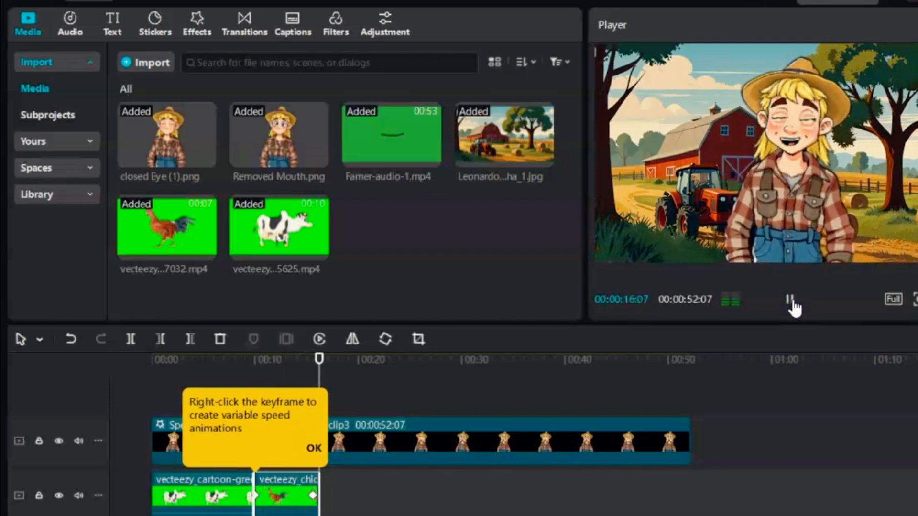
{"action": "left_click", "coordinate": [791, 300]}
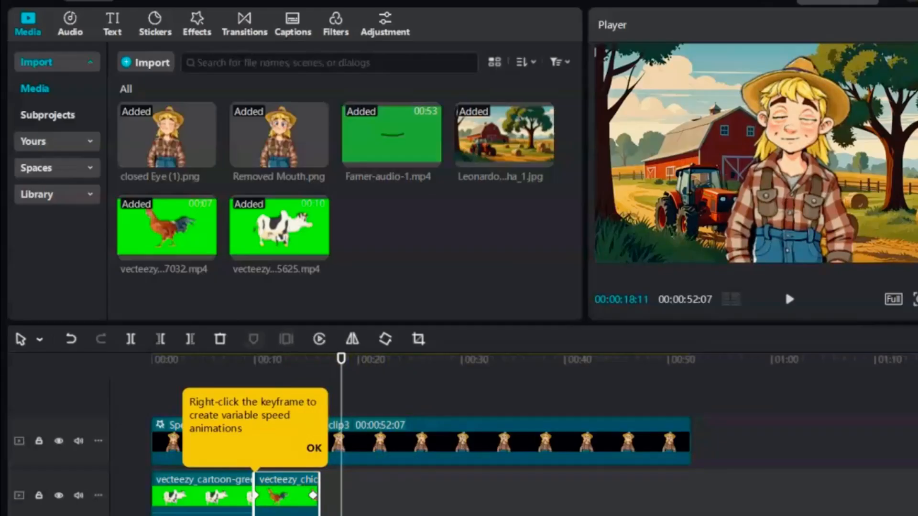
{"action": "left_click", "coordinate": [69, 21]}
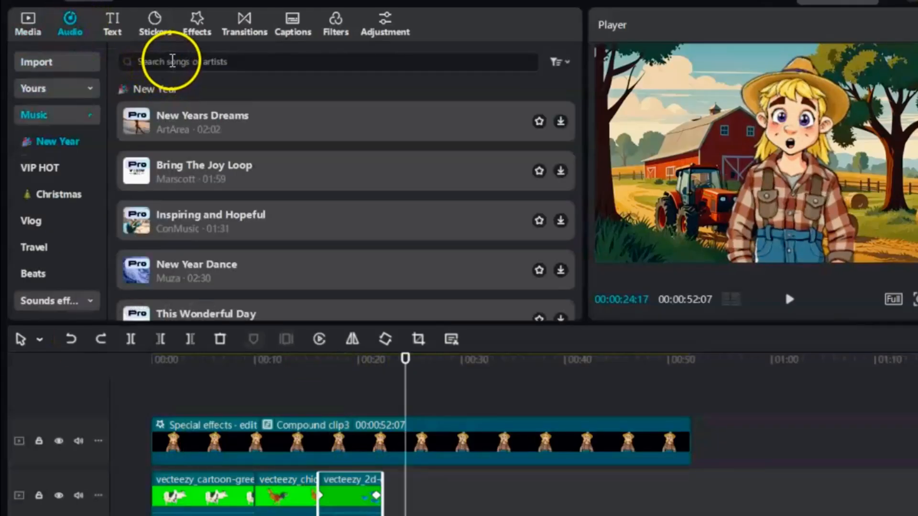
- Search the music library for 'hillbilly', then for 'country music'
{"action": "type", "text": "hillbilly"}
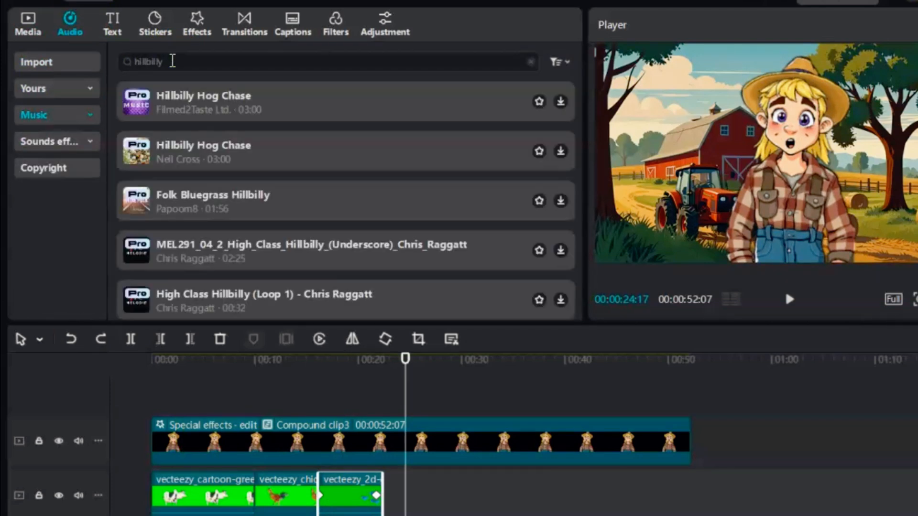
{"action": "type", "text": "country music"}
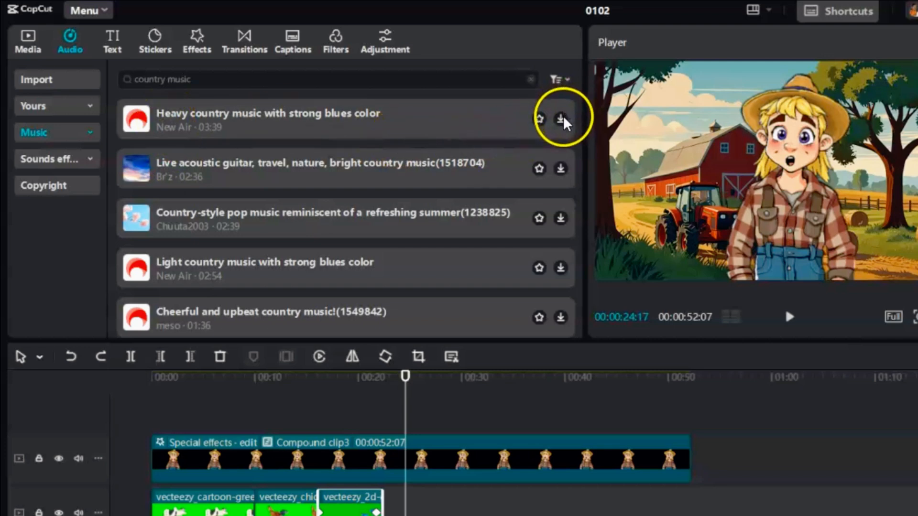